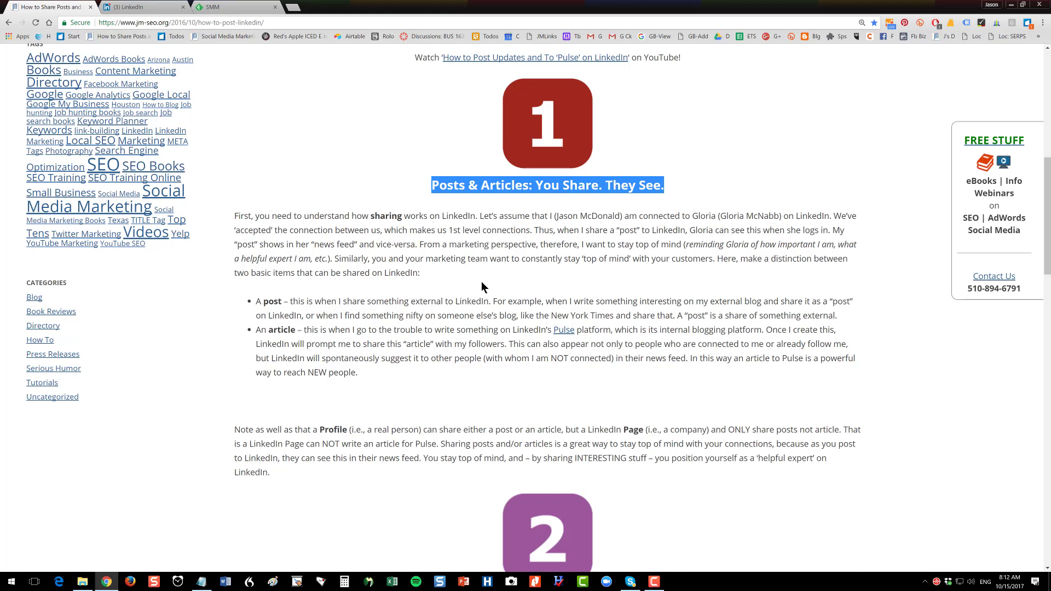
{"action": "mouse_move", "coordinate": [458, 186]}
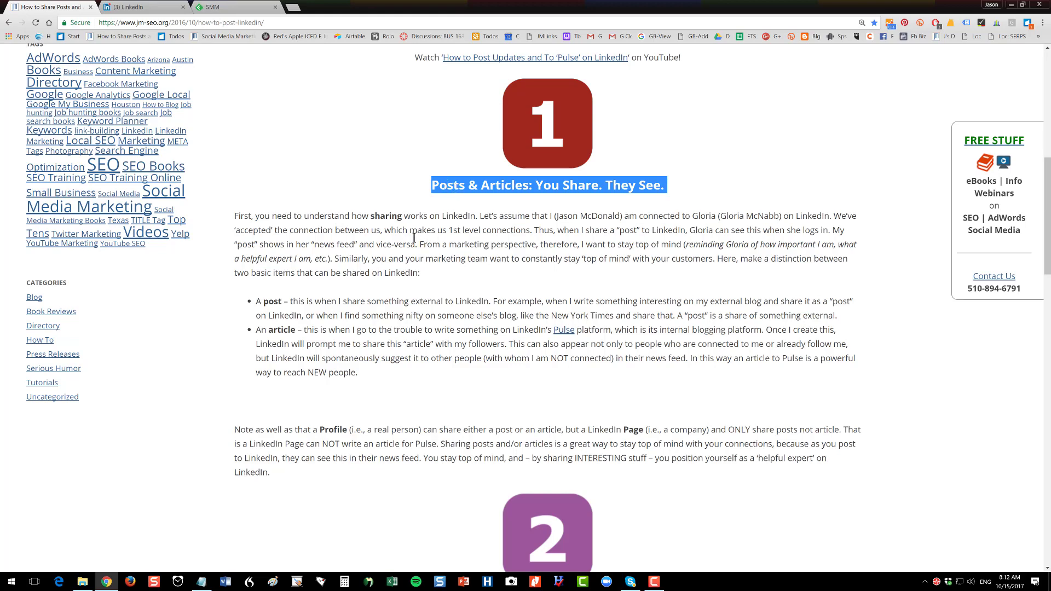
Switch to the LinkedIn home feed, scroll through recent posts, then return to the top.
{"action": "left_click", "coordinate": [414, 241]}
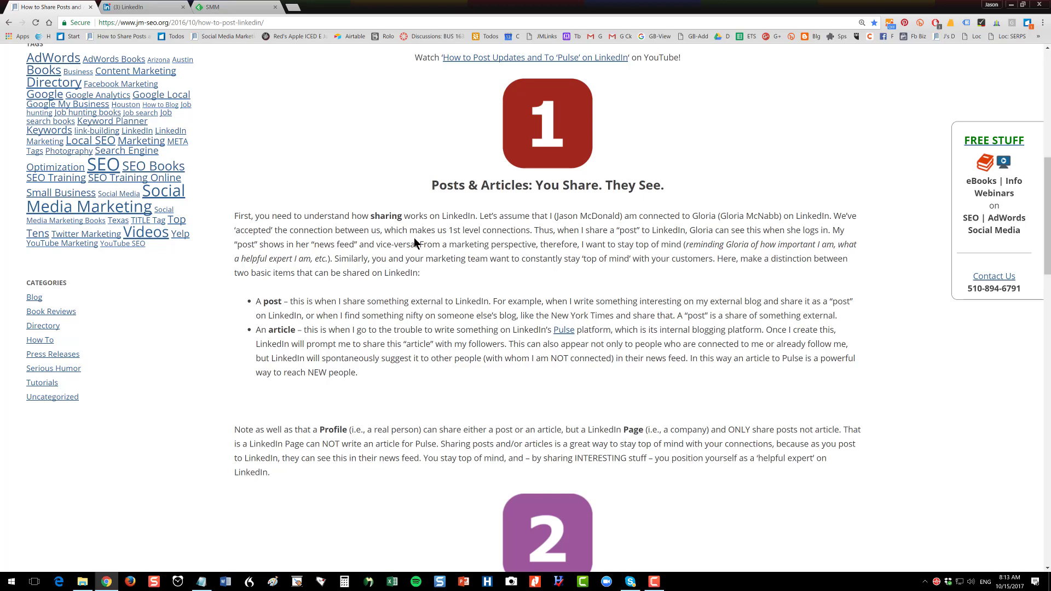
{"action": "left_click", "coordinate": [140, 6]}
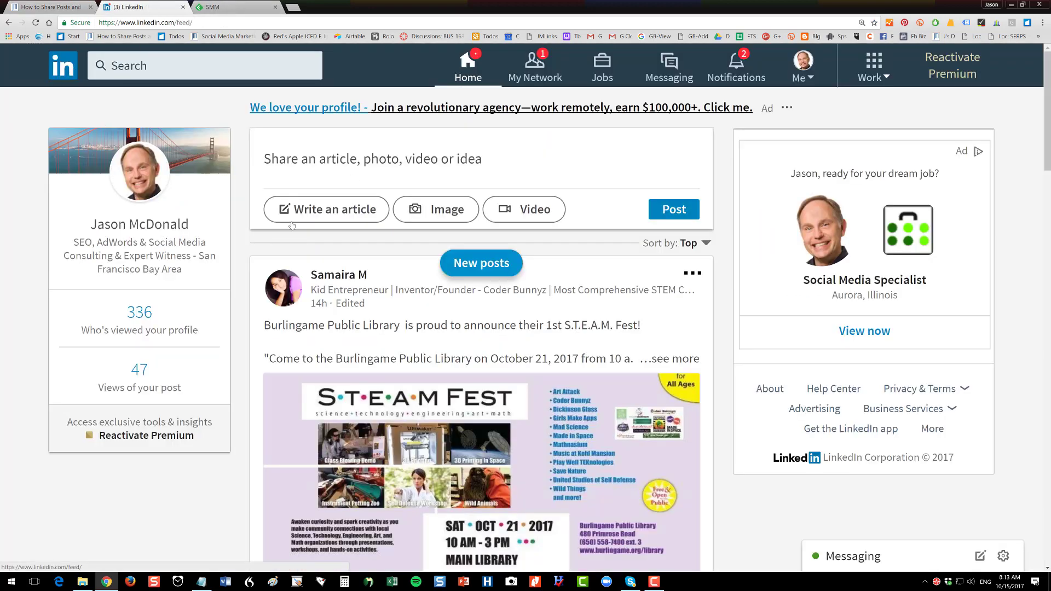
{"action": "scroll", "scroll_direction": "down", "scroll_amount": 3}
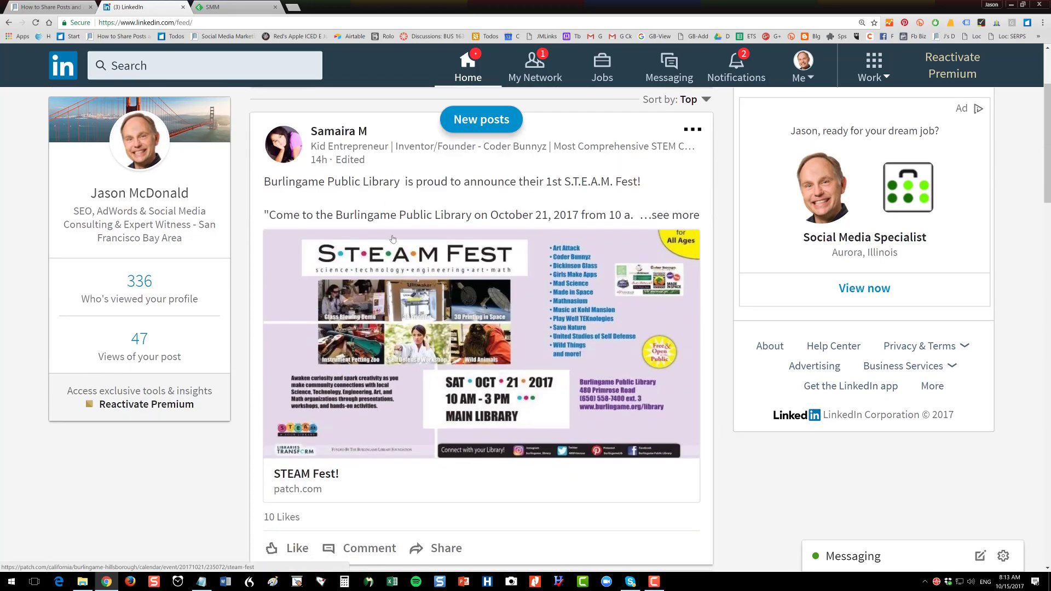
{"action": "mouse_move", "coordinate": [305, 129]}
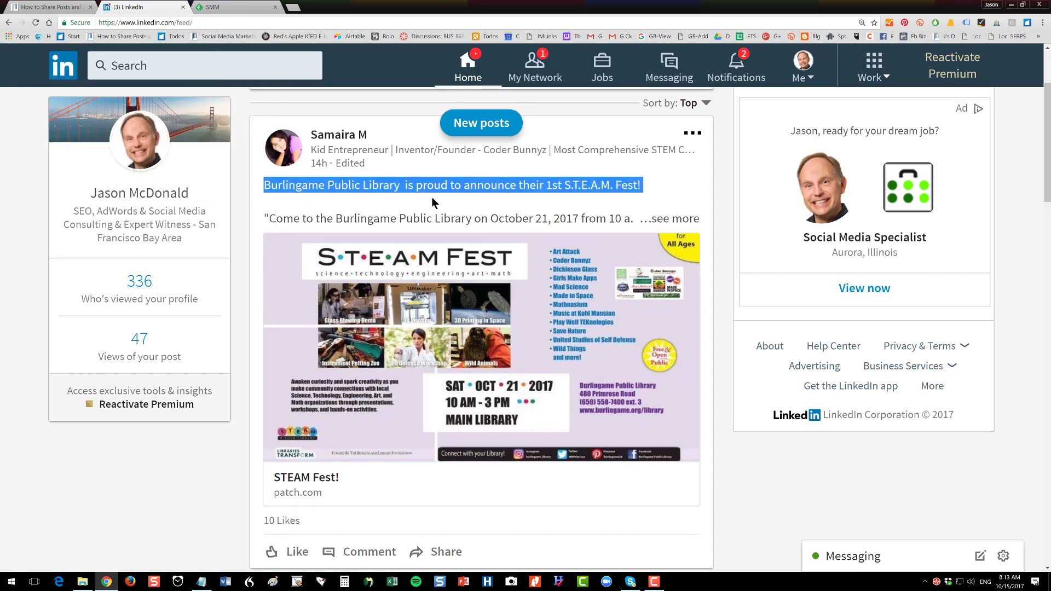
{"action": "scroll", "scroll_direction": "down", "scroll_amount": 3}
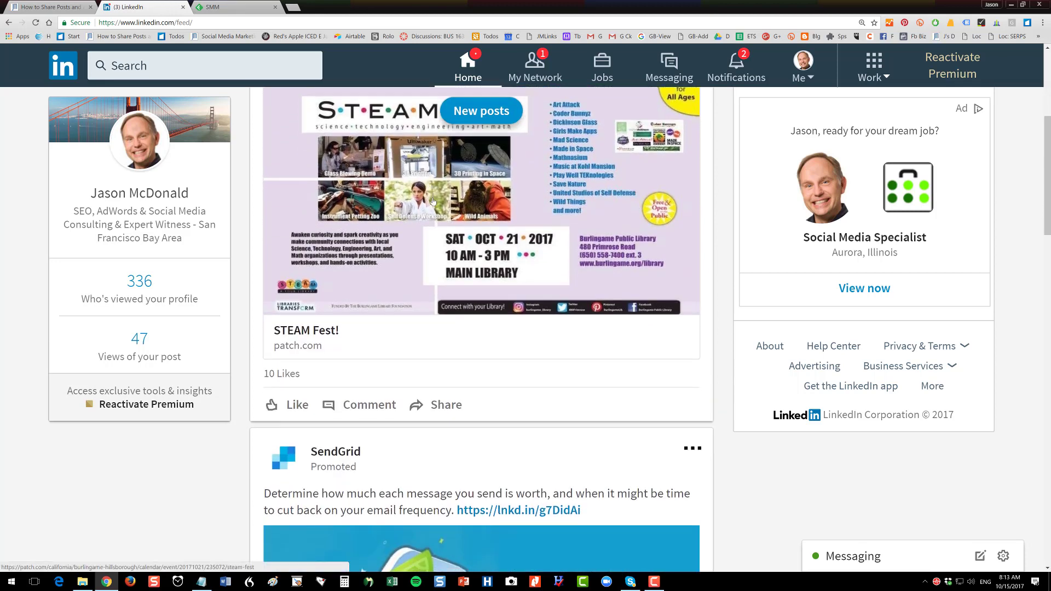
{"action": "scroll", "scroll_direction": "down", "scroll_amount": 3}
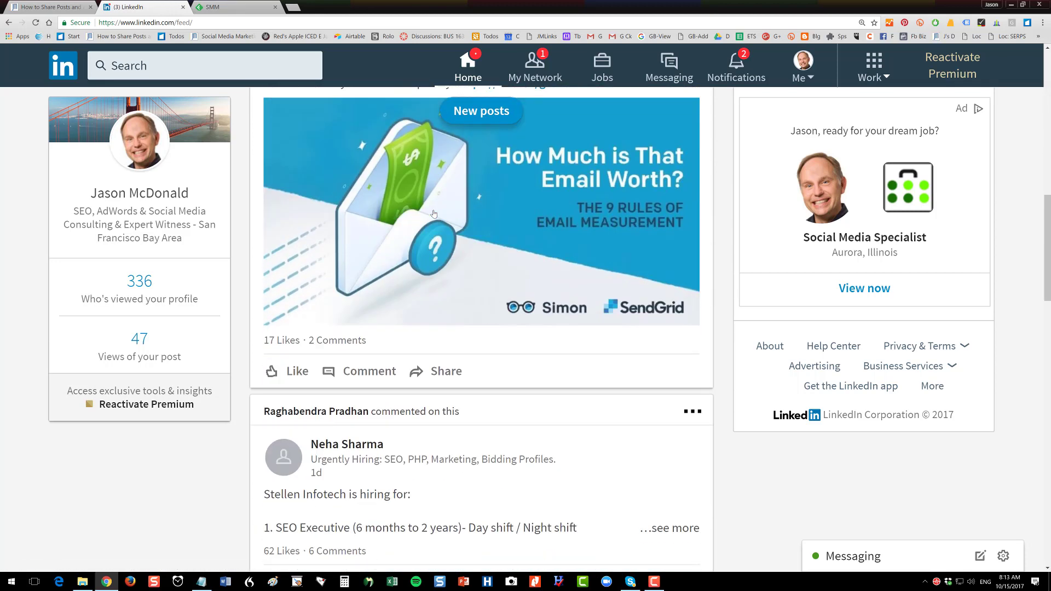
{"action": "mouse_move", "coordinate": [434, 213]}
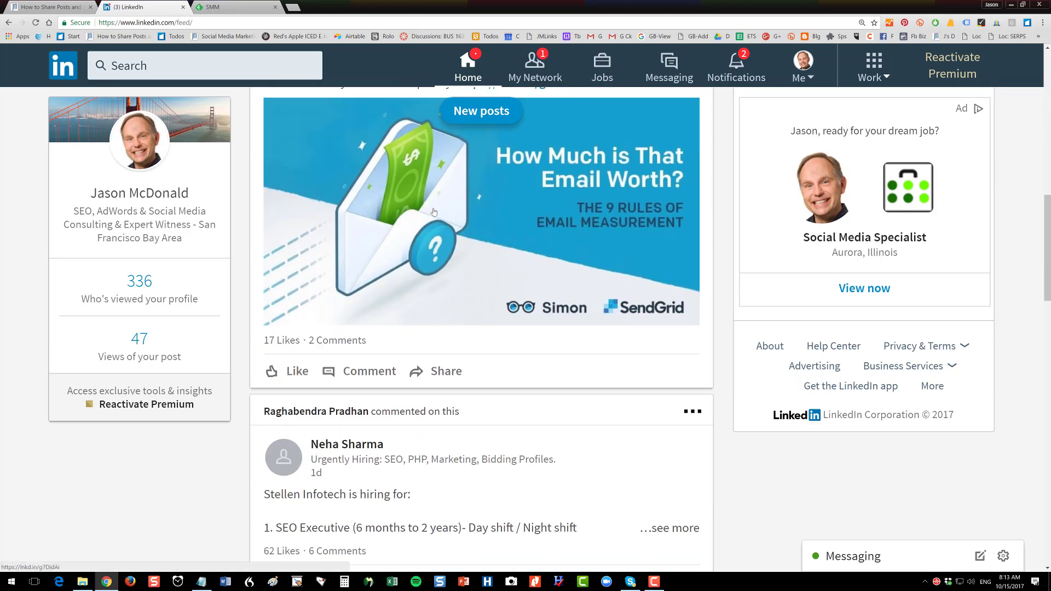
{"action": "scroll", "scroll_direction": "down", "scroll_amount": 3}
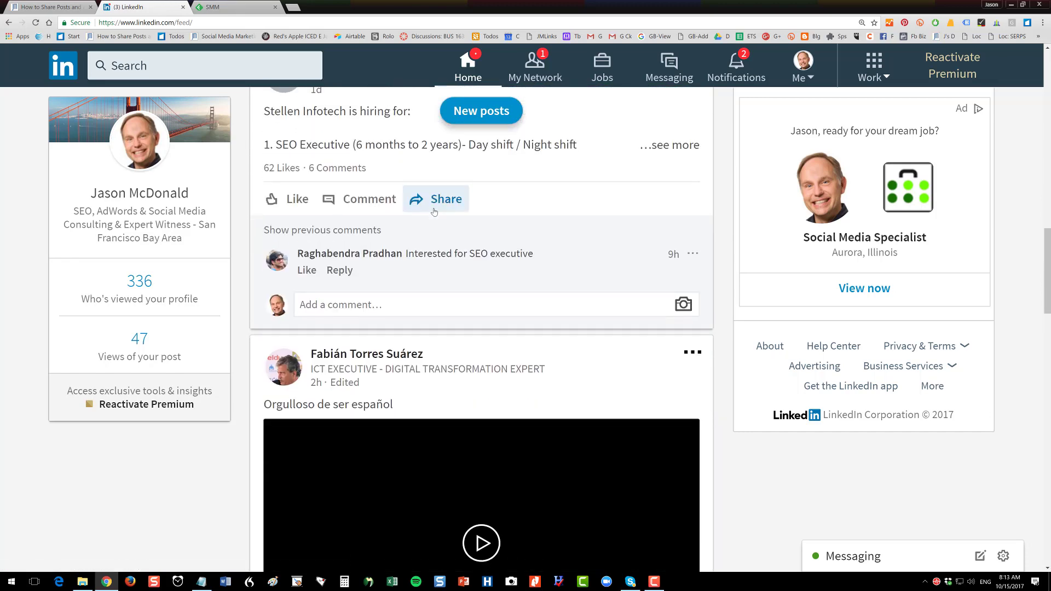
{"action": "mouse_move", "coordinate": [460, 292]}
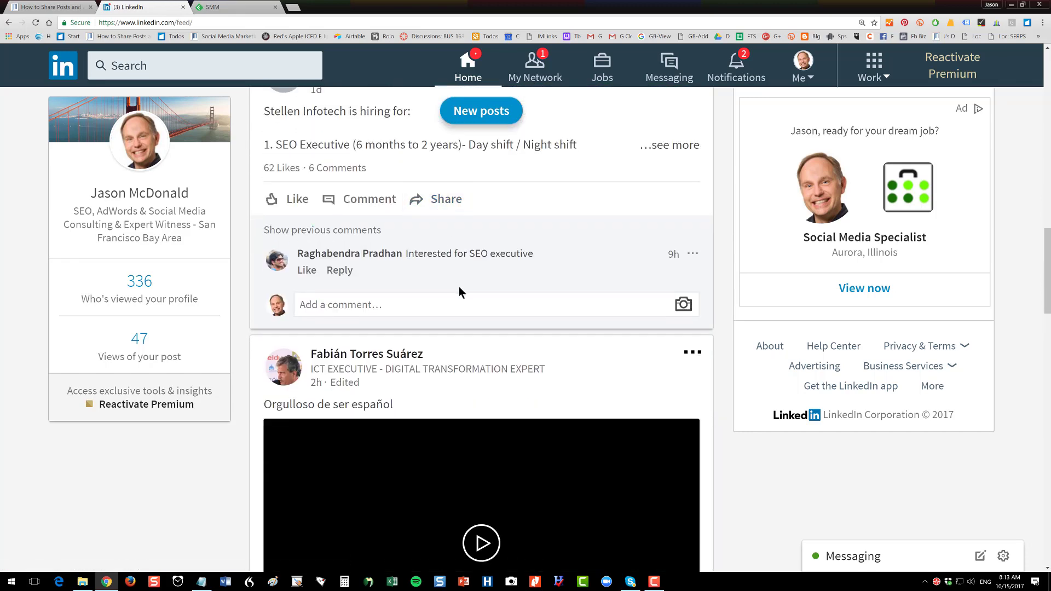
{"action": "scroll", "scroll_direction": "down", "scroll_amount": 3}
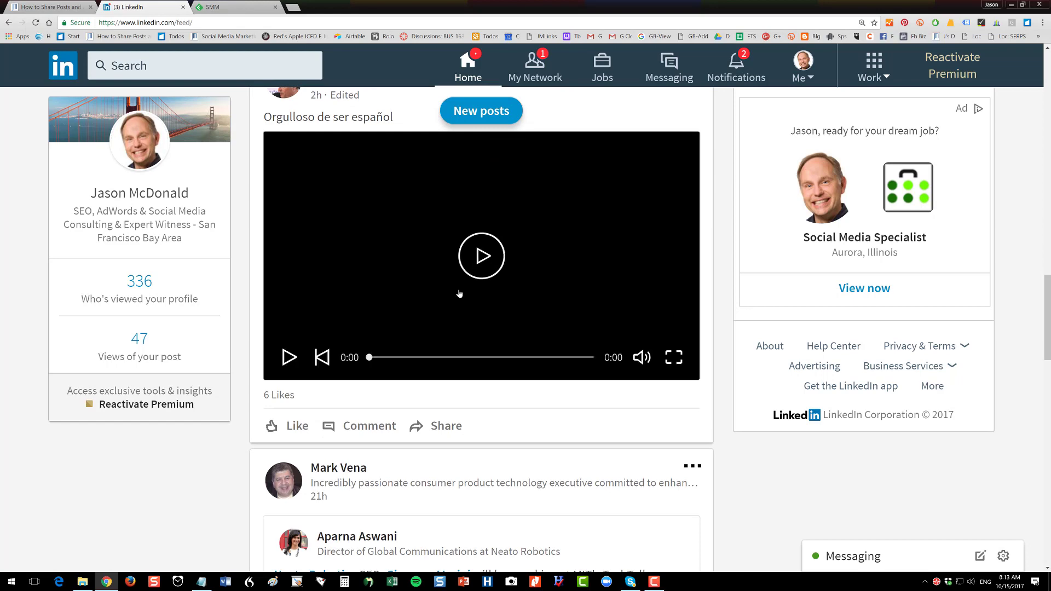
{"action": "scroll", "scroll_direction": "up", "scroll_amount": 3}
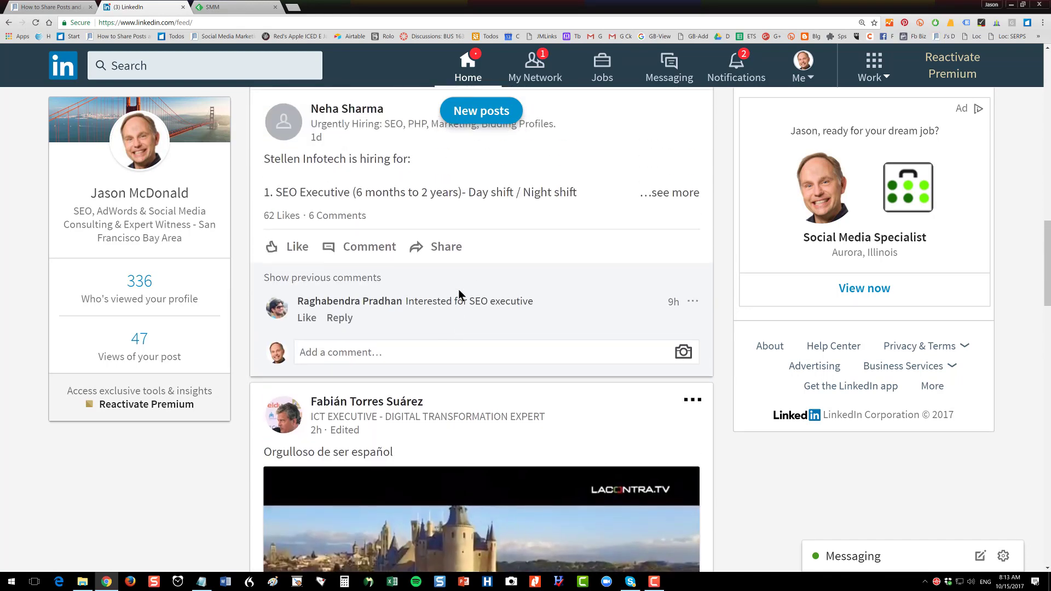
{"action": "scroll", "scroll_direction": "down", "scroll_amount": 3}
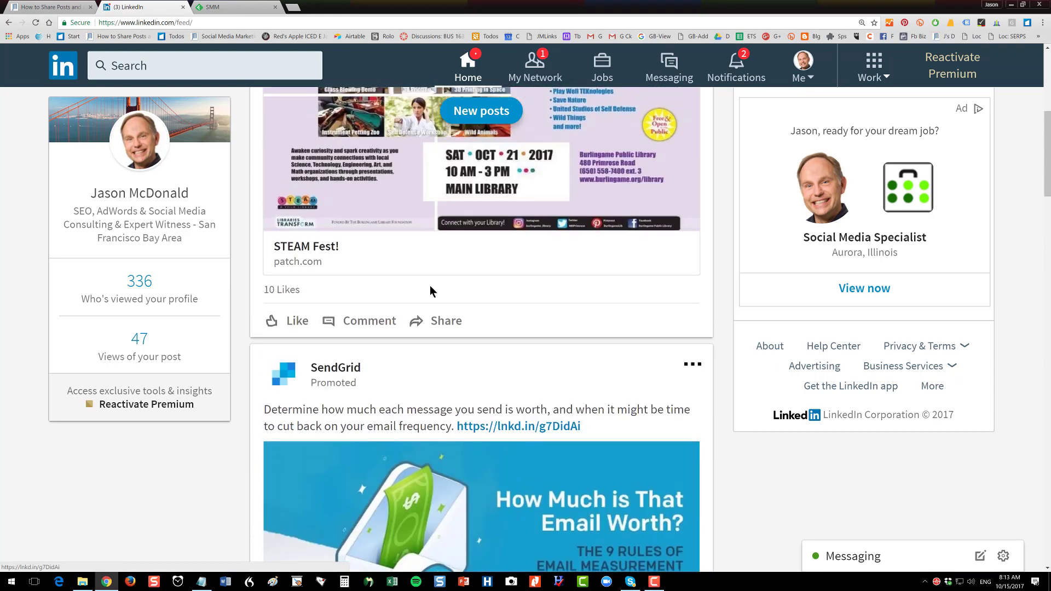
{"action": "scroll", "scroll_direction": "up", "scroll_amount": 3}
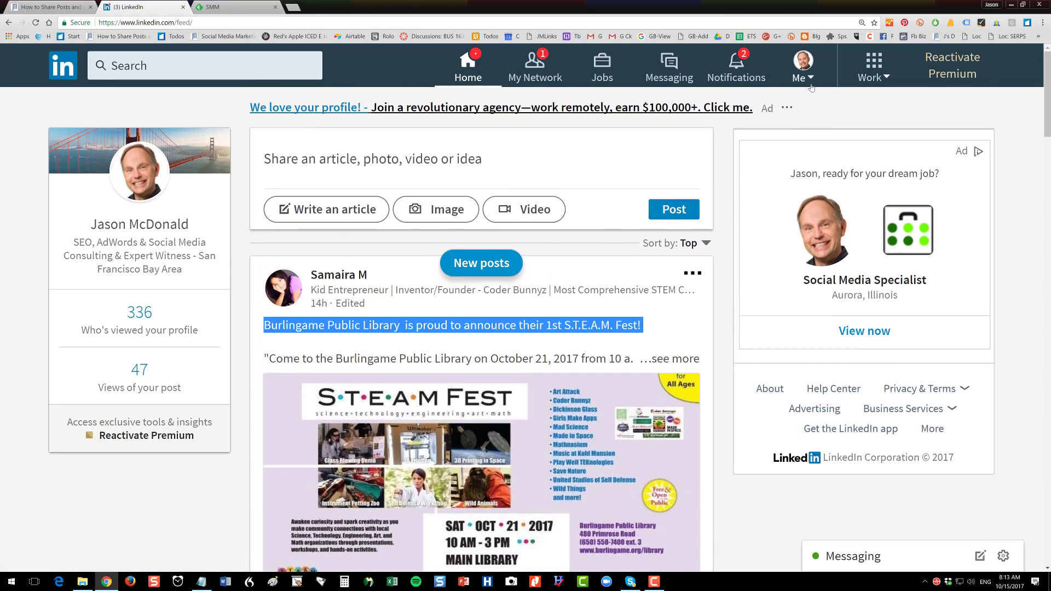
Open Posts & Activity from the Me menu and open the shared AdWords daily budget article.
{"action": "left_click", "coordinate": [800, 66]}
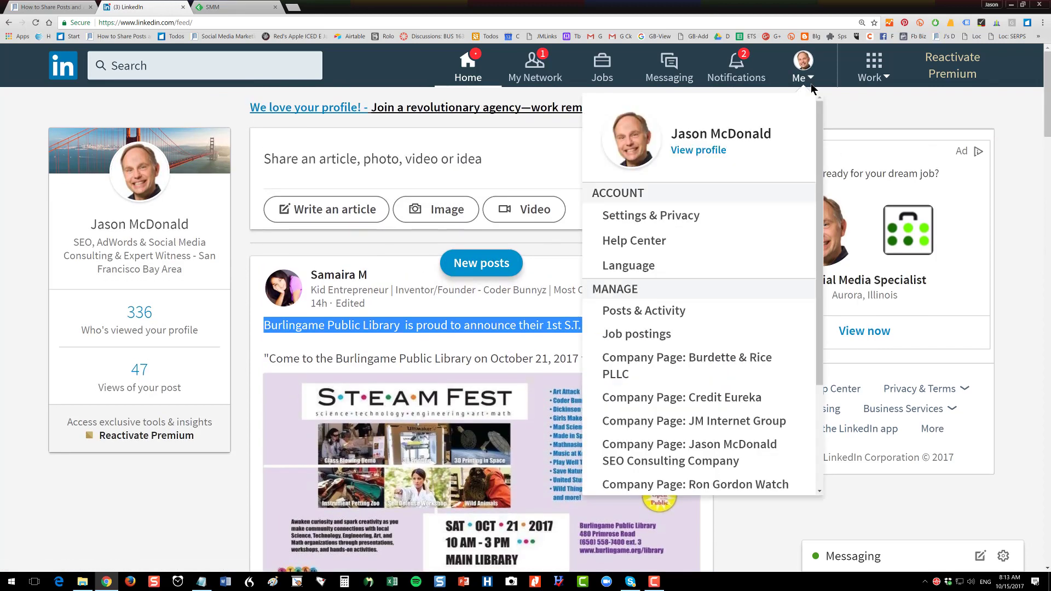
{"action": "mouse_move", "coordinate": [642, 311]}
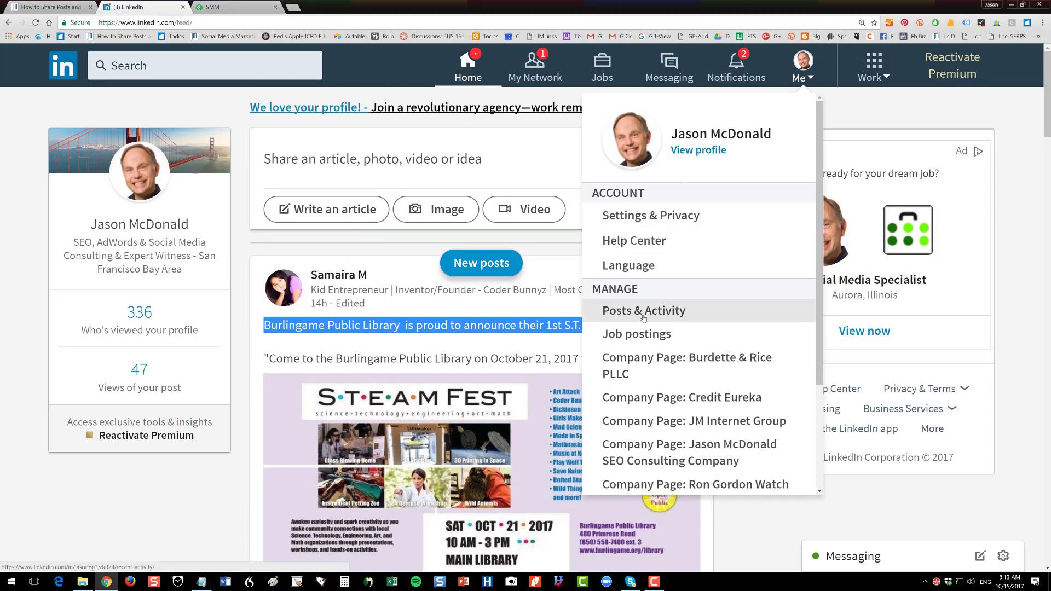
{"action": "left_click", "coordinate": [643, 310]}
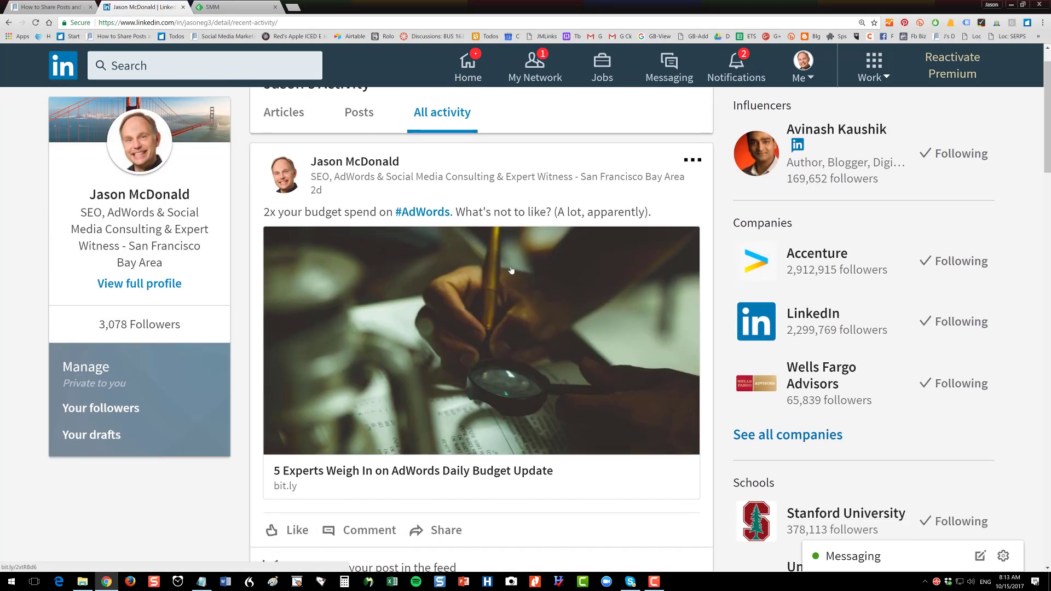
{"action": "scroll", "scroll_direction": "up", "scroll_amount": 3}
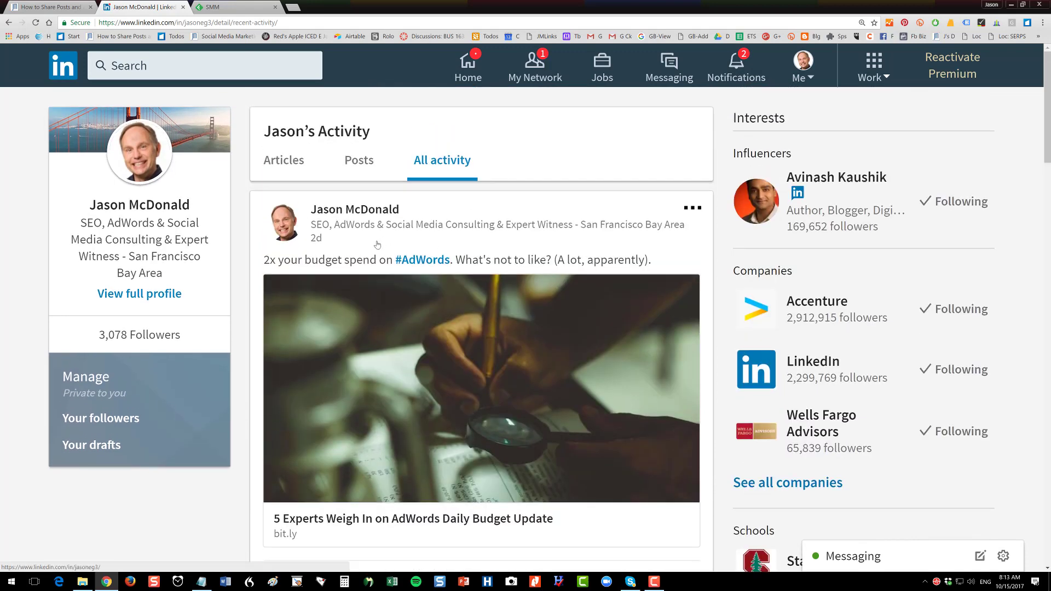
{"action": "mouse_move", "coordinate": [412, 257]}
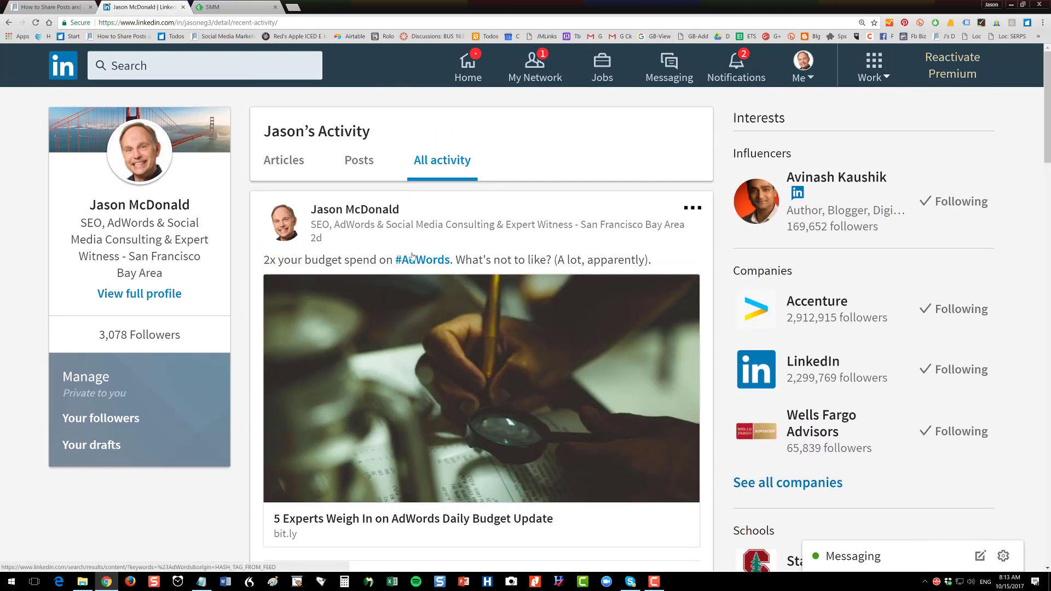
{"action": "mouse_move", "coordinate": [388, 424]}
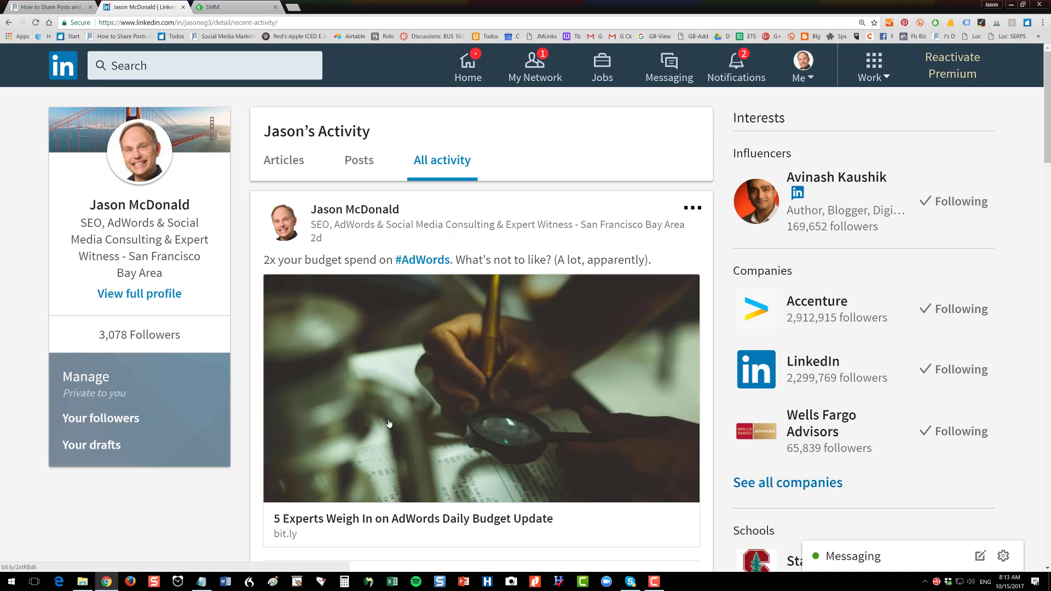
{"action": "left_click", "coordinate": [412, 519]}
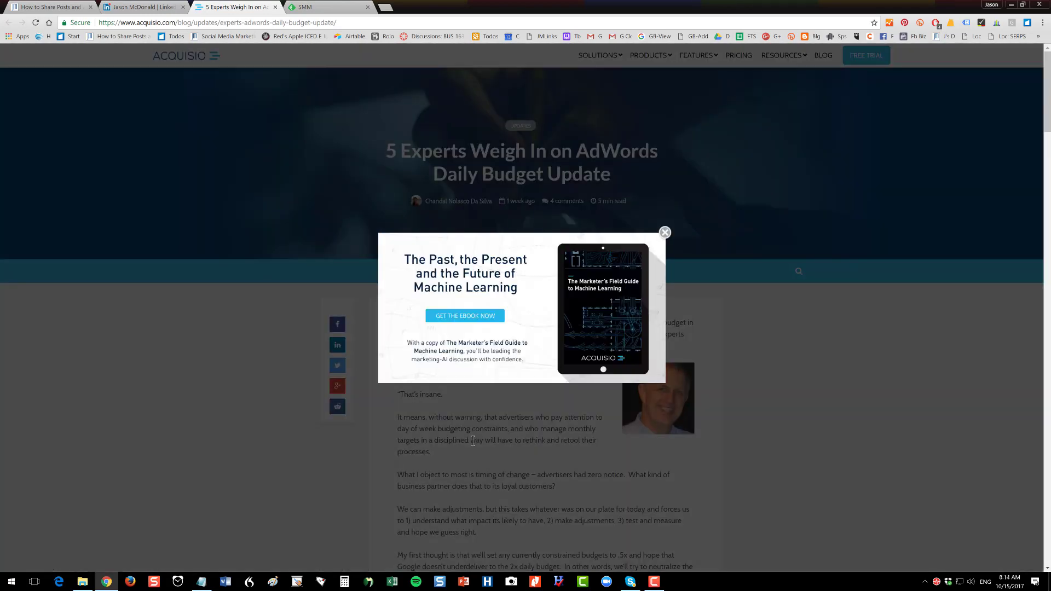
{"action": "mouse_move", "coordinate": [293, 47]}
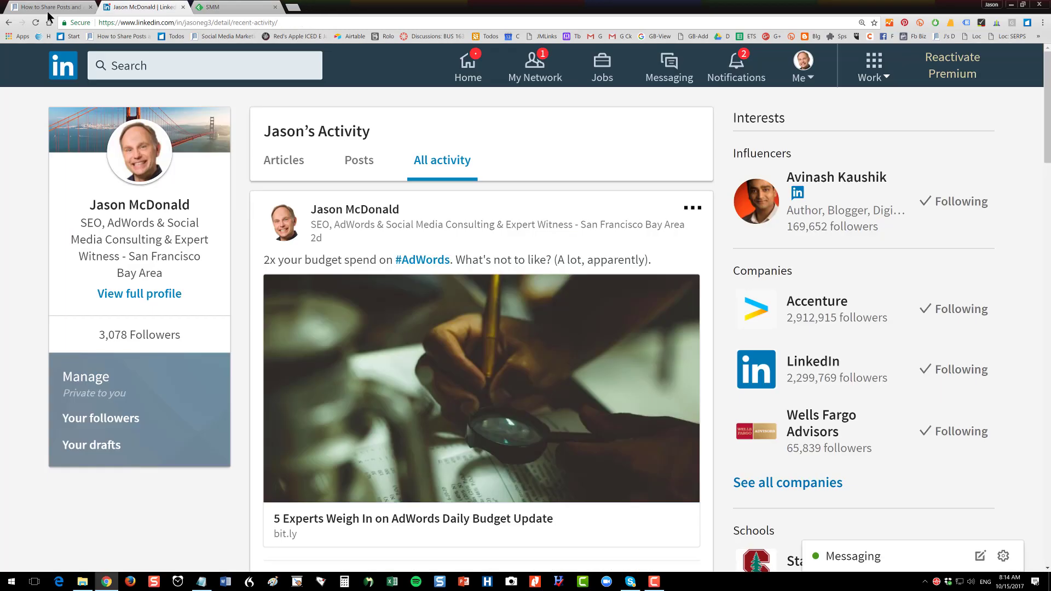
Return to the JM-SEO guide and scroll to section 2, The Information Creation Process.
{"action": "left_click", "coordinate": [47, 6]}
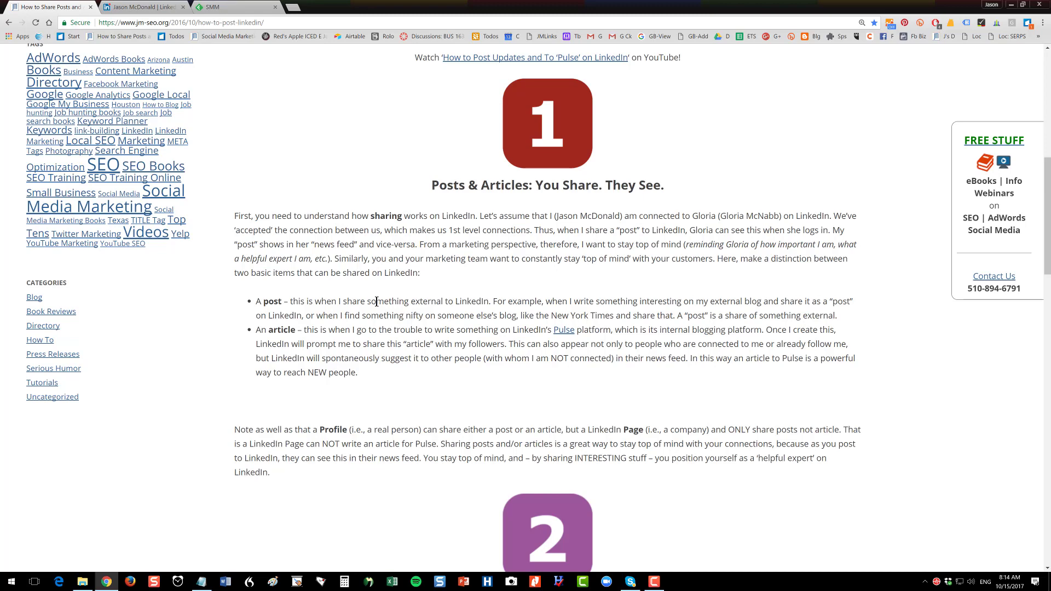
{"action": "mouse_move", "coordinate": [233, 422]}
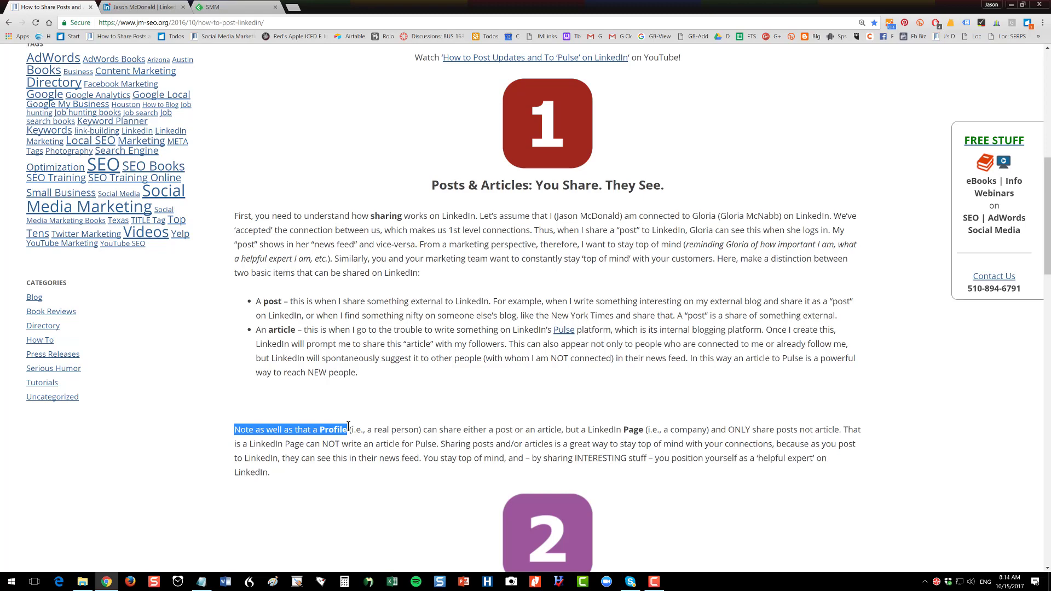
{"action": "scroll", "scroll_direction": "down", "scroll_amount": 3}
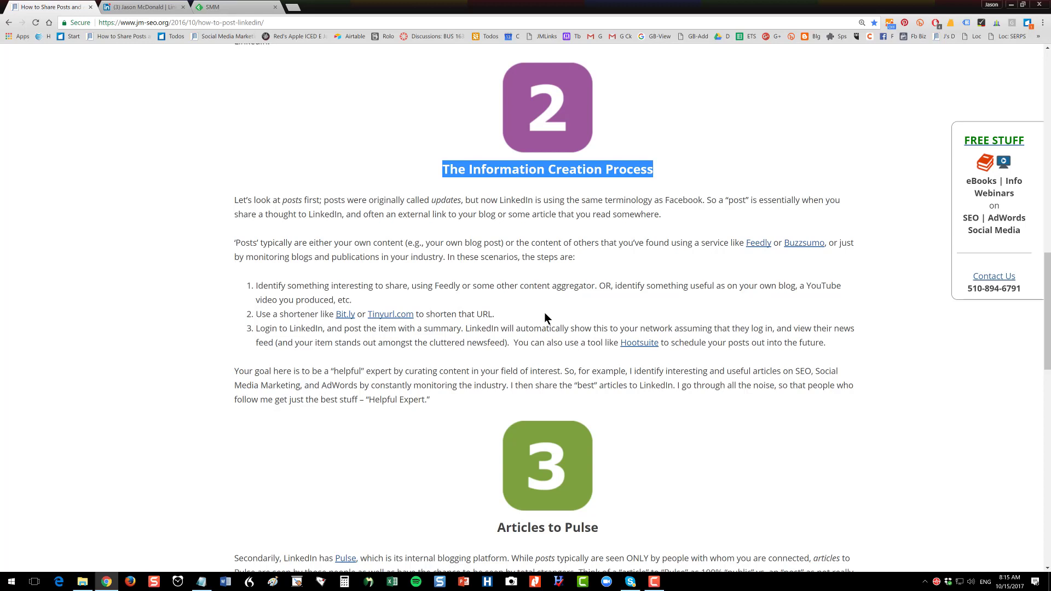
Open the Dynamic Creative for Facebook Ads article from Feedly's SMM feed on jonloomer.com.
{"action": "left_click", "coordinate": [228, 7]}
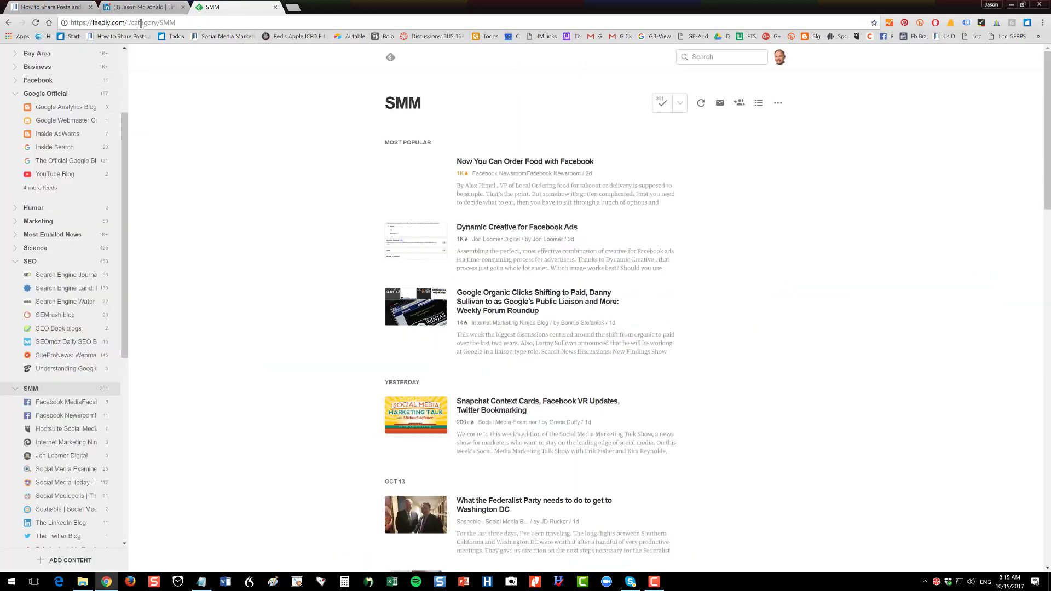
{"action": "left_click", "coordinate": [120, 22]}
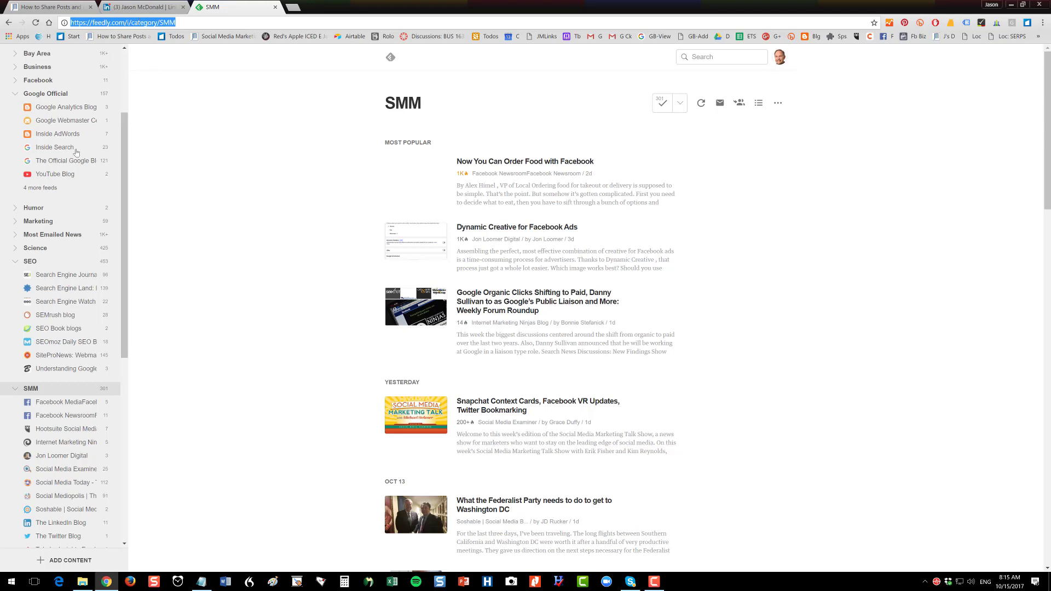
{"action": "mouse_move", "coordinate": [244, 259]}
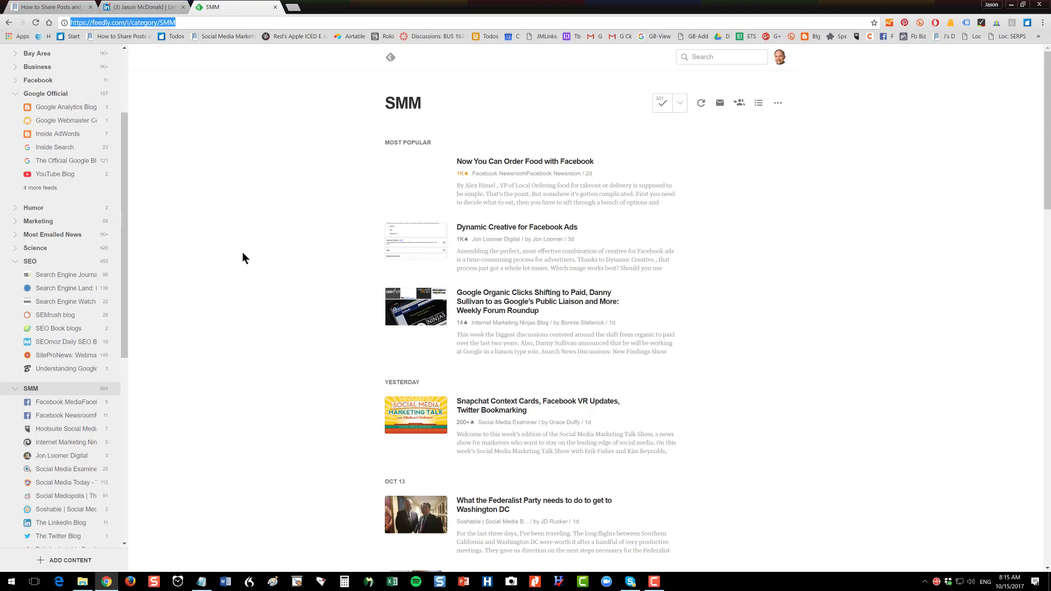
{"action": "mouse_move", "coordinate": [502, 227]}
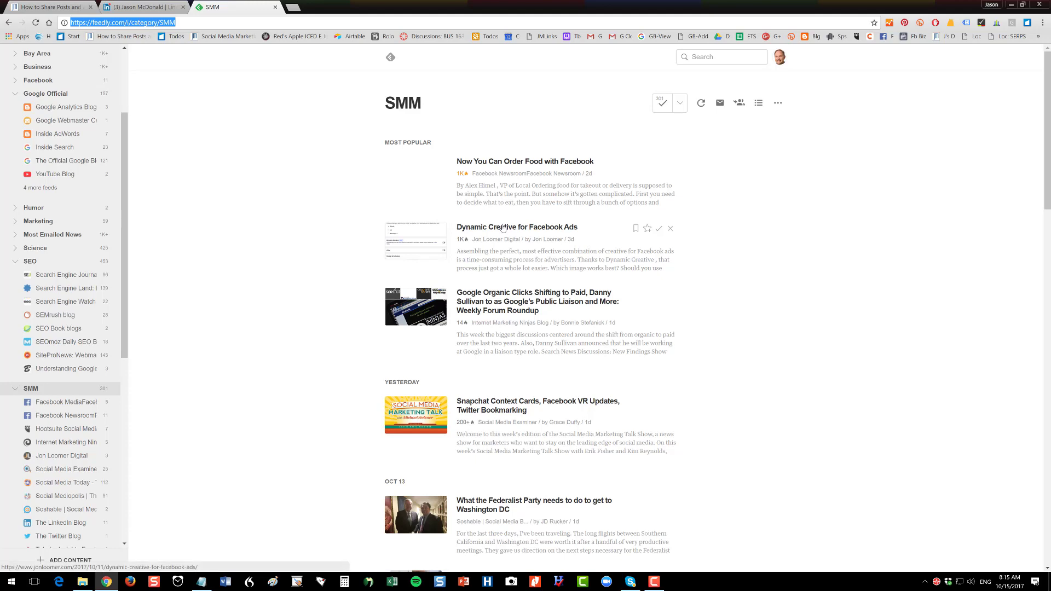
{"action": "left_click", "coordinate": [516, 227]}
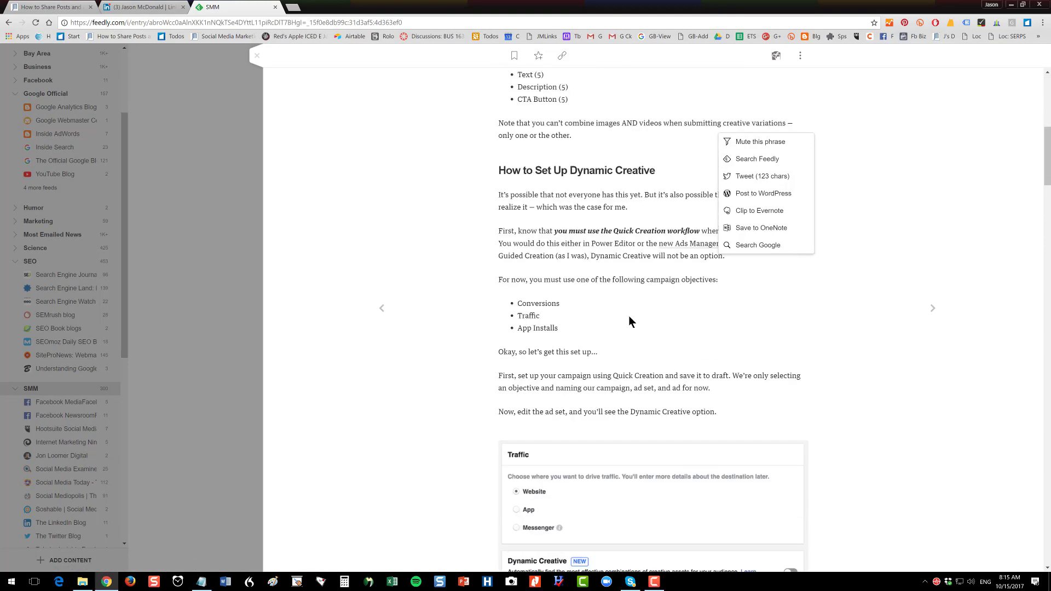
{"action": "scroll", "scroll_direction": "down", "scroll_amount": 3}
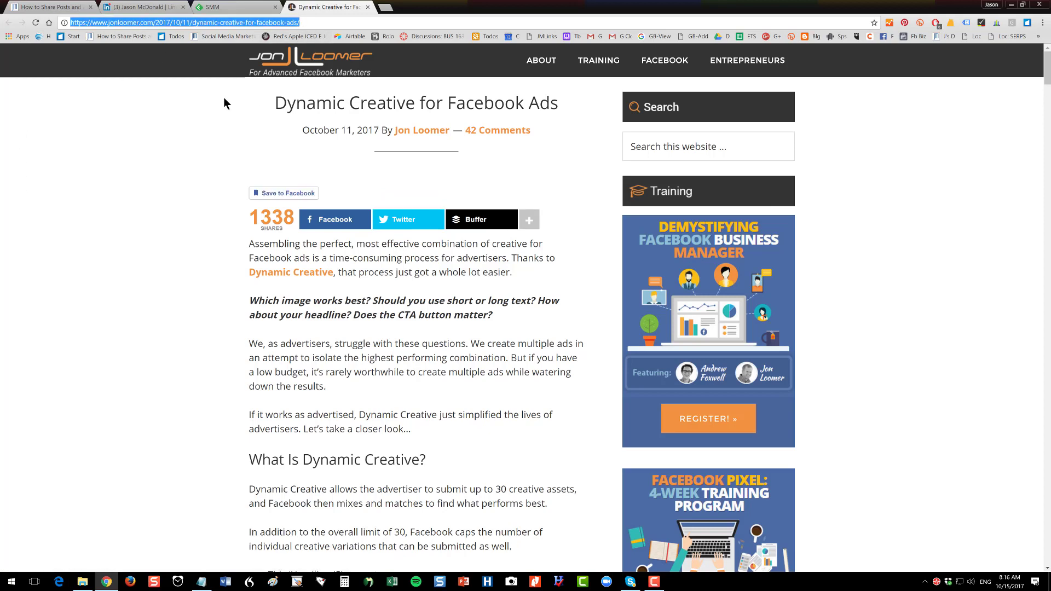
{"action": "mouse_move", "coordinate": [931, 37]}
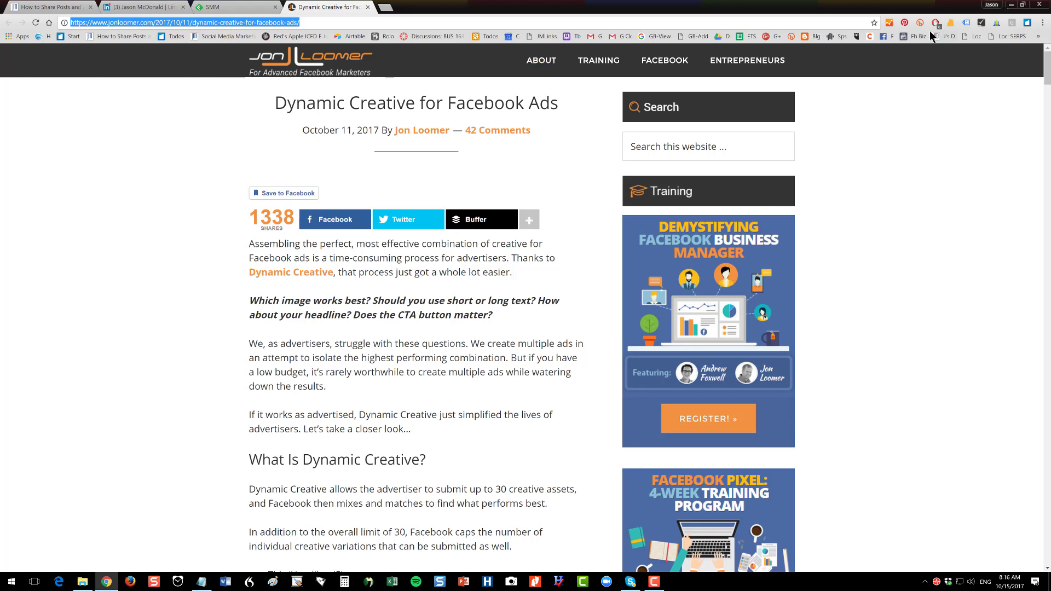
{"action": "mouse_move", "coordinate": [932, 32]}
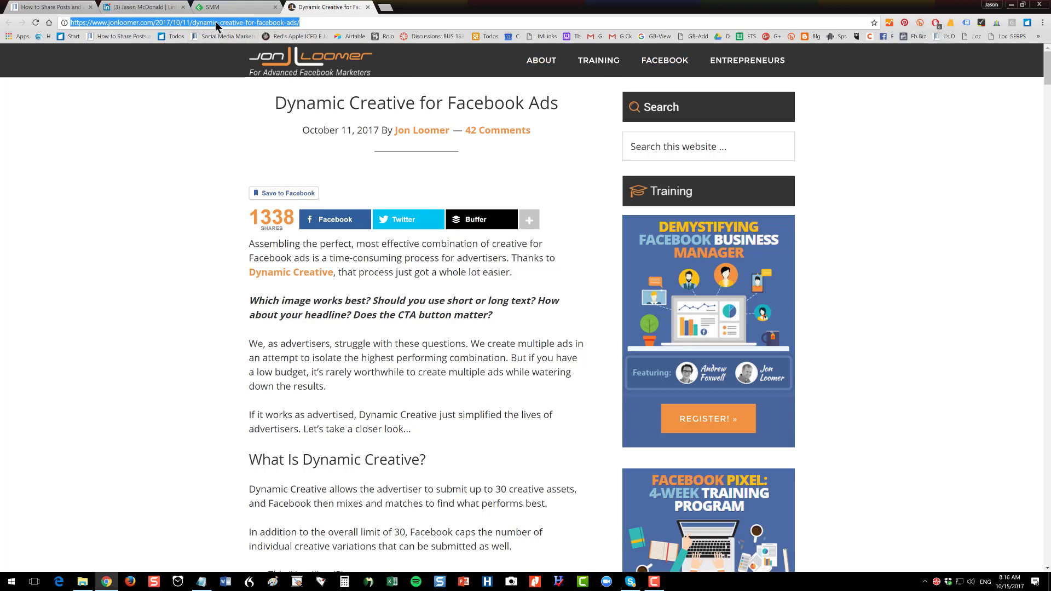
{"action": "mouse_move", "coordinate": [283, 82]}
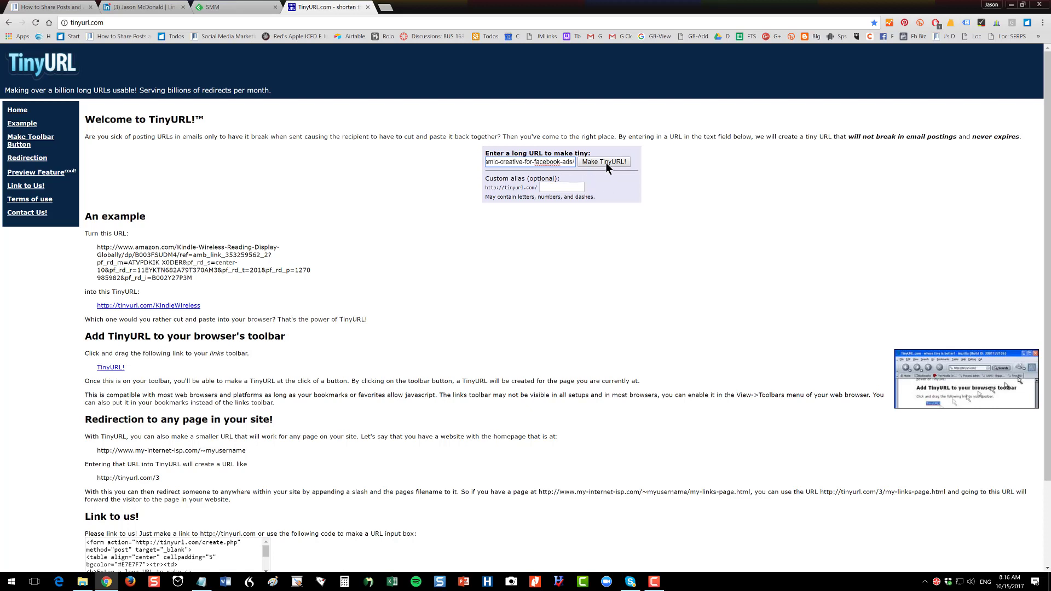
Shorten the Dynamic Creative article link to tinyurl.com/ybdc5dts and copy it.
{"action": "left_click", "coordinate": [603, 161]}
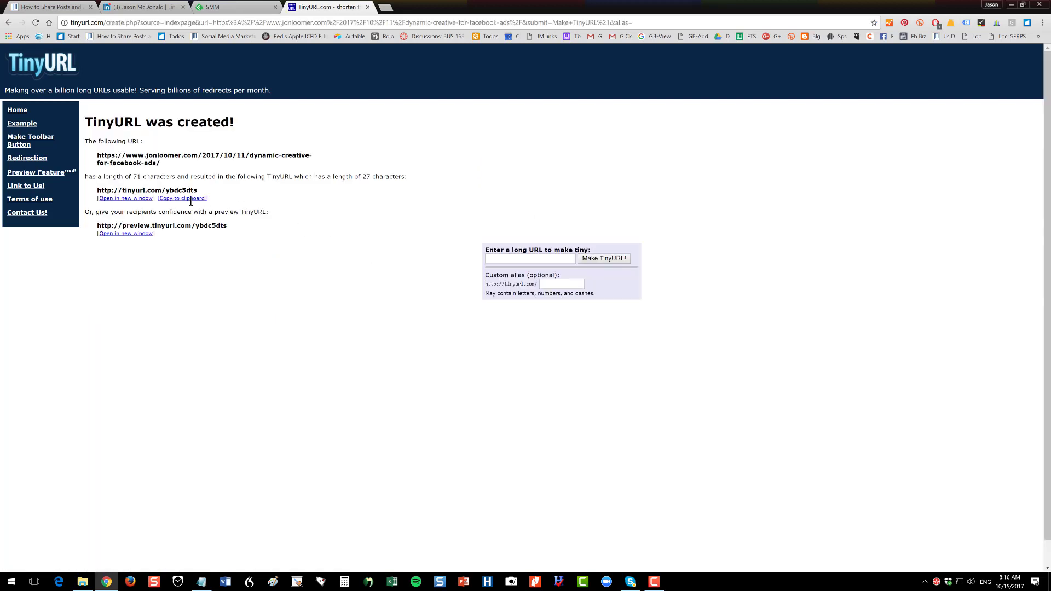
{"action": "left_click", "coordinate": [181, 198]}
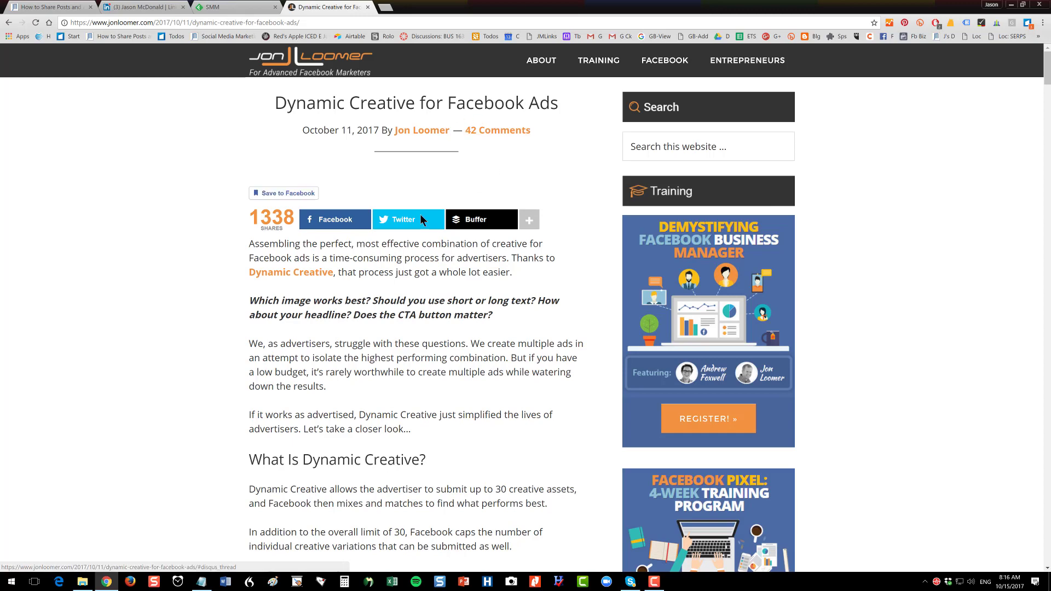
{"action": "mouse_move", "coordinate": [81, 17]}
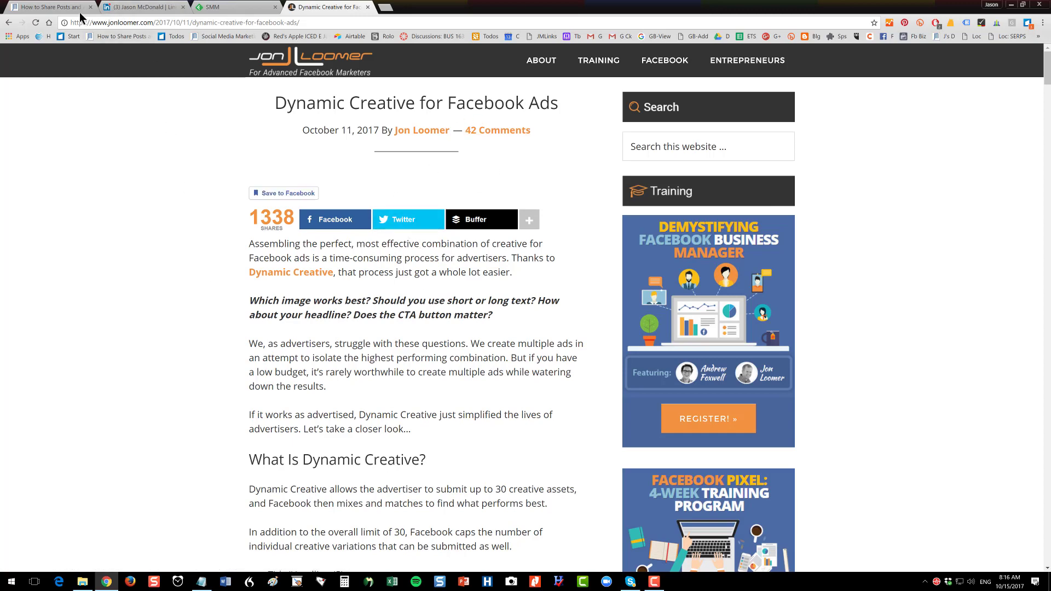
{"action": "left_click", "coordinate": [140, 7]}
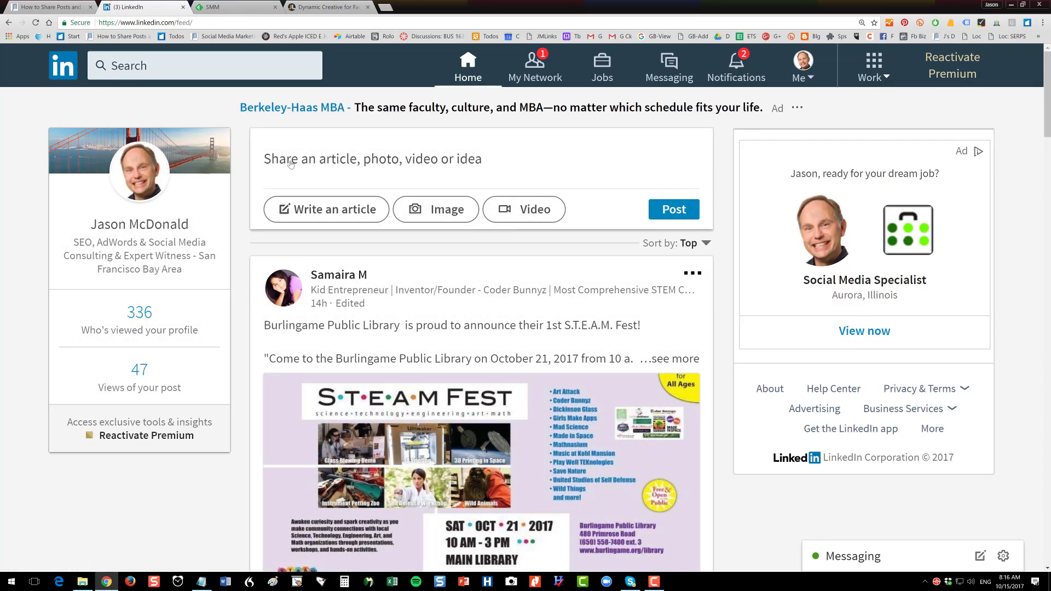
{"action": "mouse_move", "coordinate": [352, 164]}
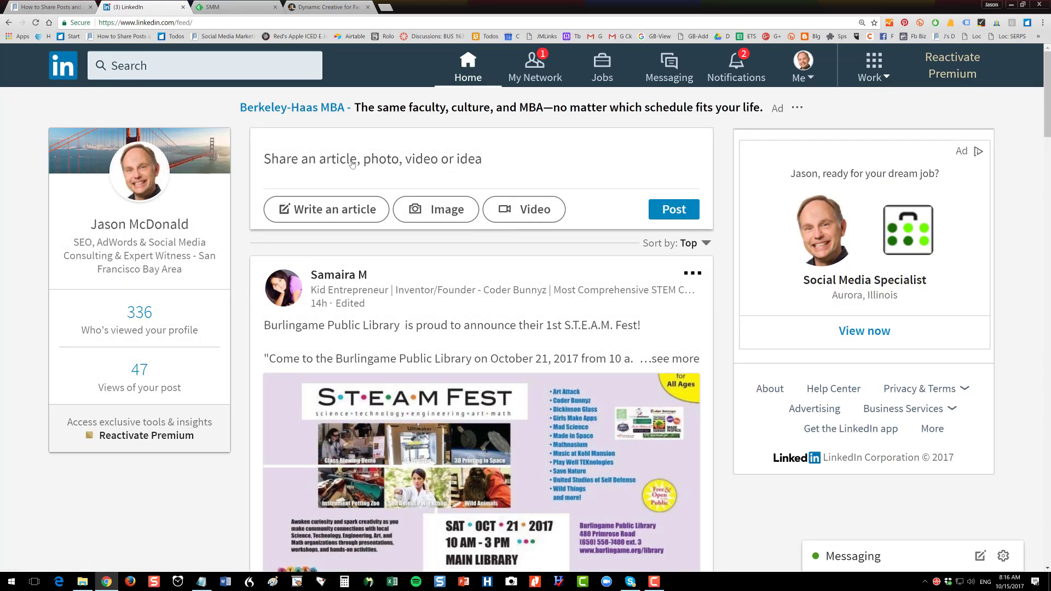
{"action": "left_click", "coordinate": [372, 158]}
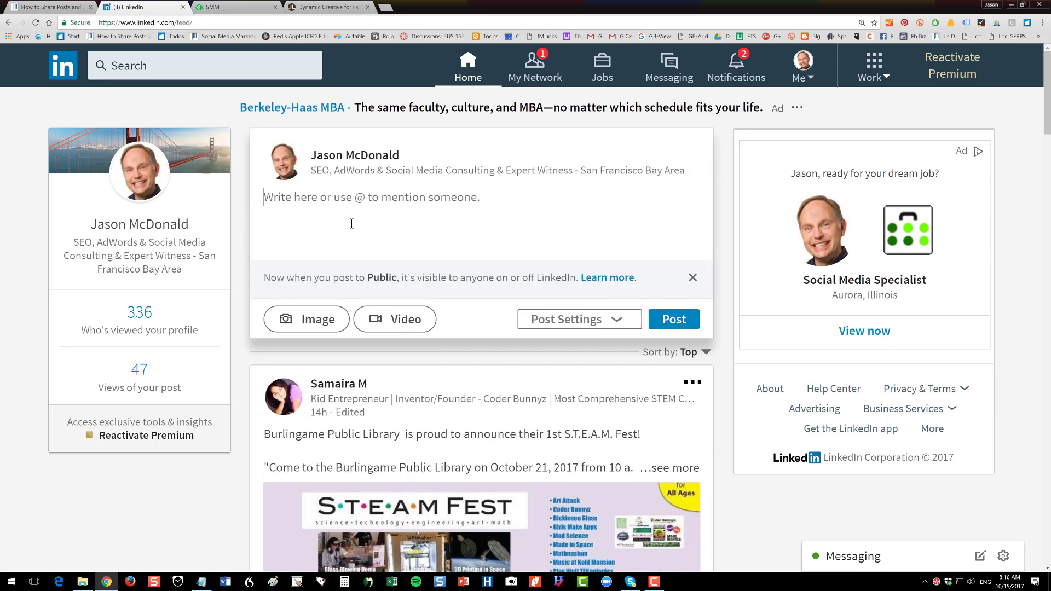
{"action": "type", "text": "Dynamic content for Faceboo"}
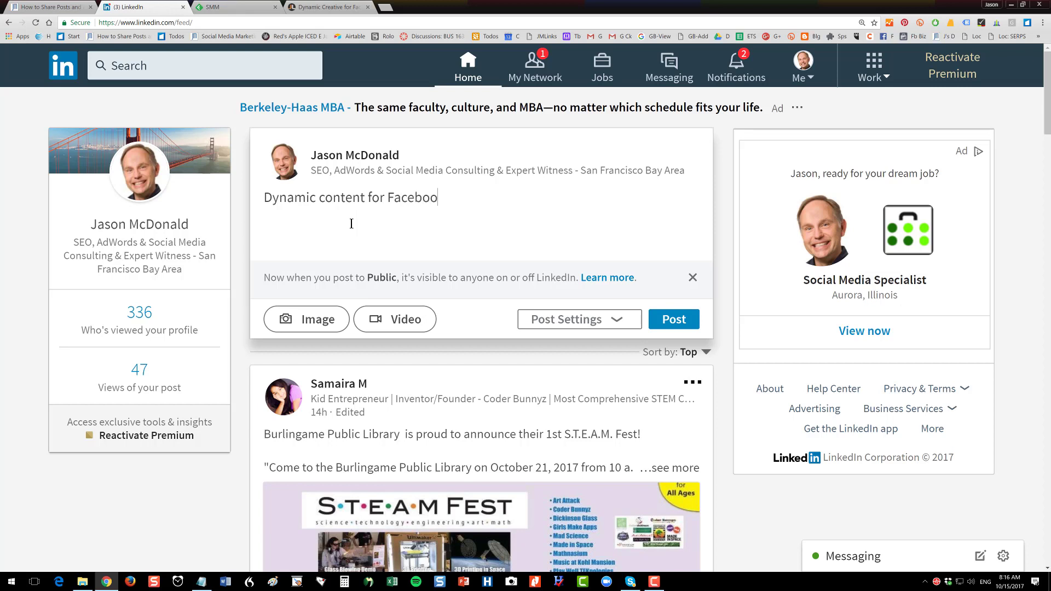
{"action": "type", "text": "k ads. Check ou"}
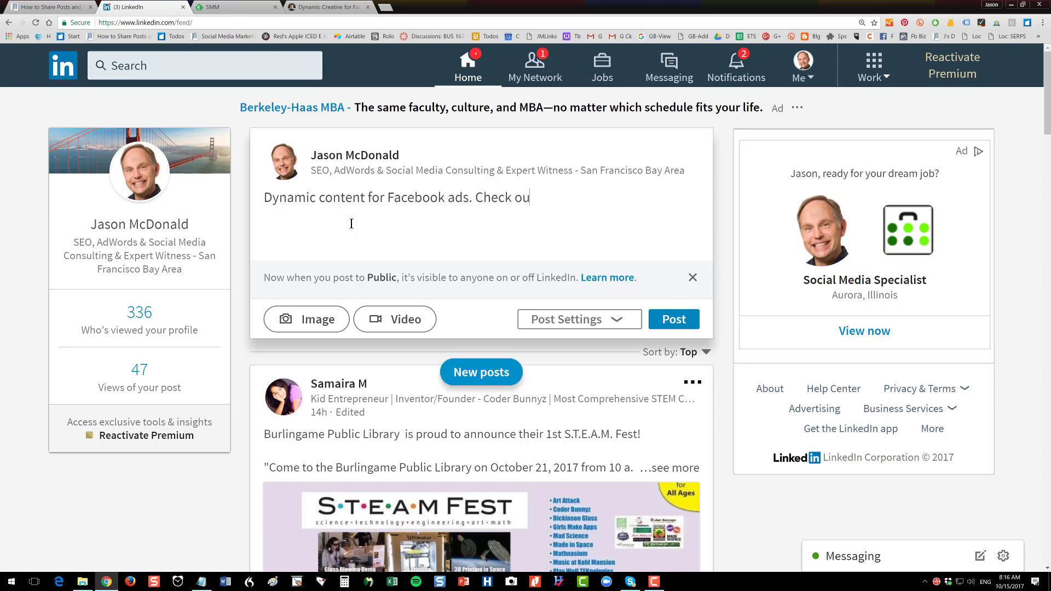
{"action": "type", "text": "t this interesting new"}
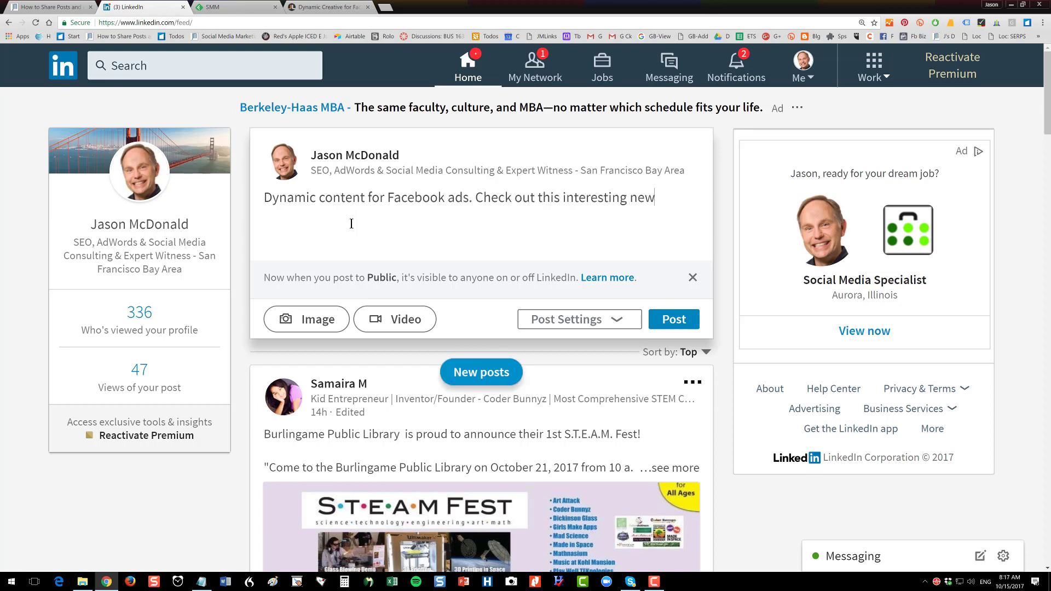
{"action": "type", "text": "blog post. http://tinyurl.com/ybdc5dts"}
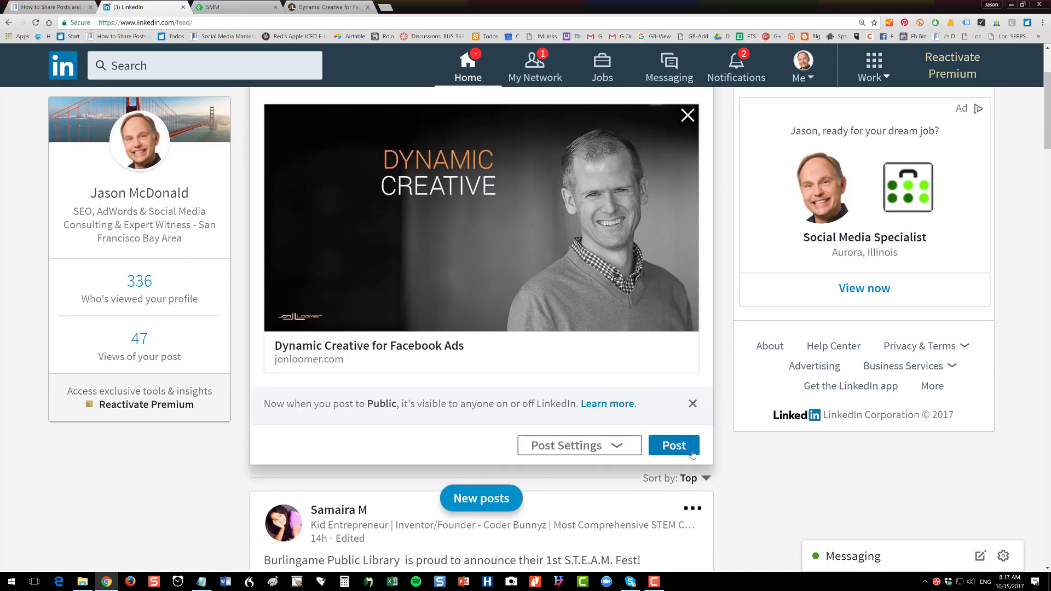
{"action": "left_click", "coordinate": [673, 445]}
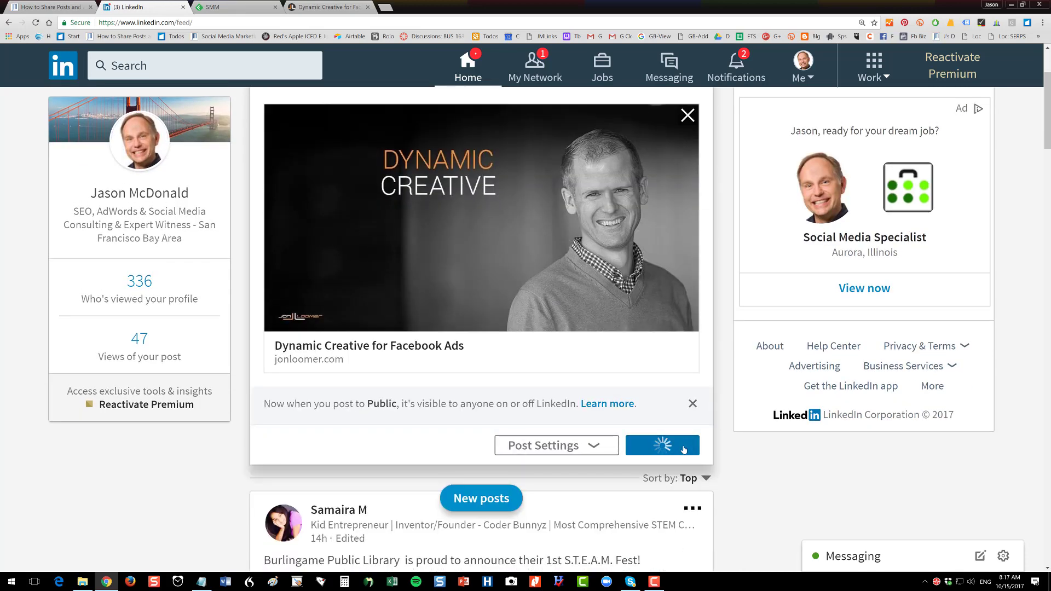
{"action": "left_click", "coordinate": [660, 445]}
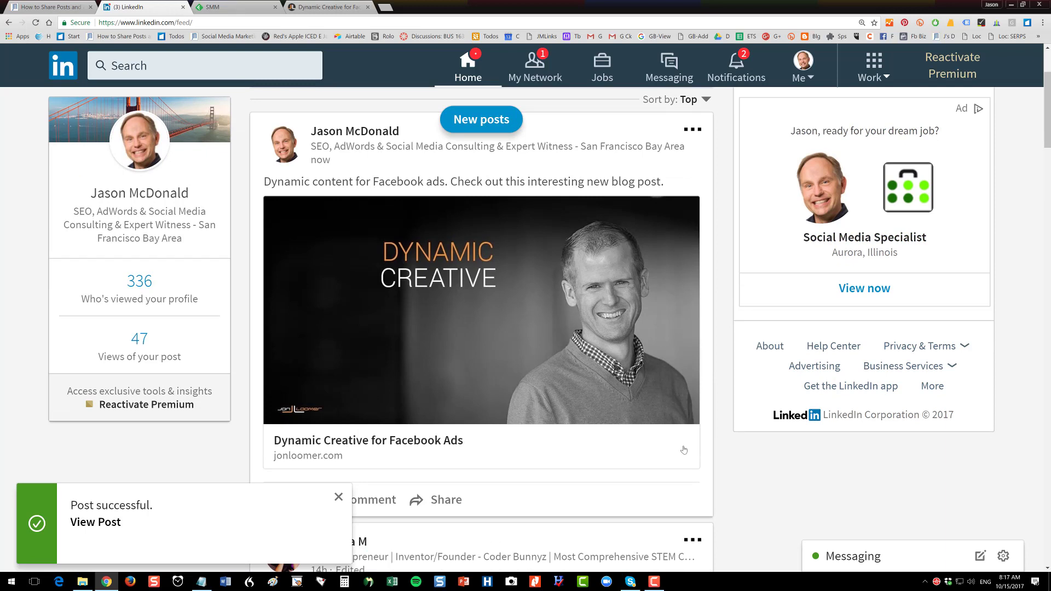
{"action": "left_click", "coordinate": [338, 497]}
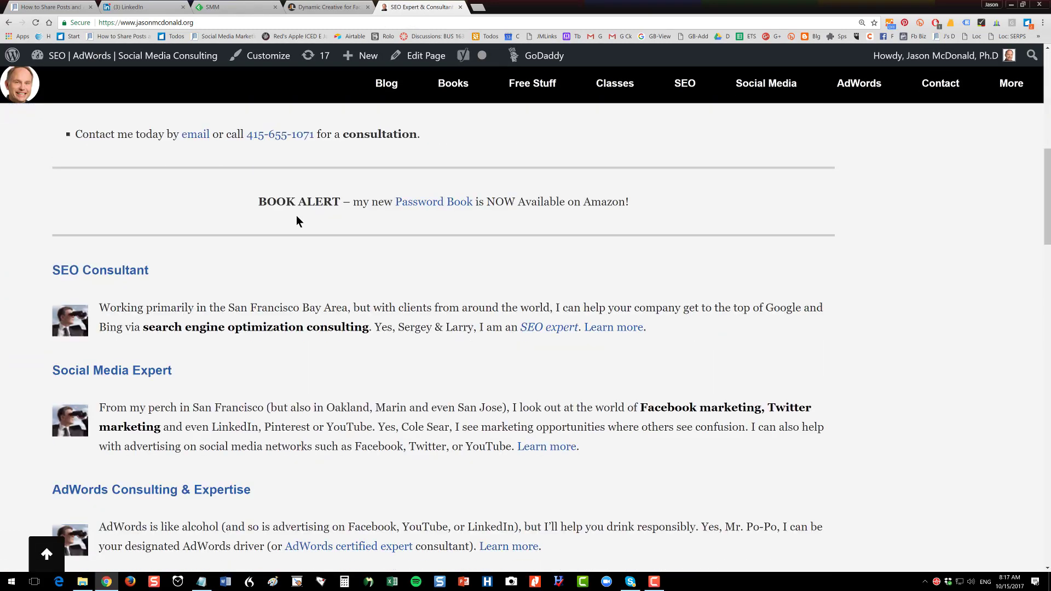
Shorten The Genesis of The Password Book post URL to tinyurl.com/yavnvz4q, then close TinyURL.
{"action": "scroll", "scroll_direction": "down", "scroll_amount": 3}
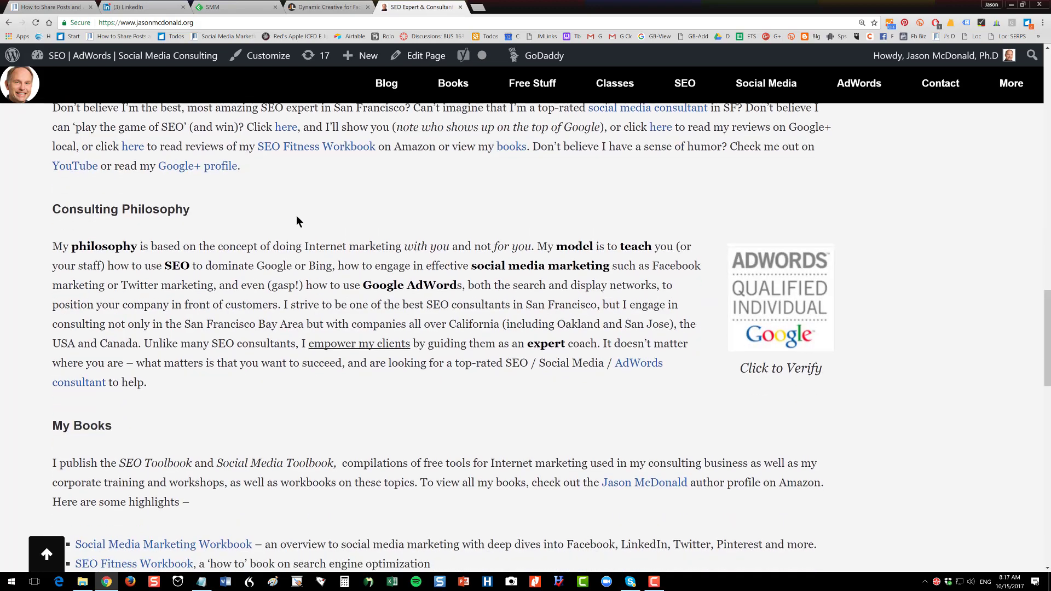
{"action": "scroll", "scroll_direction": "down", "scroll_amount": 3}
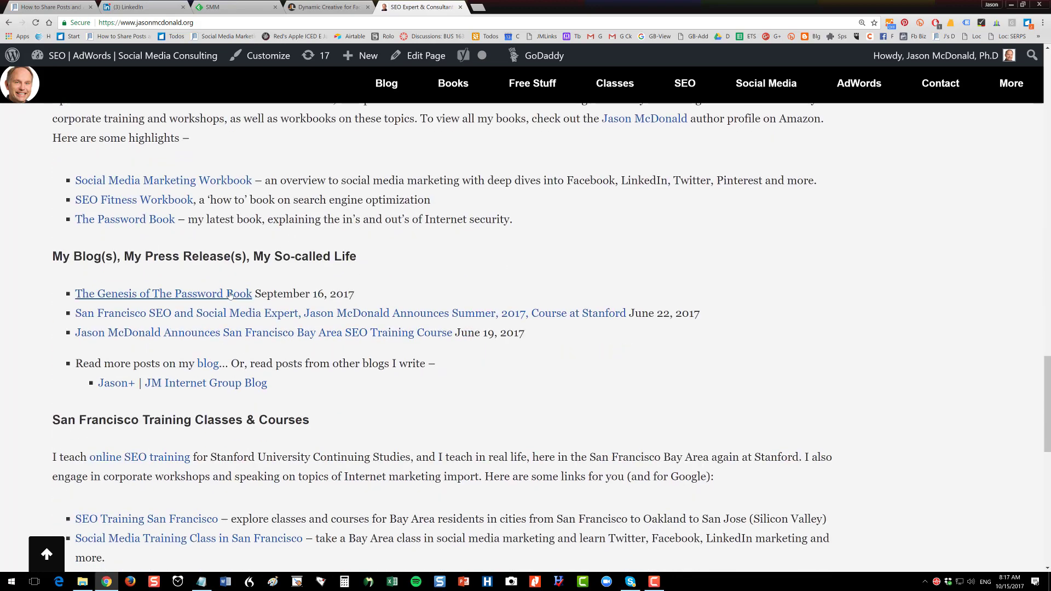
{"action": "left_click", "coordinate": [162, 294]}
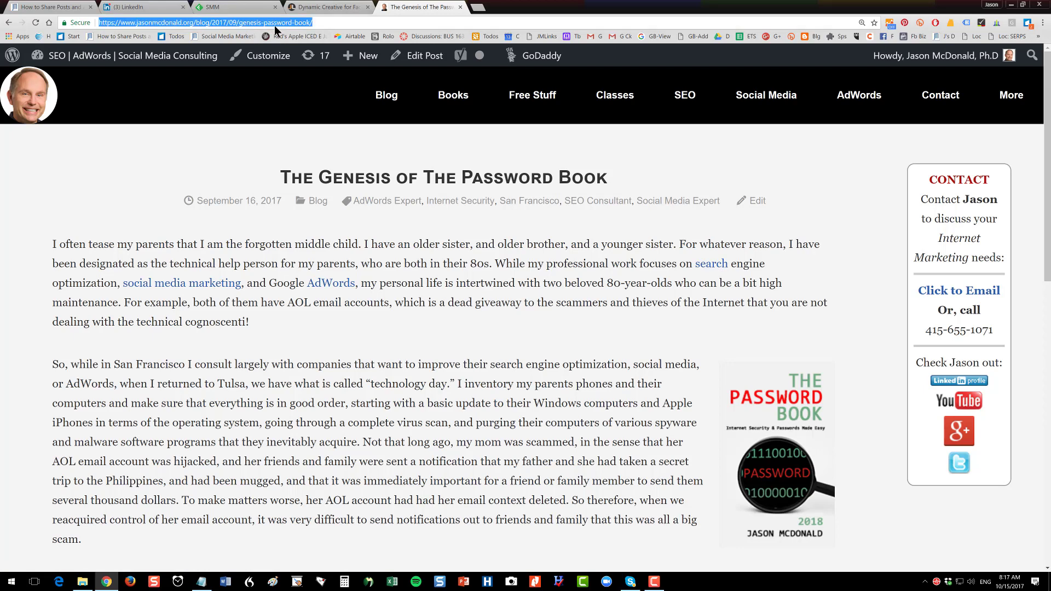
{"action": "type", "text": "twitter.com"}
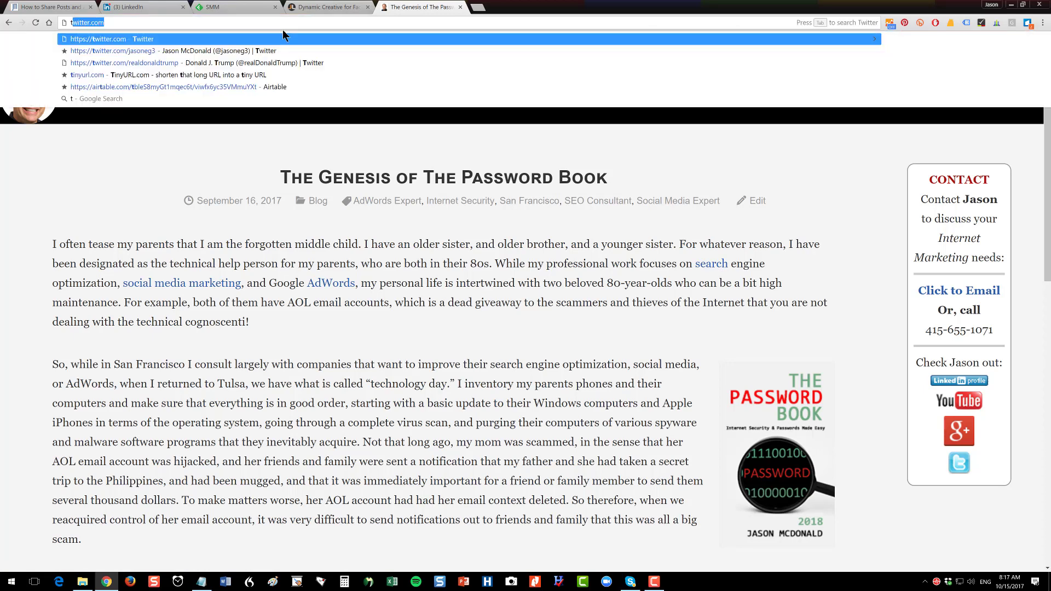
{"action": "left_click", "coordinate": [87, 74]}
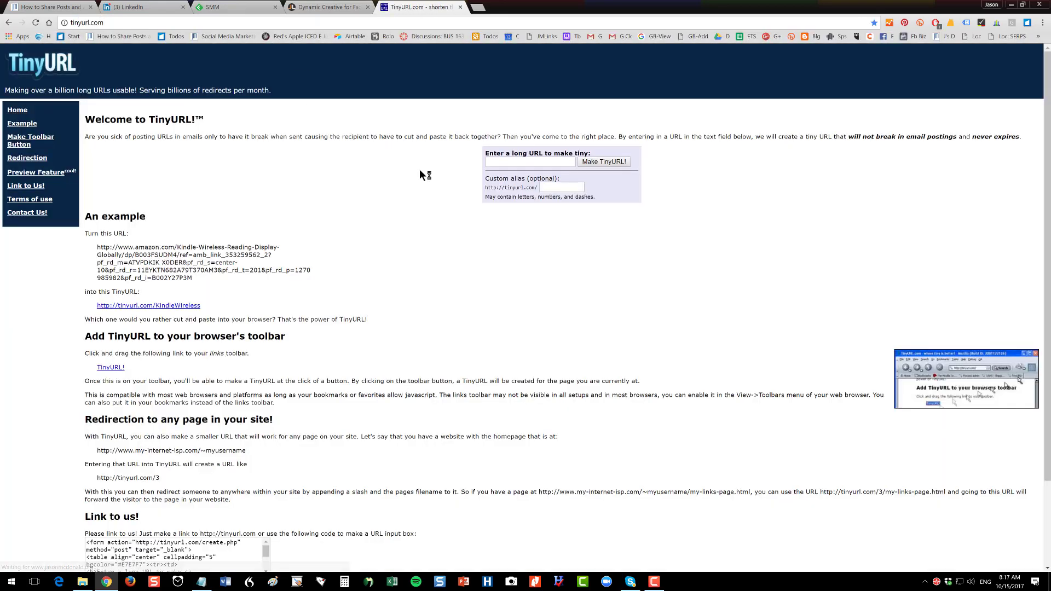
{"action": "left_click", "coordinate": [603, 161]}
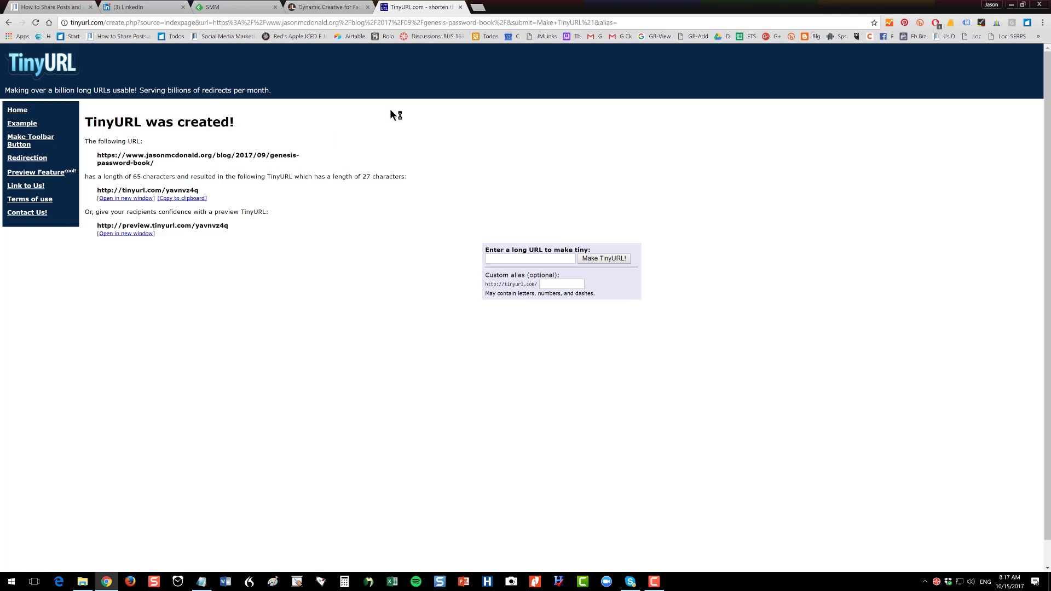
{"action": "mouse_move", "coordinate": [461, 7]}
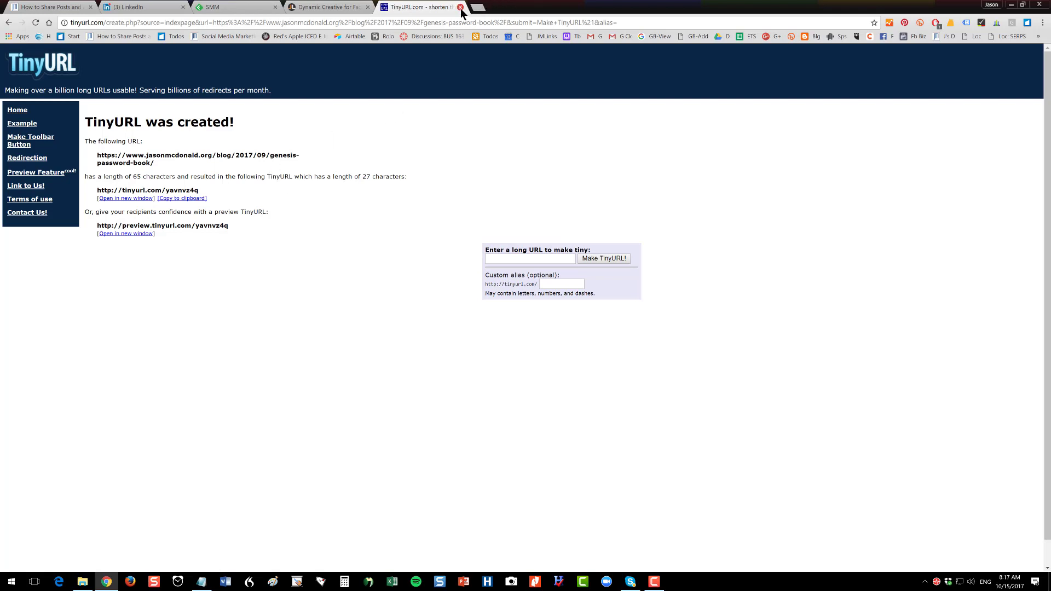
{"action": "left_click", "coordinate": [461, 7]}
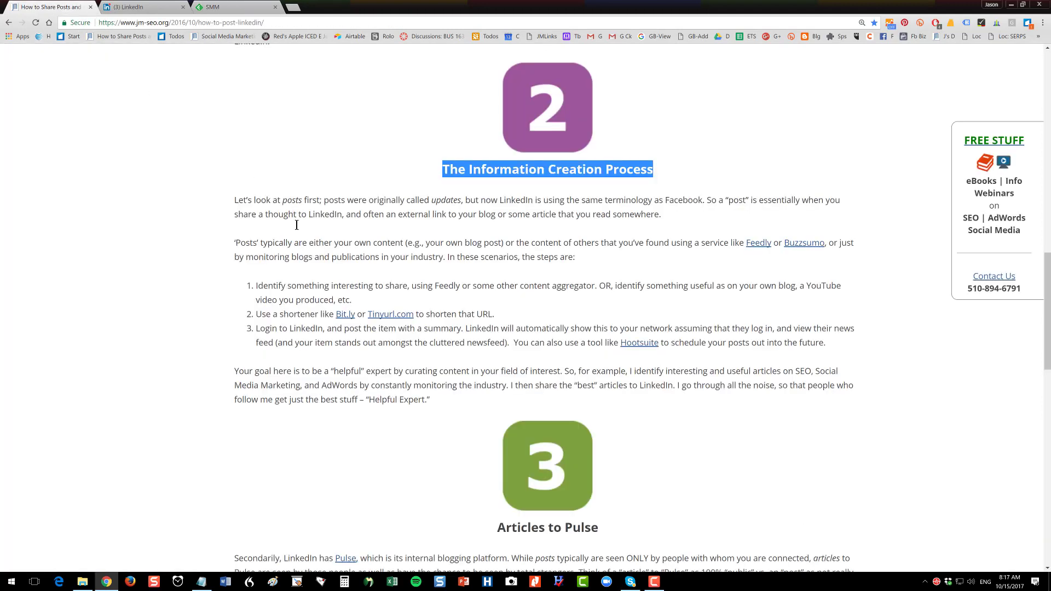
{"action": "mouse_move", "coordinate": [317, 254]}
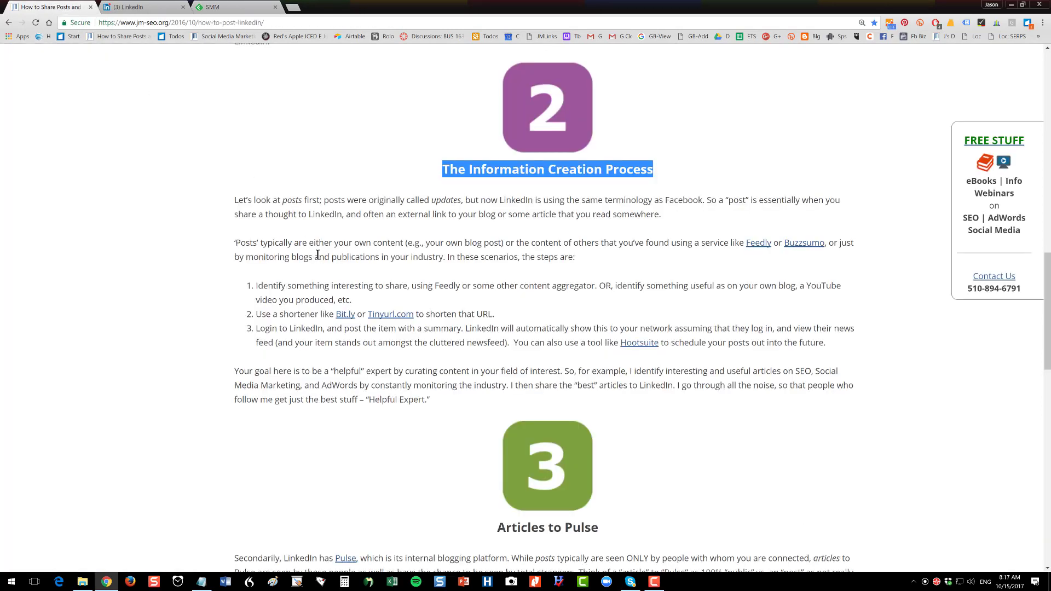
{"action": "mouse_move", "coordinate": [390, 314]}
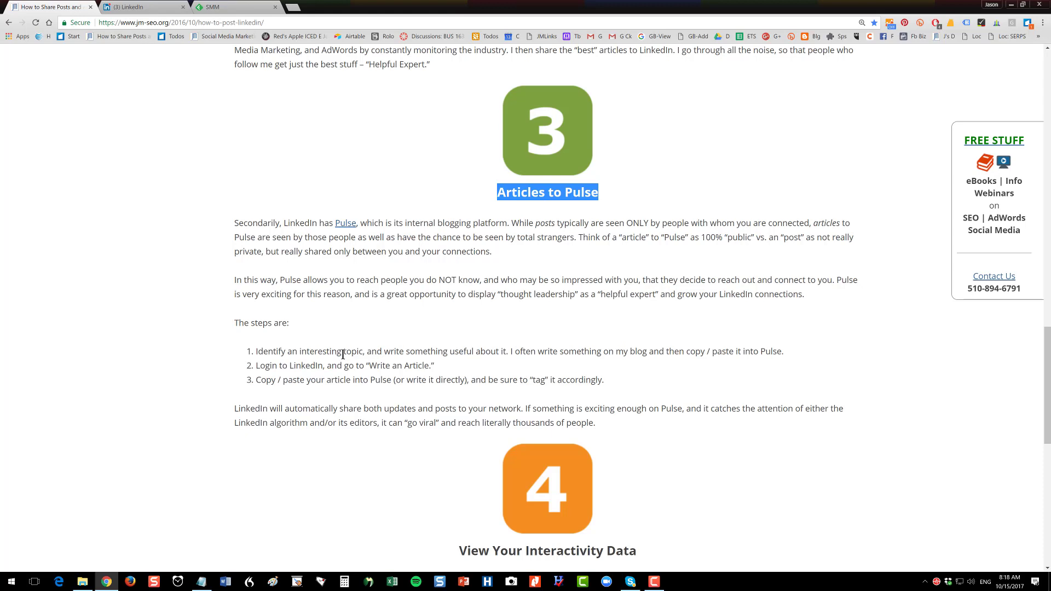
{"action": "mouse_move", "coordinate": [300, 352]}
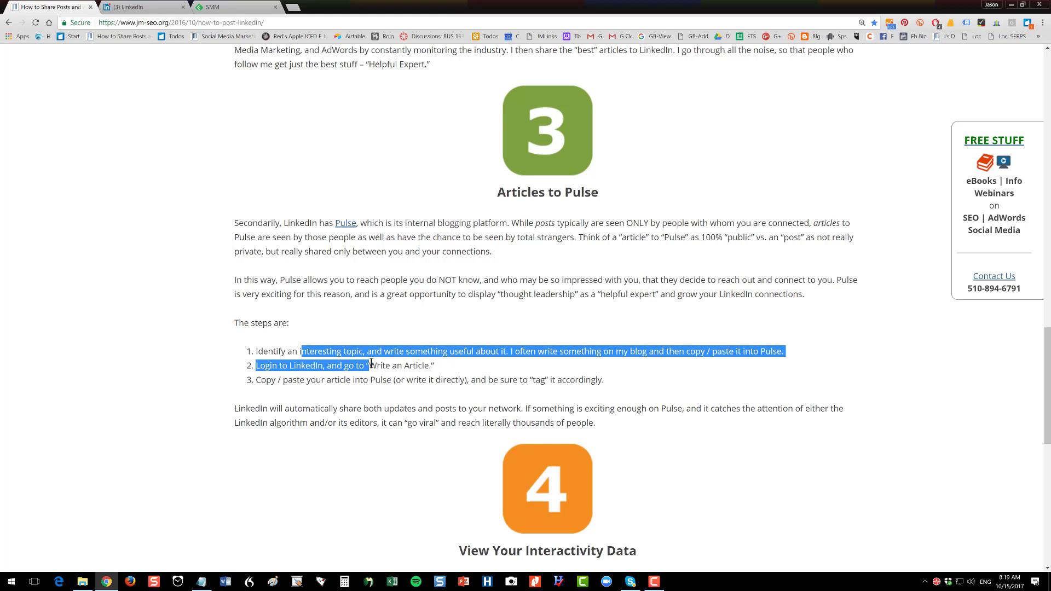
{"action": "mouse_move", "coordinate": [299, 290]}
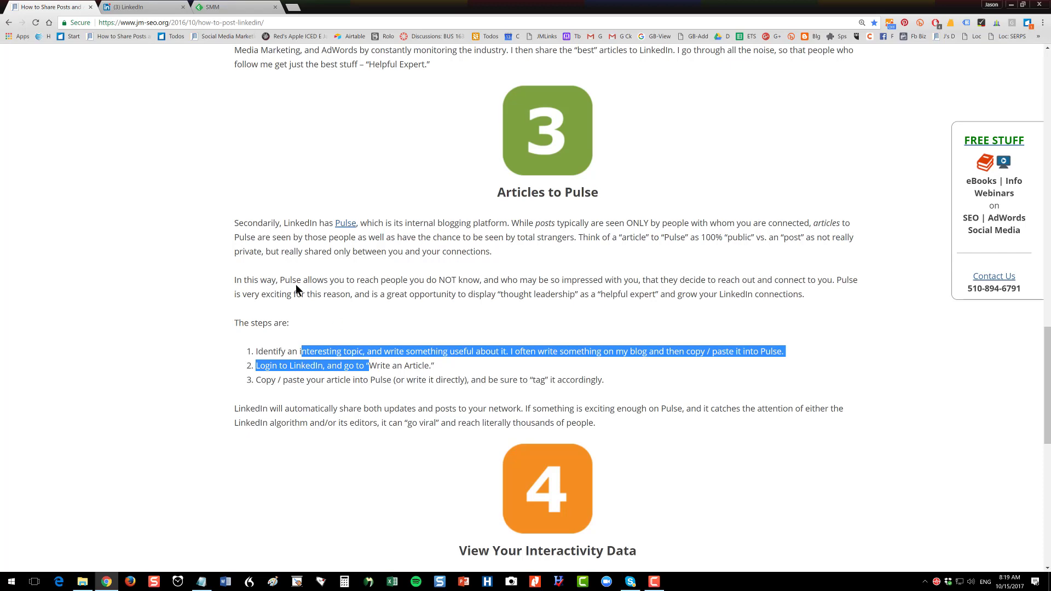
Open Me > Posts & Activity in LinkedIn and filter to your published Articles.
{"action": "left_click", "coordinate": [143, 7]}
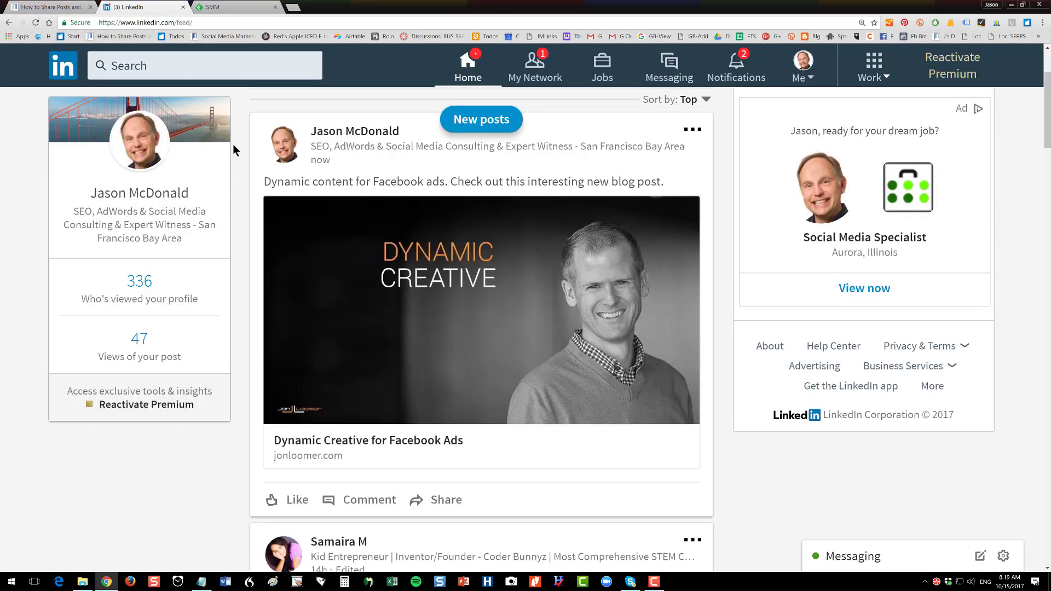
{"action": "left_click", "coordinate": [798, 65]}
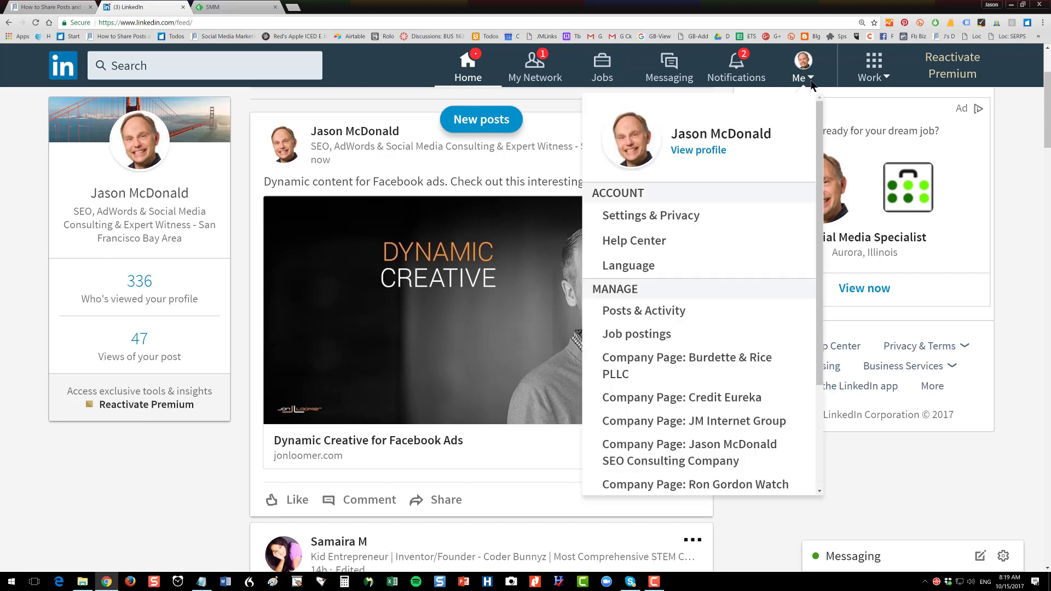
{"action": "mouse_move", "coordinate": [643, 310]}
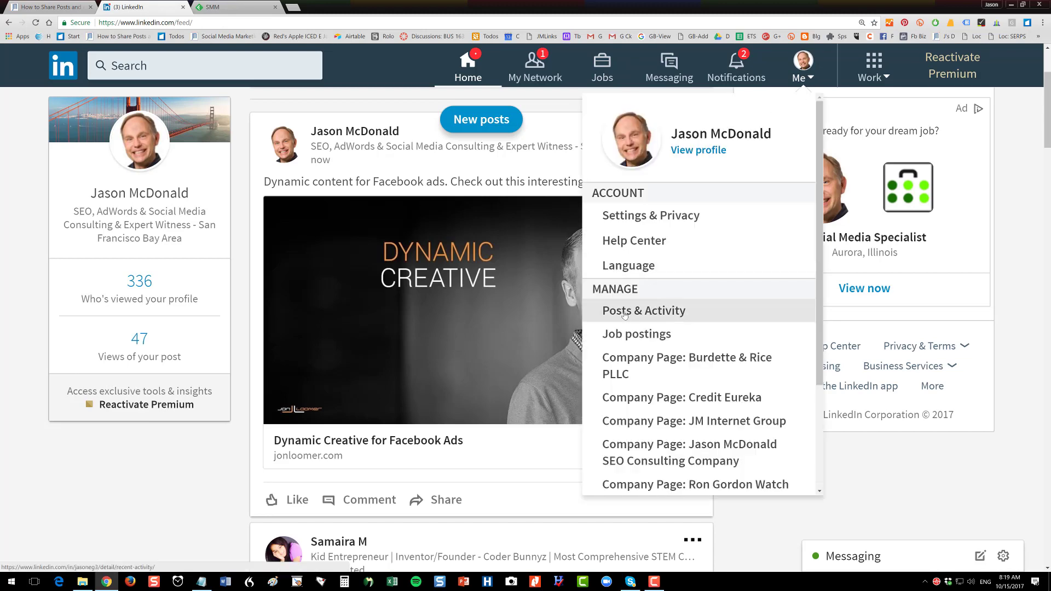
{"action": "left_click", "coordinate": [642, 310]}
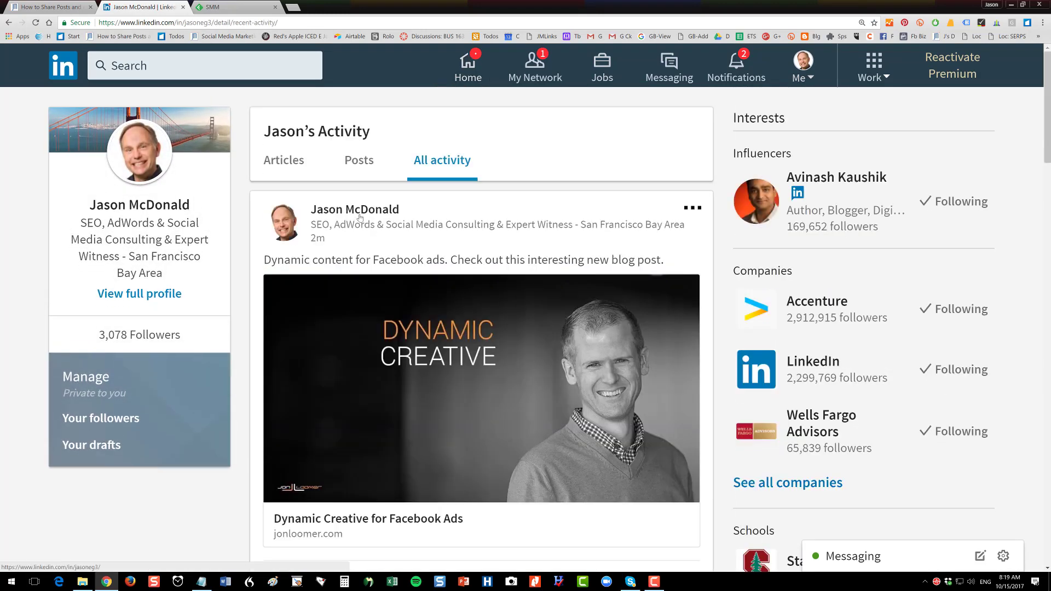
{"action": "left_click", "coordinate": [284, 160]}
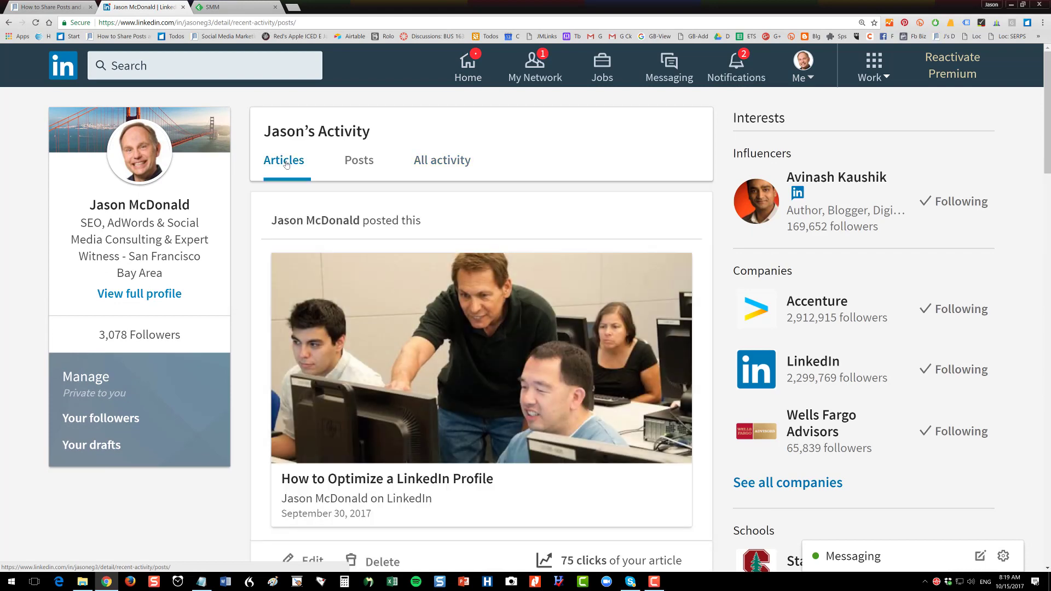
{"action": "scroll", "scroll_direction": "down", "scroll_amount": 3}
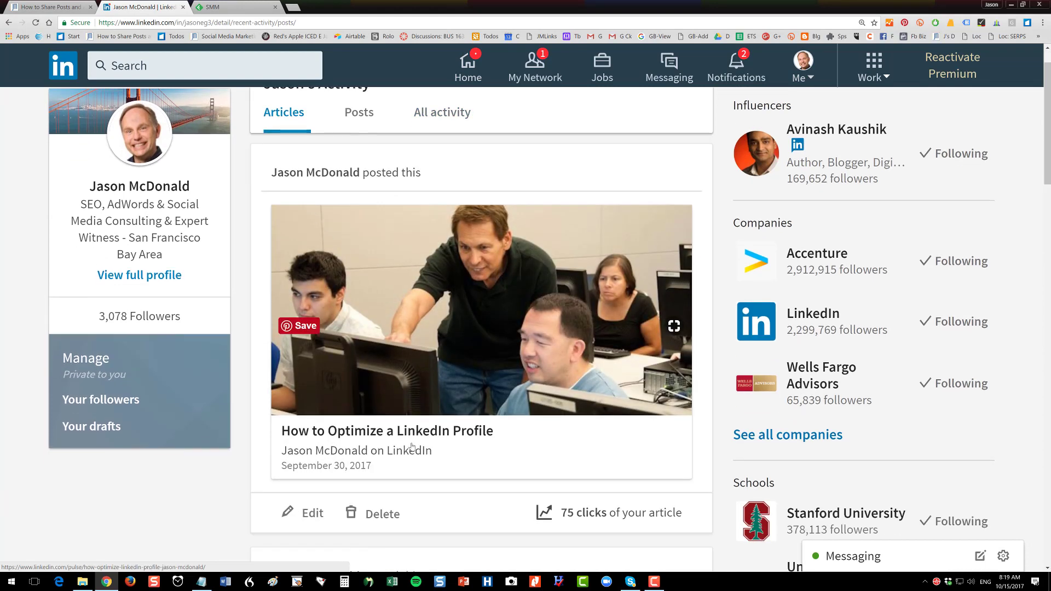
Open the How to Optimize a LinkedIn Profile article and scroll through its opening text.
{"action": "left_click", "coordinate": [388, 430]}
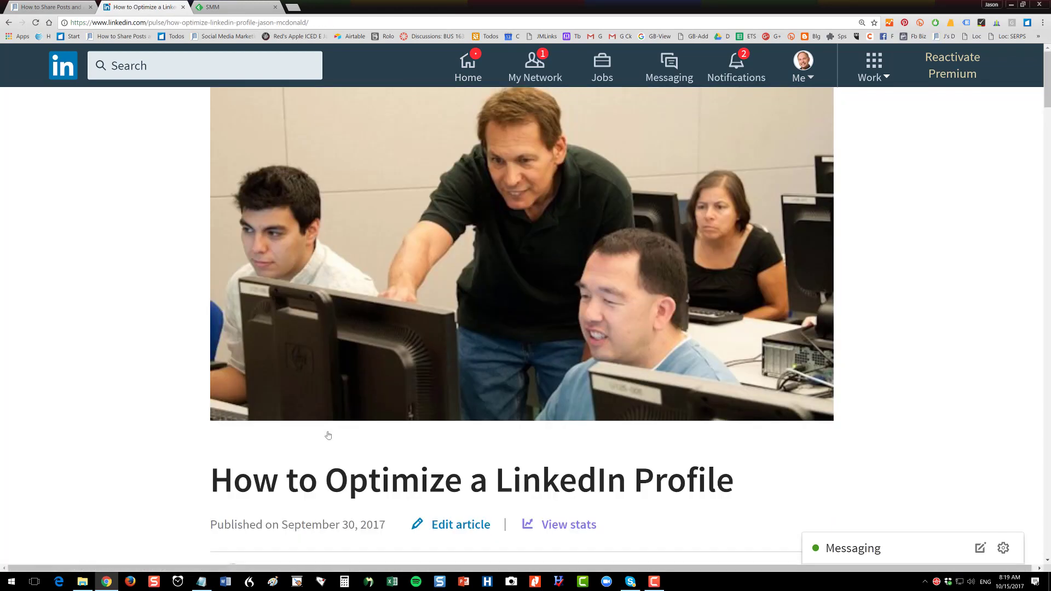
{"action": "scroll", "scroll_direction": "down", "scroll_amount": 3}
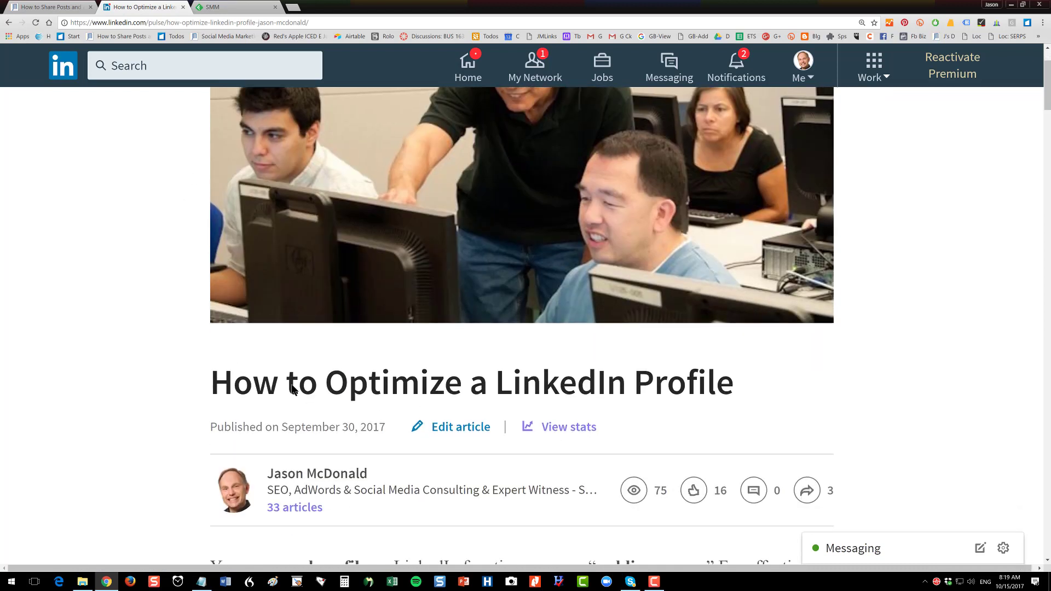
{"action": "scroll", "scroll_direction": "down", "scroll_amount": 3}
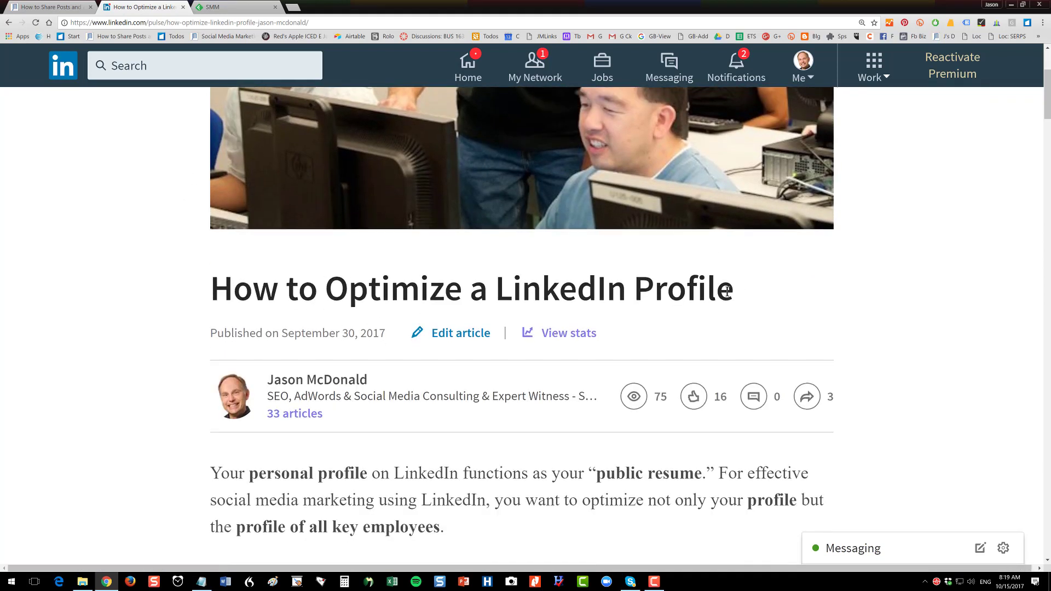
{"action": "scroll", "scroll_direction": "down", "scroll_amount": 3}
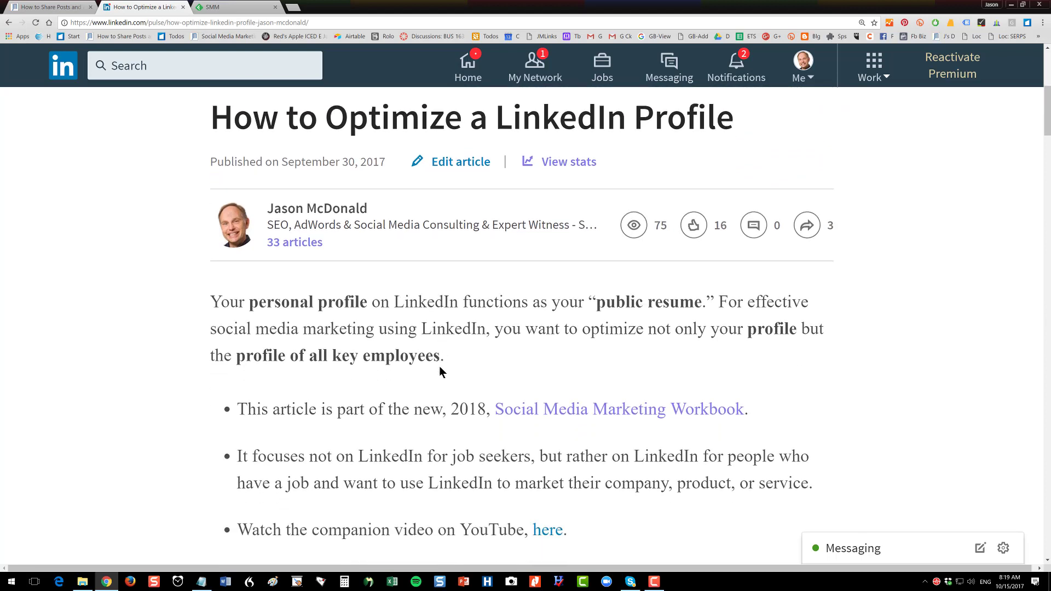
{"action": "scroll", "scroll_direction": "down", "scroll_amount": 3}
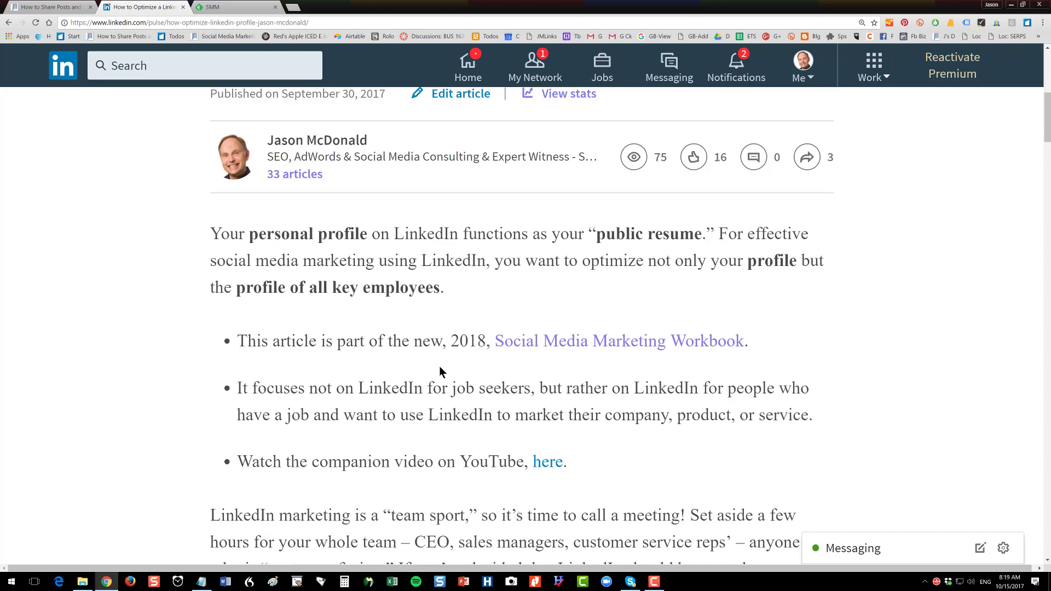
{"action": "mouse_move", "coordinate": [21, 20]}
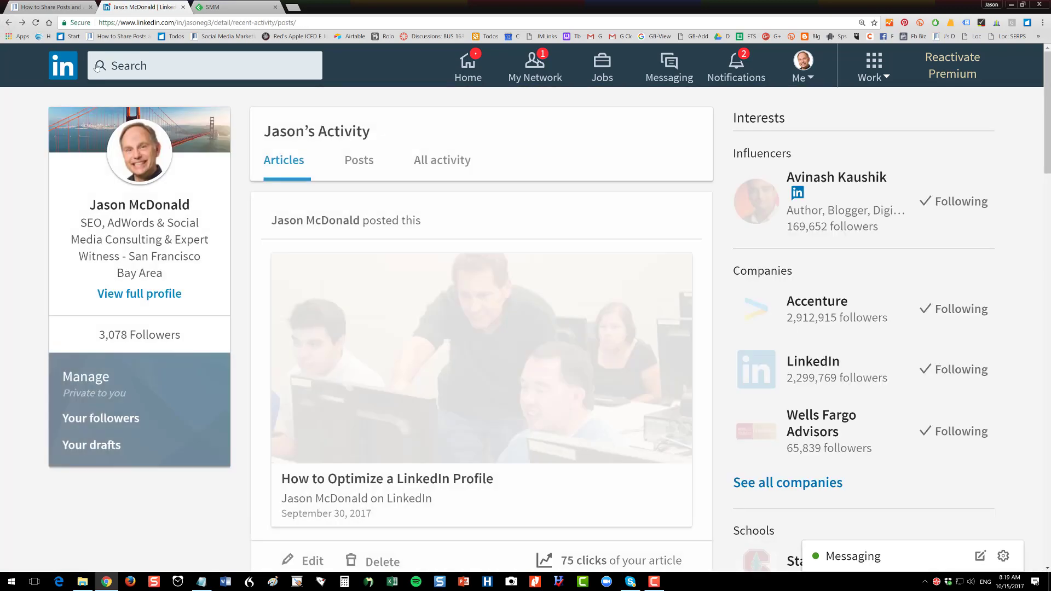
From Home, open a blank Write an article draft, then close that draft tab.
{"action": "left_click", "coordinate": [468, 66]}
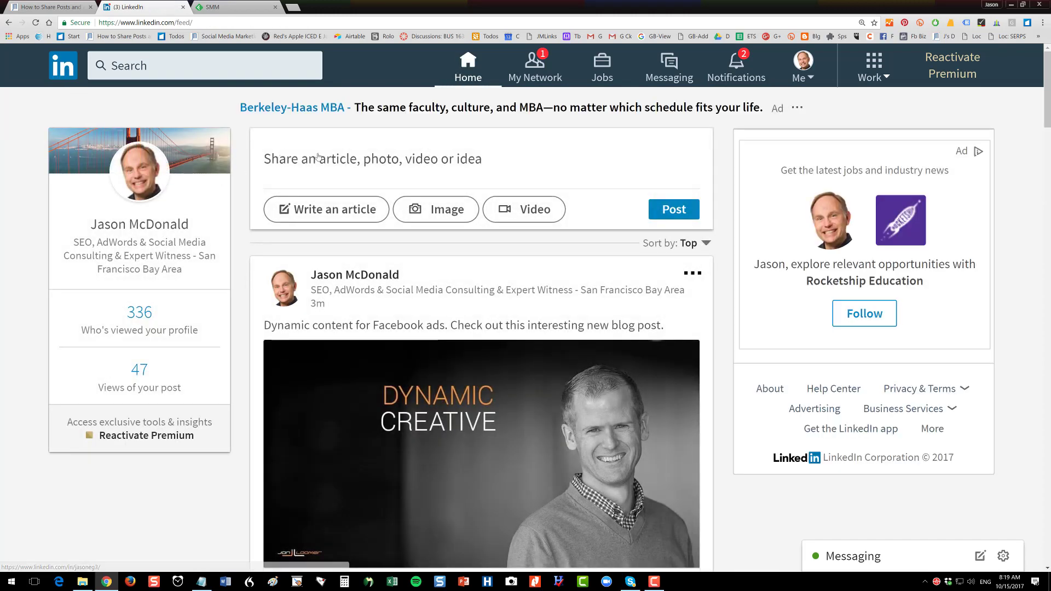
{"action": "left_click", "coordinate": [334, 209]}
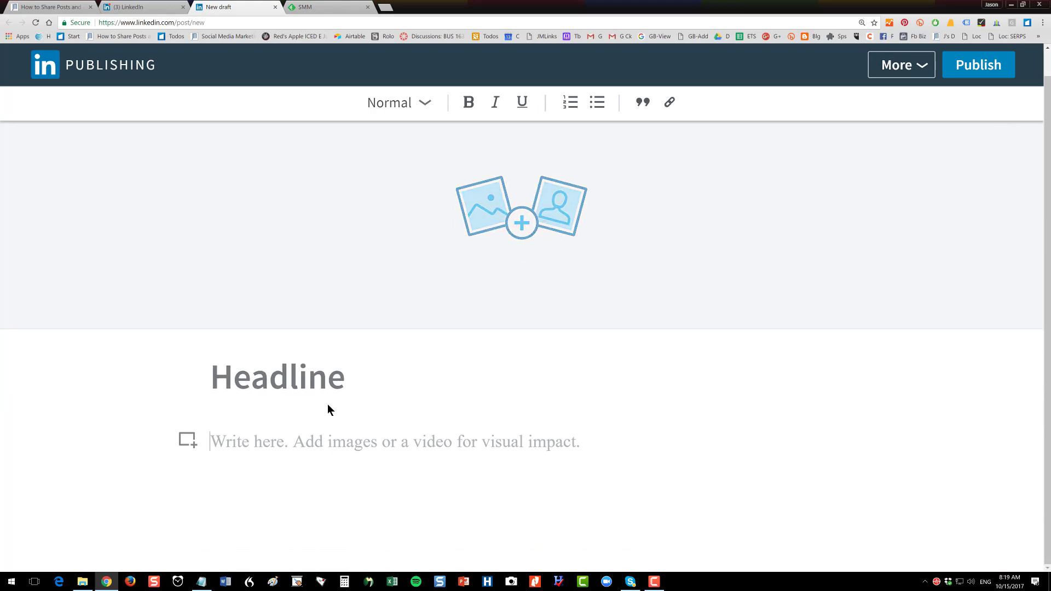
{"action": "mouse_move", "coordinate": [400, 393]}
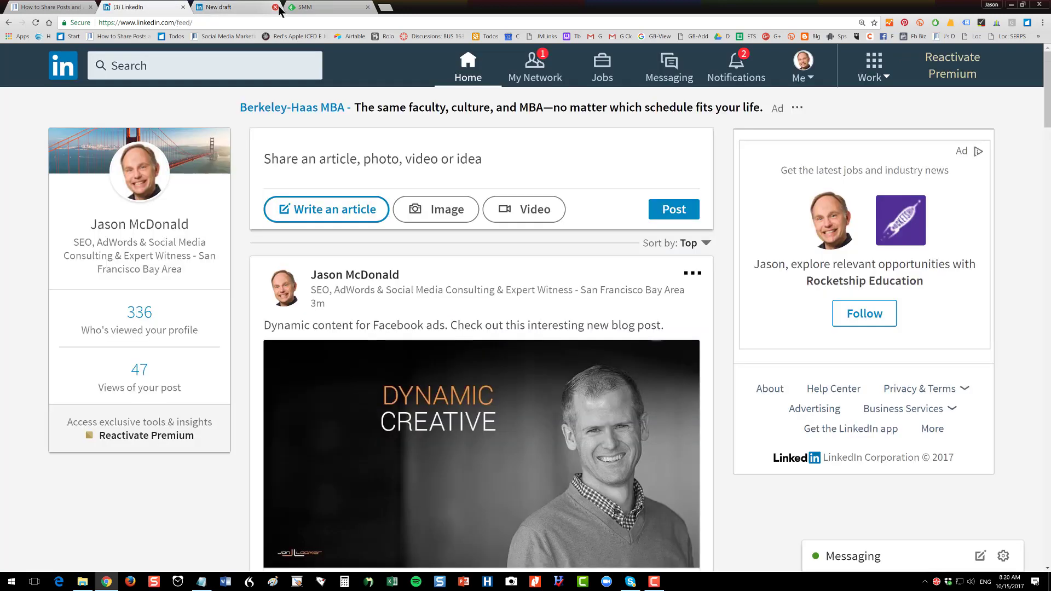
{"action": "left_click", "coordinate": [275, 6]}
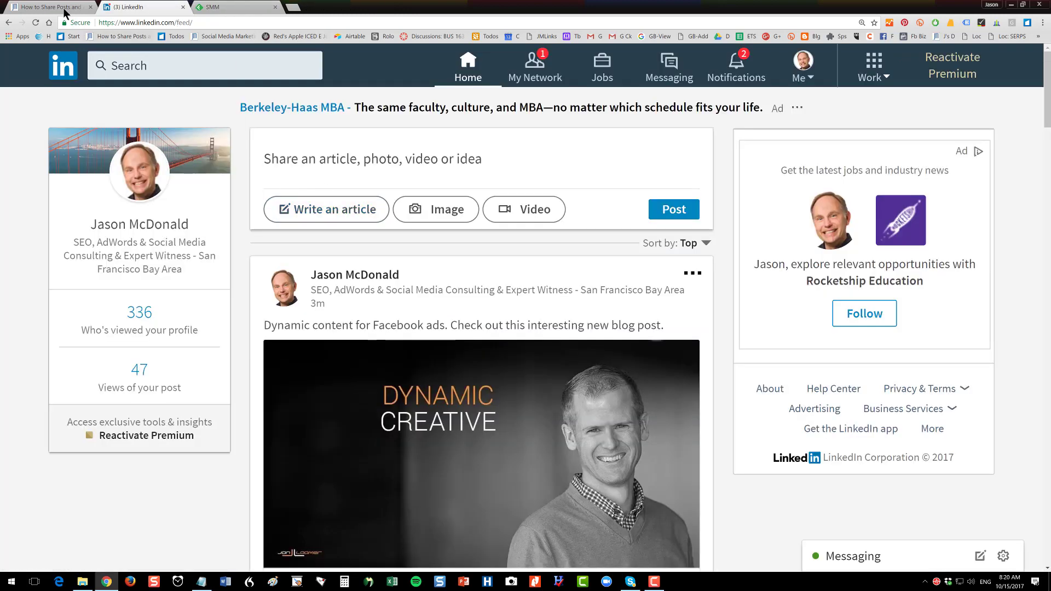
{"action": "left_click", "coordinate": [47, 7]}
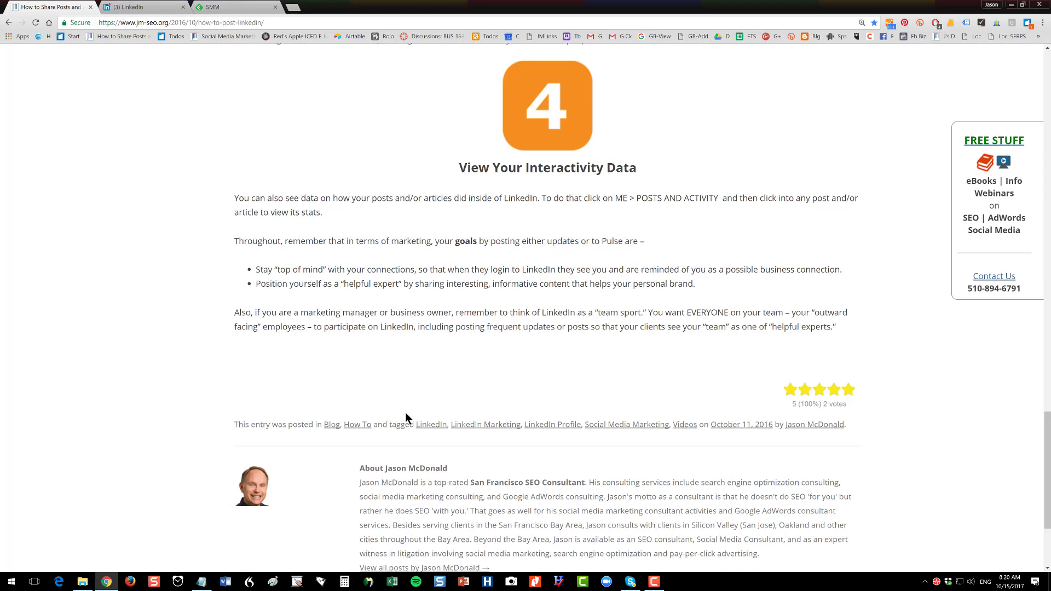
{"action": "mouse_move", "coordinate": [256, 214]}
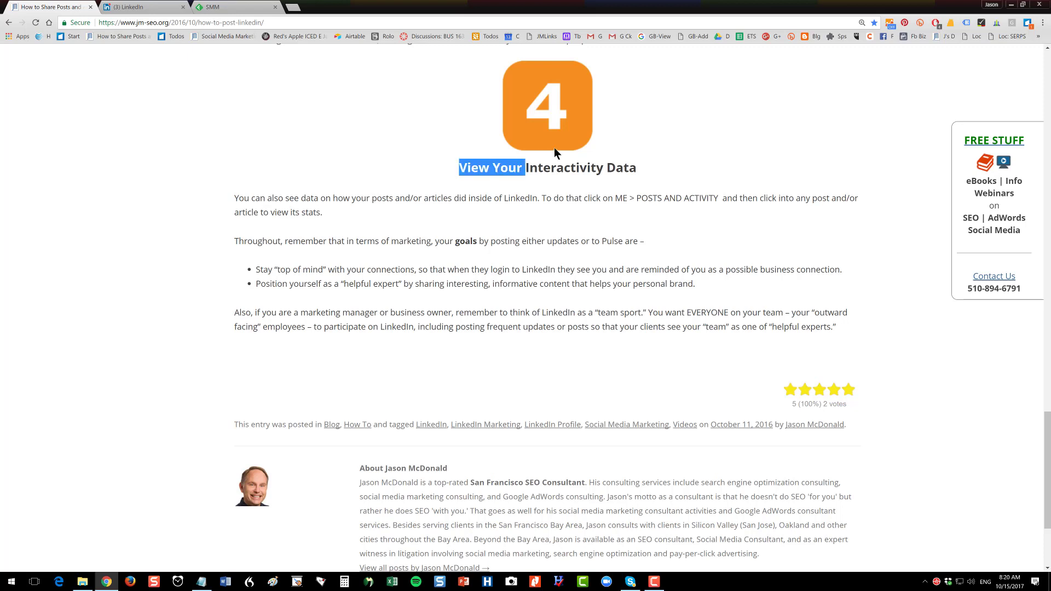
{"action": "double_click", "coordinate": [546, 167]}
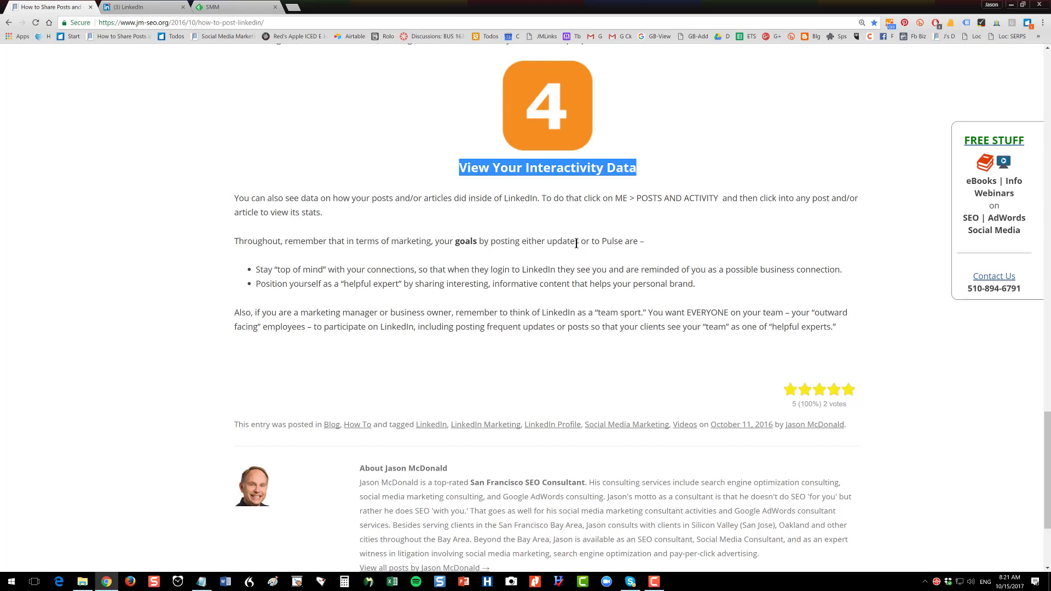
{"action": "left_click", "coordinate": [139, 6]}
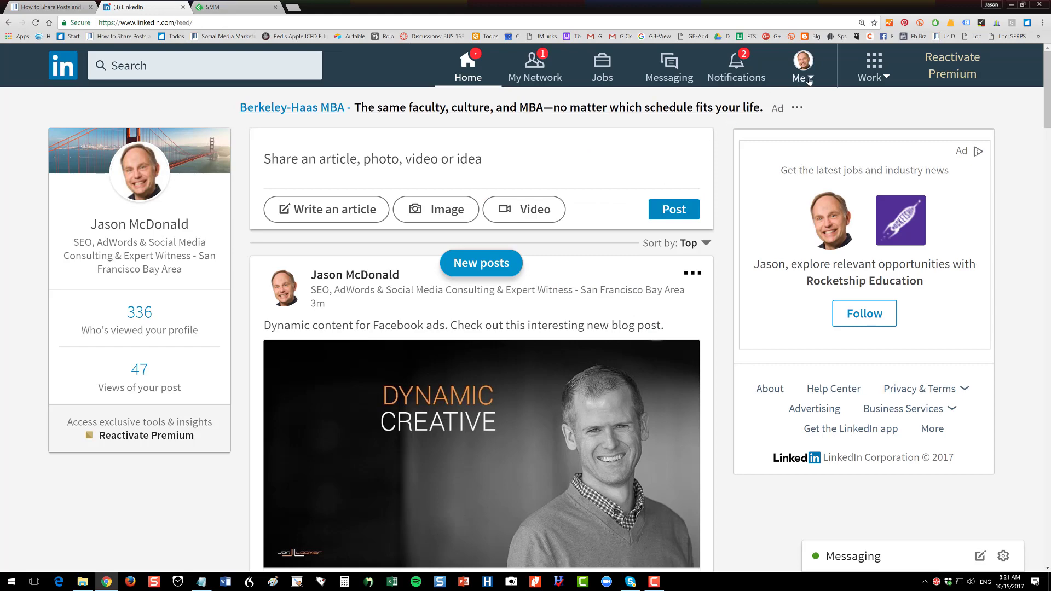
Show all recent activity and scroll to the AdWords Daily Budget post with 47 views.
{"action": "left_click", "coordinate": [800, 65]}
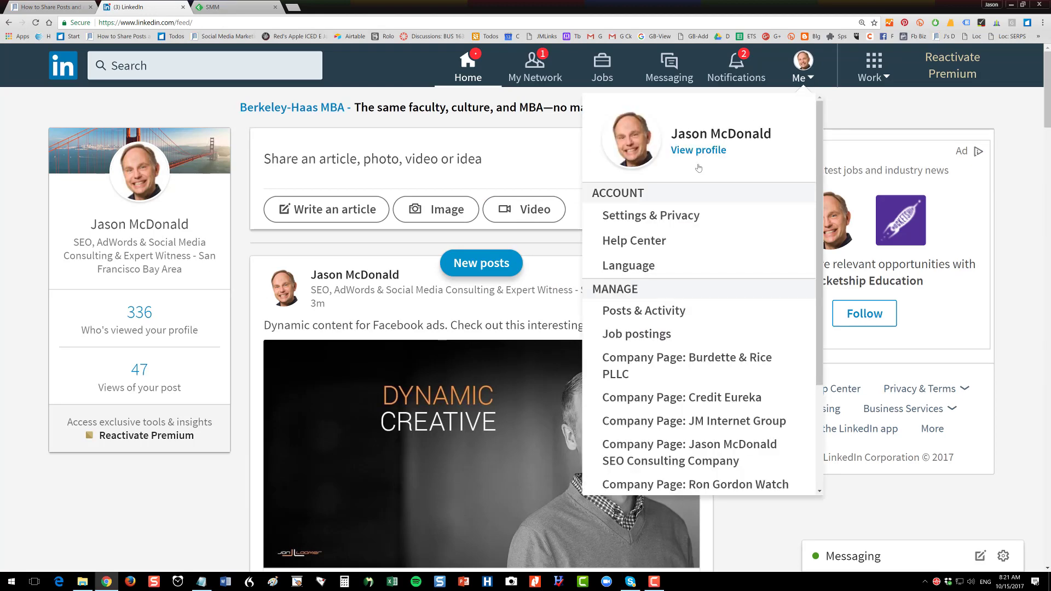
{"action": "left_click", "coordinate": [643, 310]}
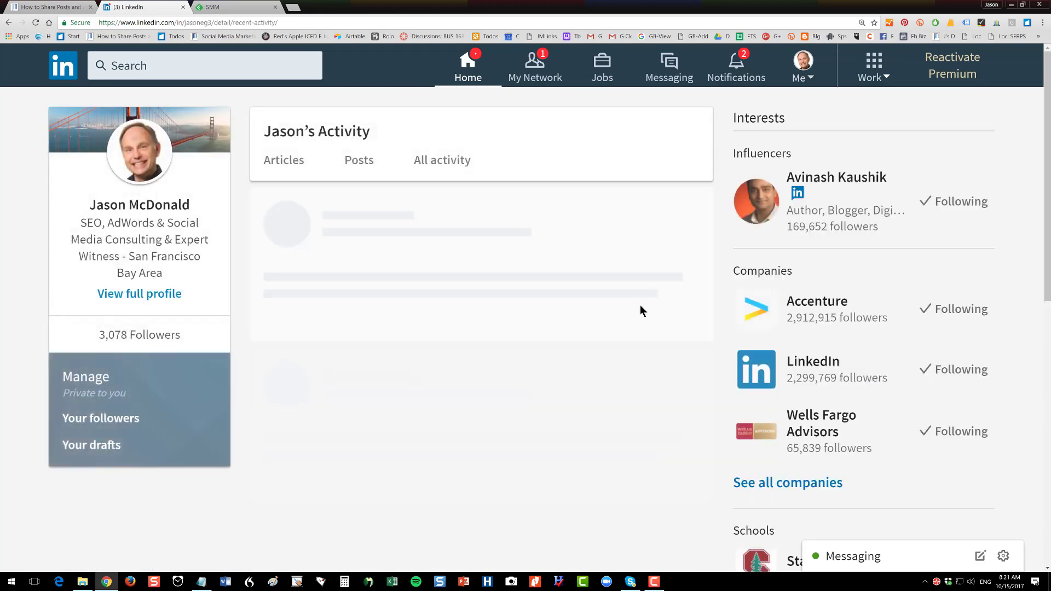
{"action": "left_click", "coordinate": [442, 161]}
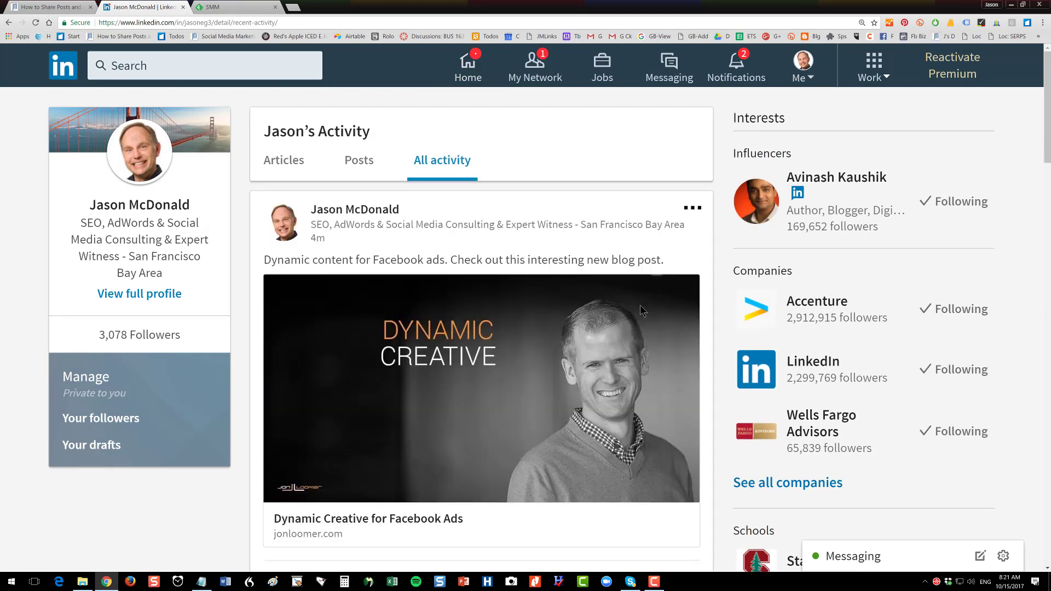
{"action": "mouse_move", "coordinate": [382, 266]}
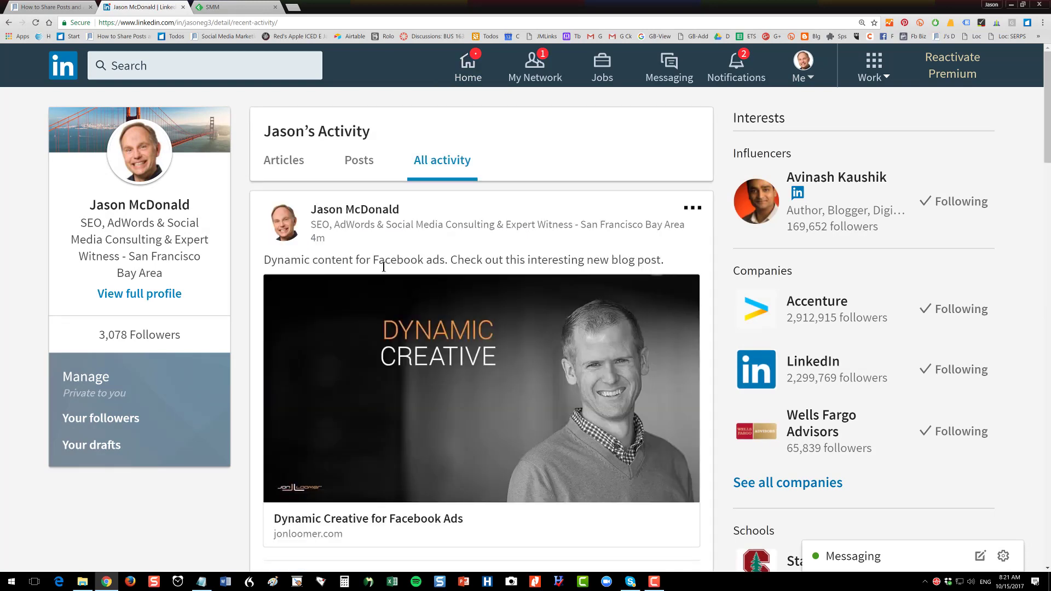
{"action": "scroll", "scroll_direction": "down", "scroll_amount": 3}
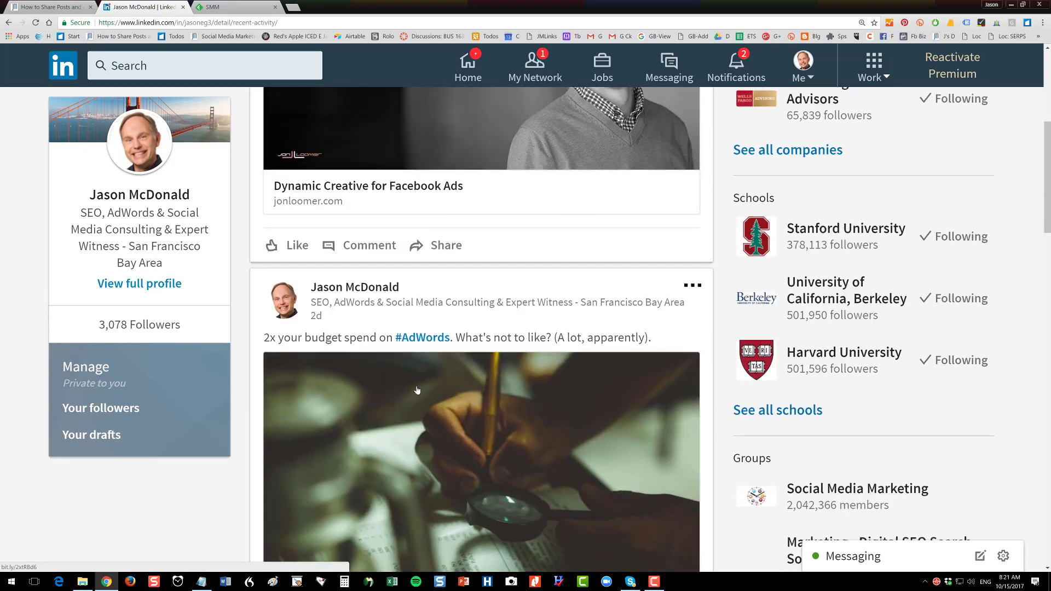
{"action": "scroll", "scroll_direction": "down", "scroll_amount": 3}
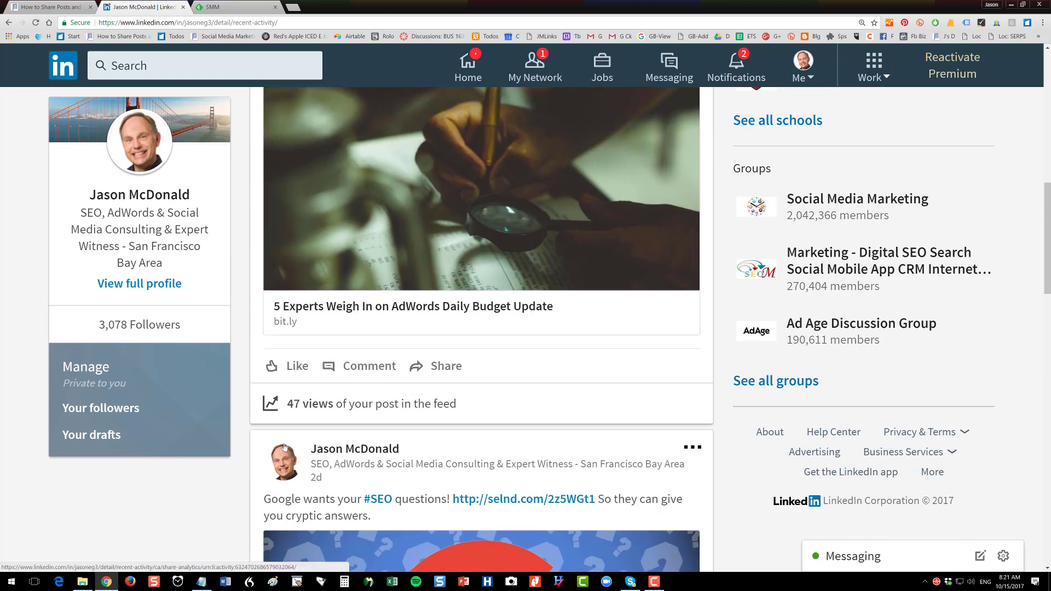
{"action": "scroll", "scroll_direction": "up", "scroll_amount": 3}
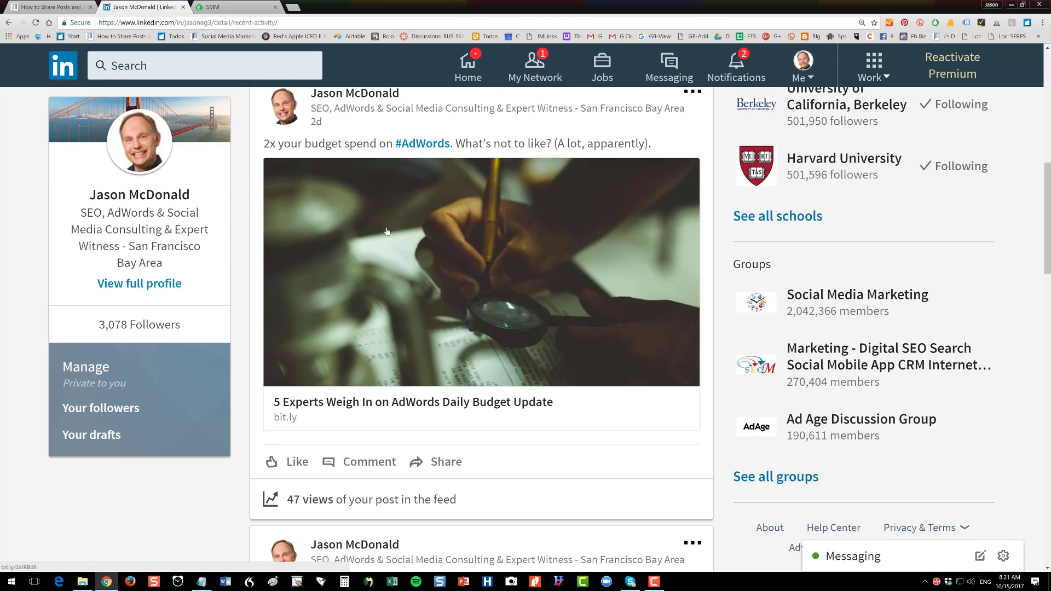
{"action": "scroll", "scroll_direction": "down", "scroll_amount": 3}
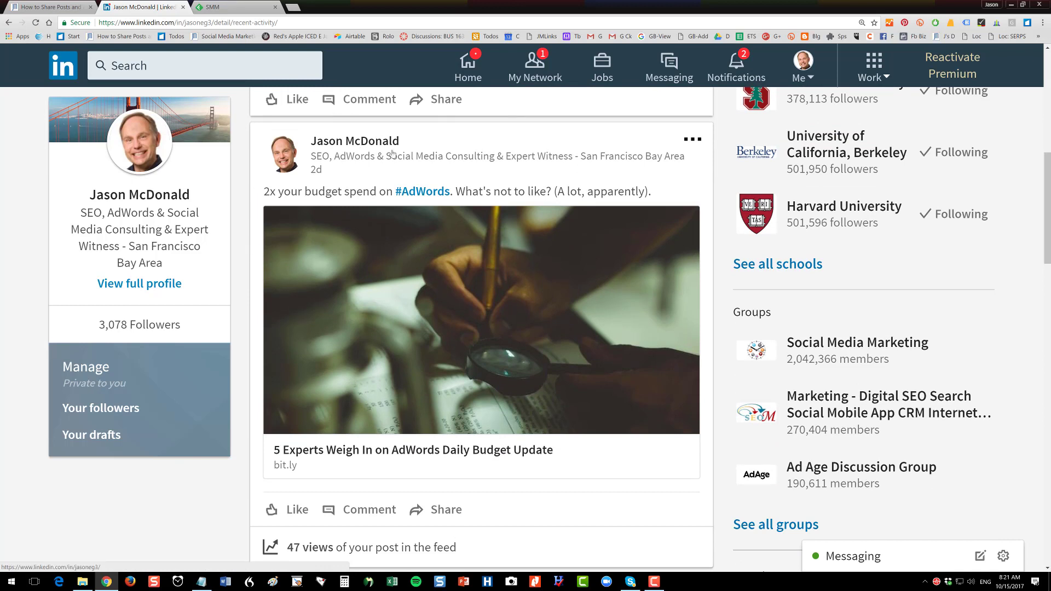
{"action": "mouse_move", "coordinate": [397, 248]}
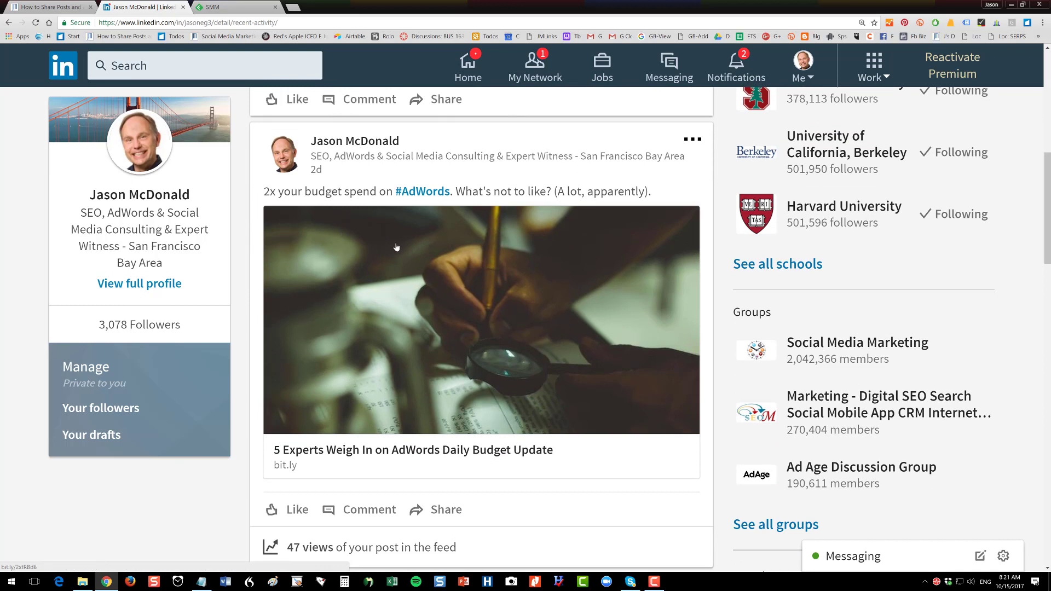
{"action": "scroll", "scroll_direction": "down", "scroll_amount": 3}
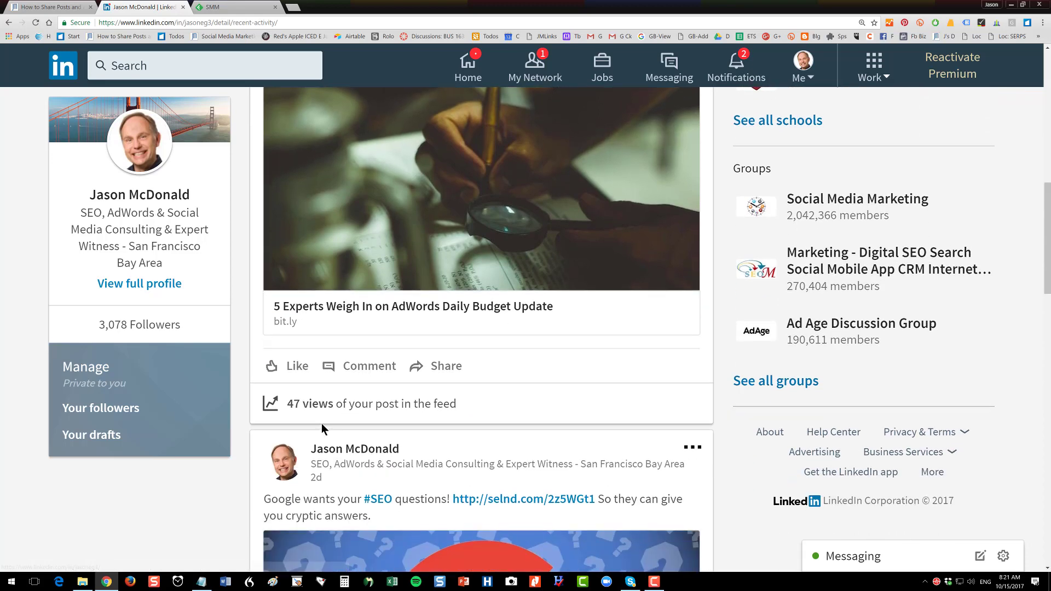
{"action": "mouse_move", "coordinate": [311, 409]}
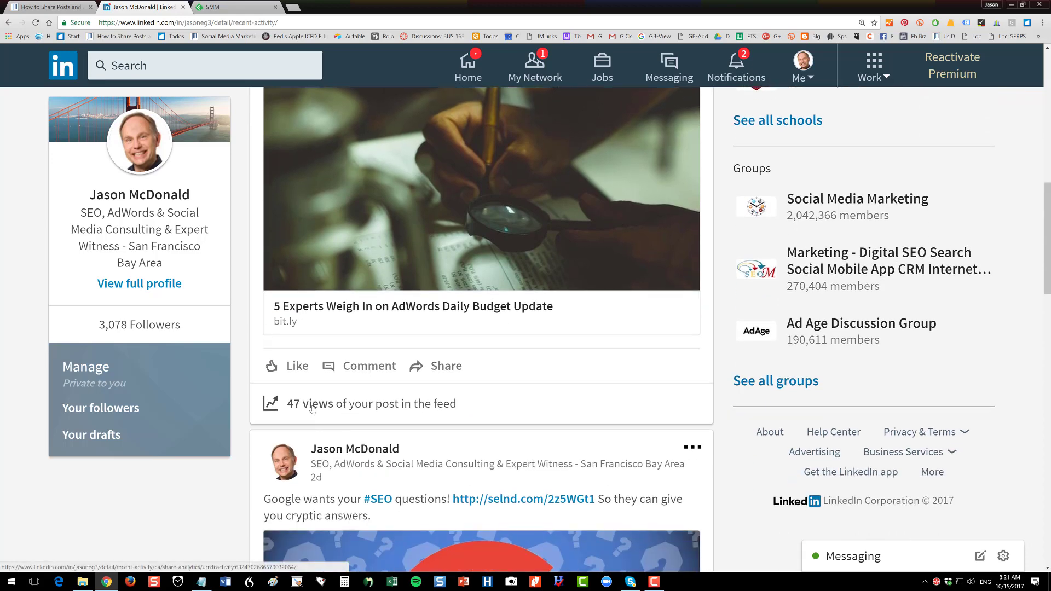
Review the 47-view audience analytics for the AdWords budget post, then go back.
{"action": "left_click", "coordinate": [310, 404]}
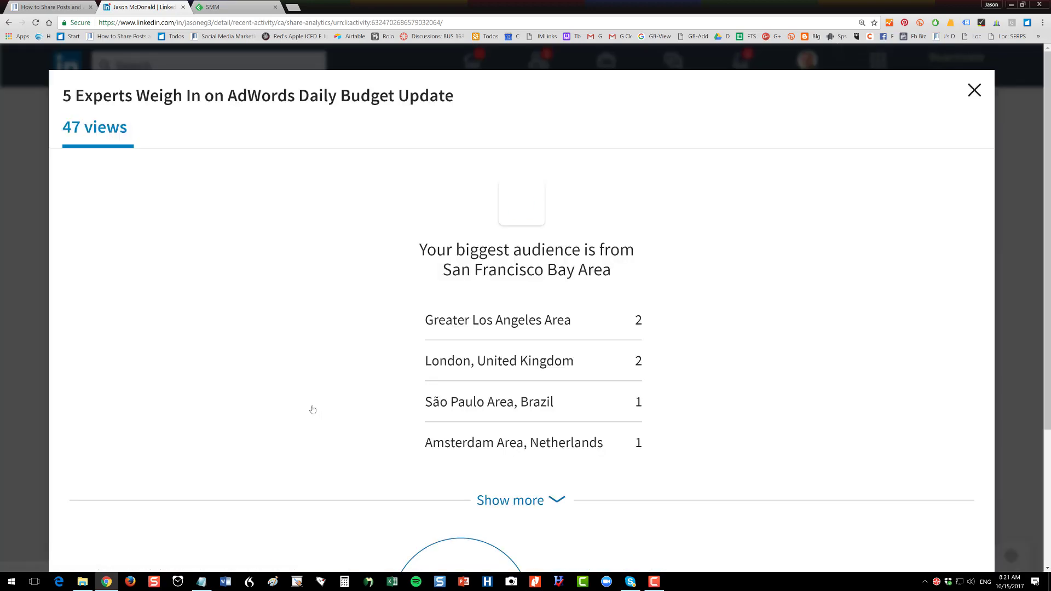
{"action": "scroll", "scroll_direction": "down", "scroll_amount": 3}
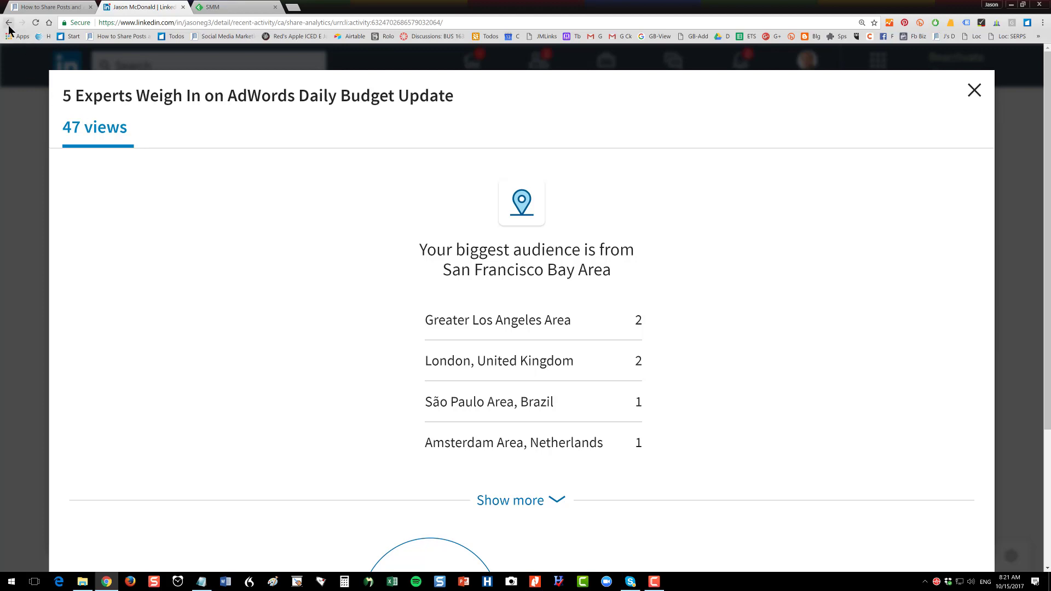
{"action": "left_click", "coordinate": [974, 90]}
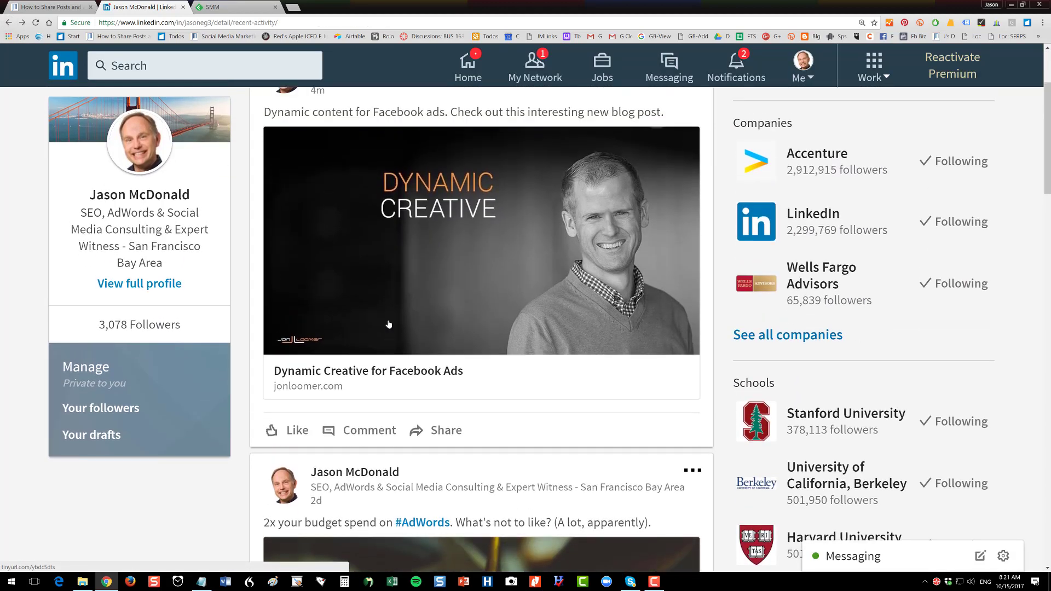
Open the 74-view title and location breakdown for the SEO Predictions for 2018 post.
{"action": "scroll", "scroll_direction": "down", "scroll_amount": 3}
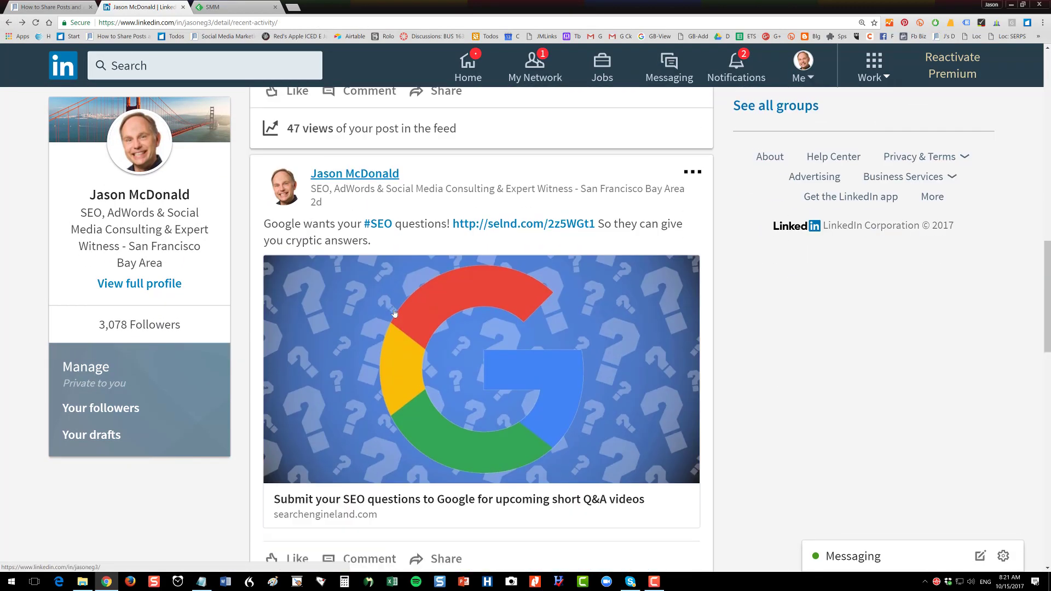
{"action": "scroll", "scroll_direction": "down", "scroll_amount": 3}
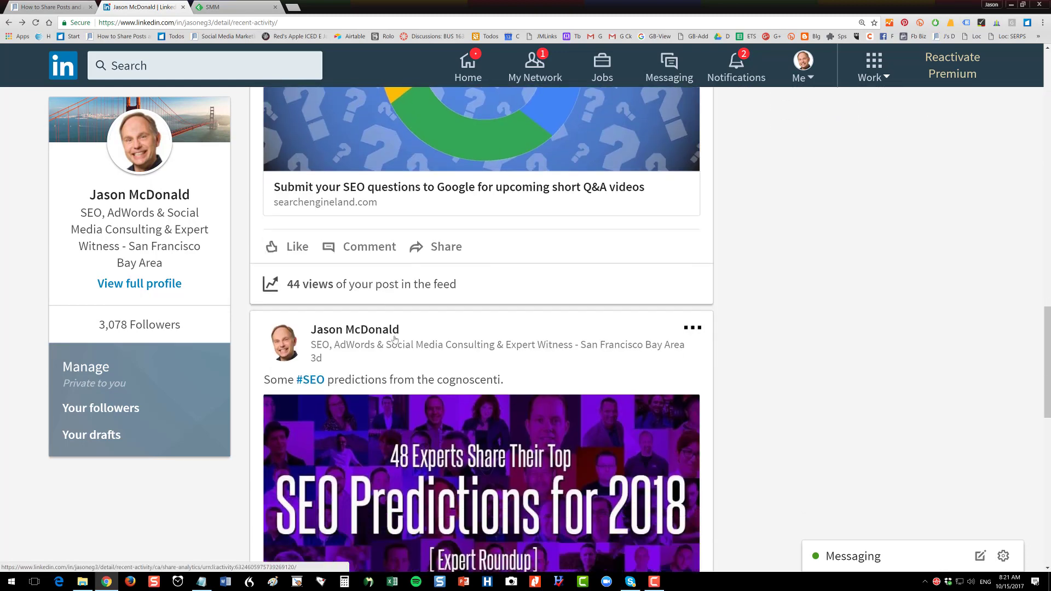
{"action": "scroll", "scroll_direction": "down", "scroll_amount": 3}
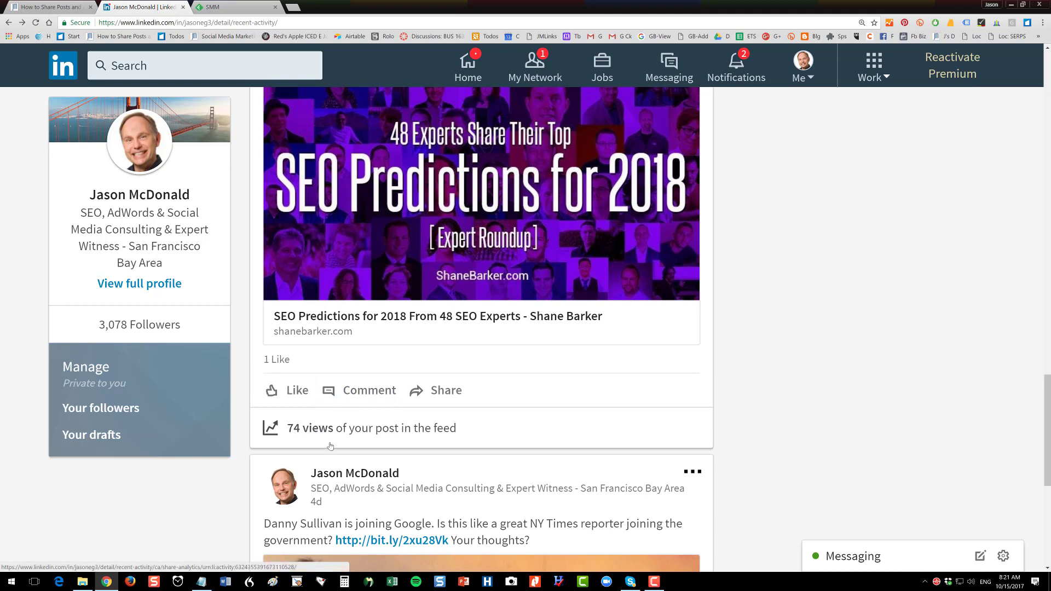
{"action": "mouse_move", "coordinate": [306, 424]}
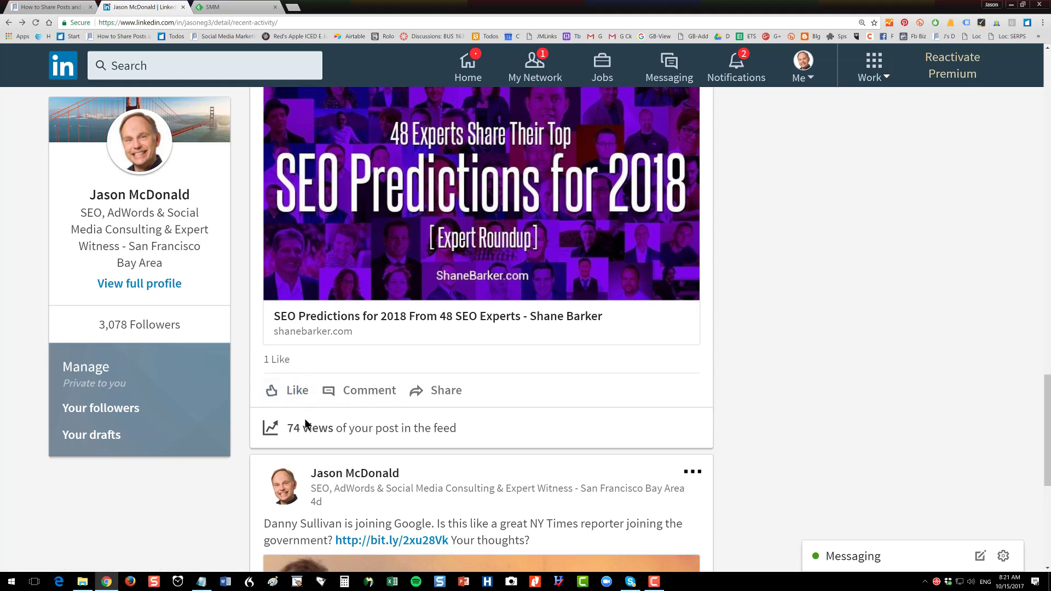
{"action": "left_click", "coordinate": [319, 428]}
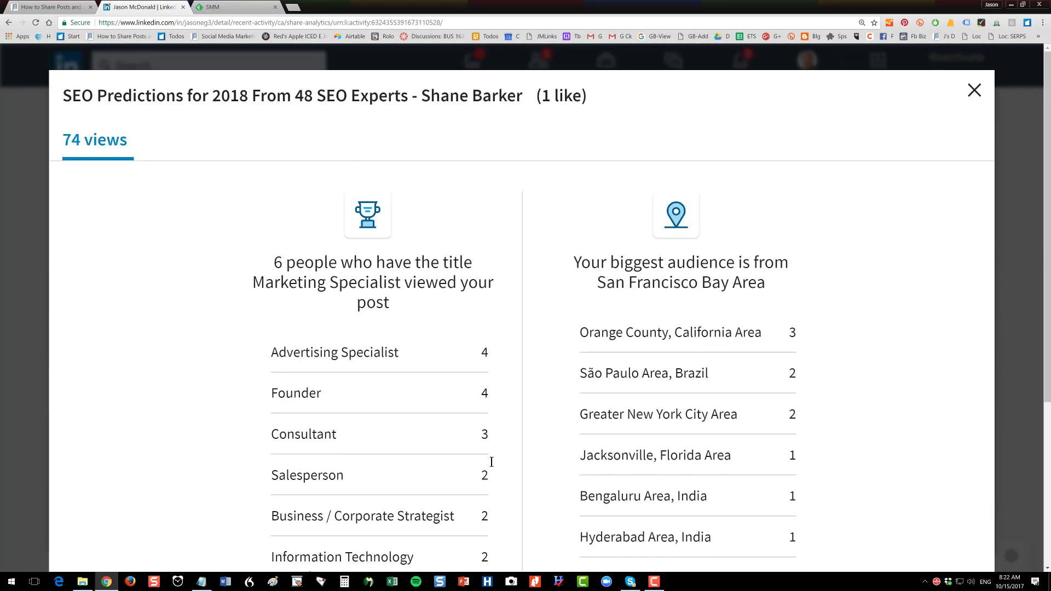
Close the SEO Predictions analytics overlay to return to Jason's All activity page.
{"action": "left_click", "coordinate": [974, 90]}
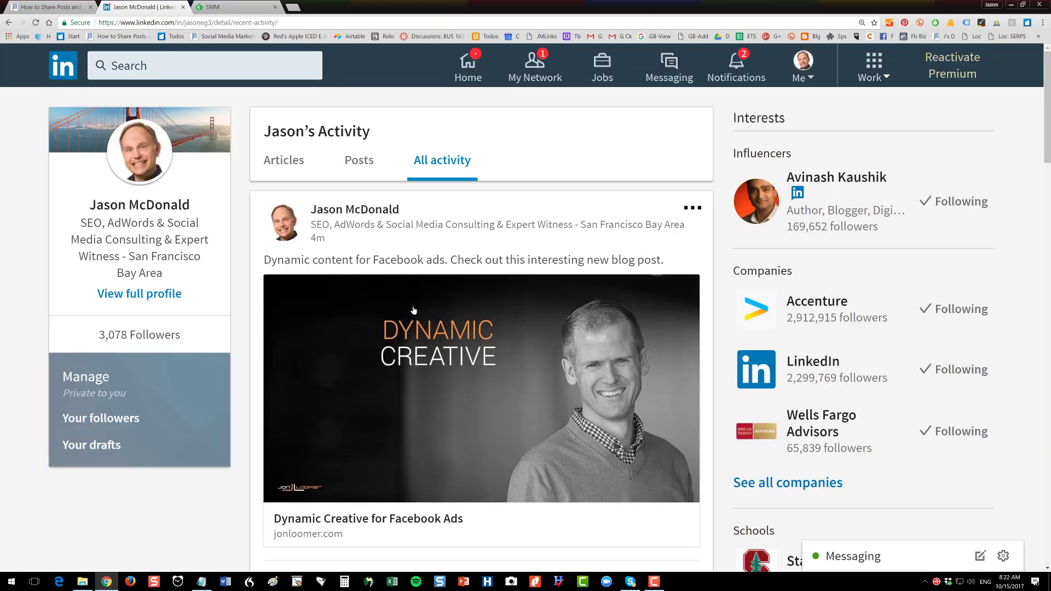
{"action": "mouse_move", "coordinate": [391, 332]}
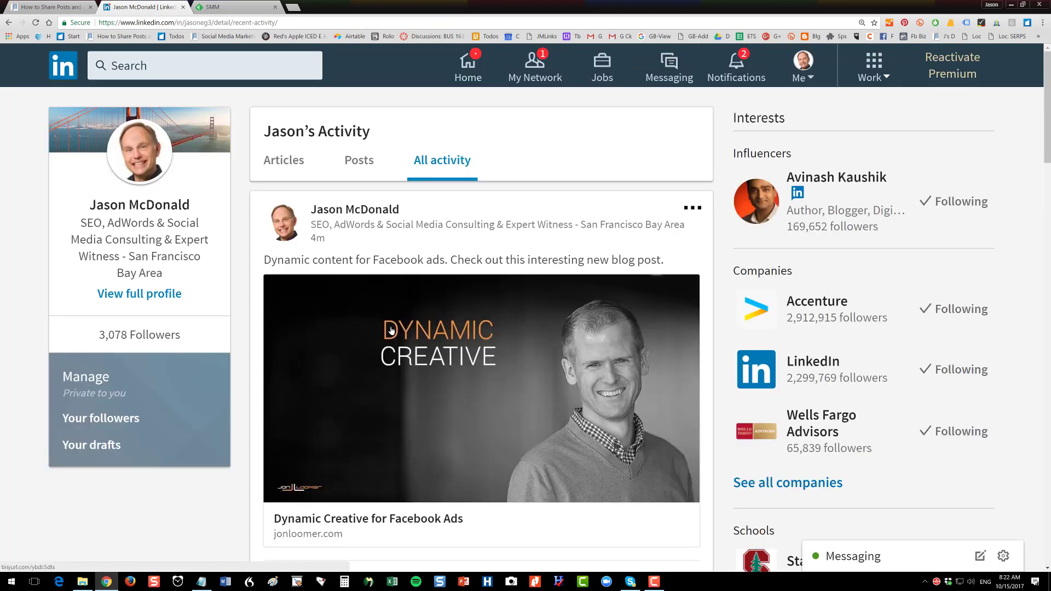
{"action": "mouse_move", "coordinate": [388, 313]}
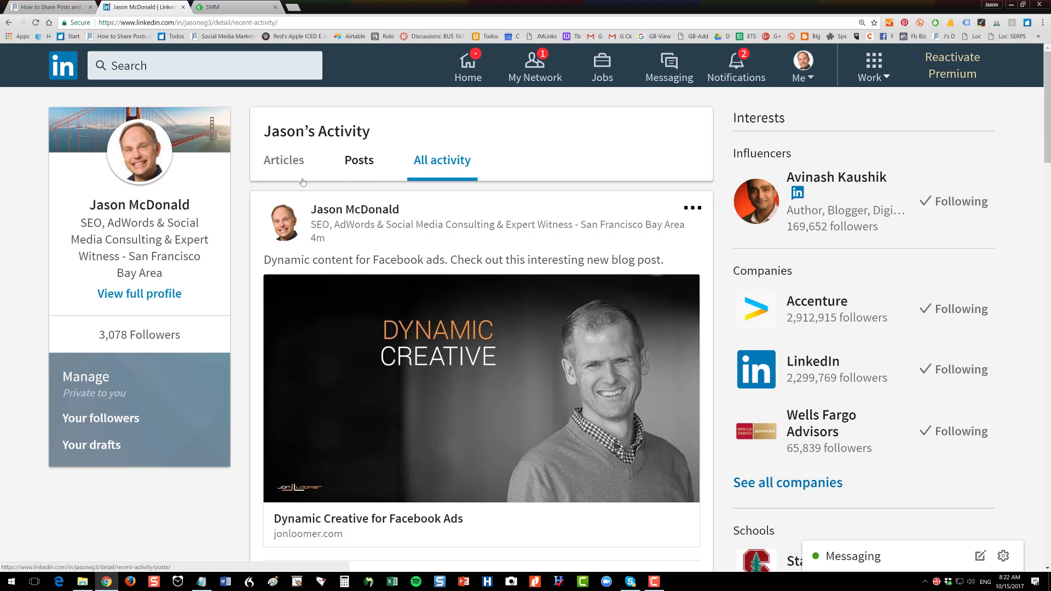
Filter activity to Articles and scroll to United Breaks Noses with 1,512 clicks.
{"action": "left_click", "coordinate": [283, 161]}
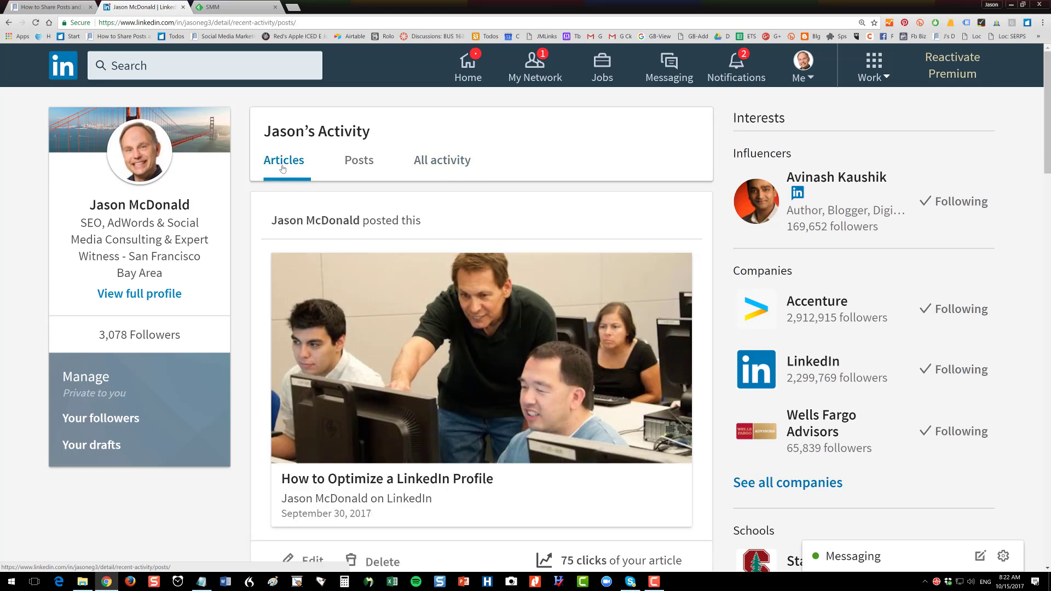
{"action": "scroll", "scroll_direction": "down", "scroll_amount": 3}
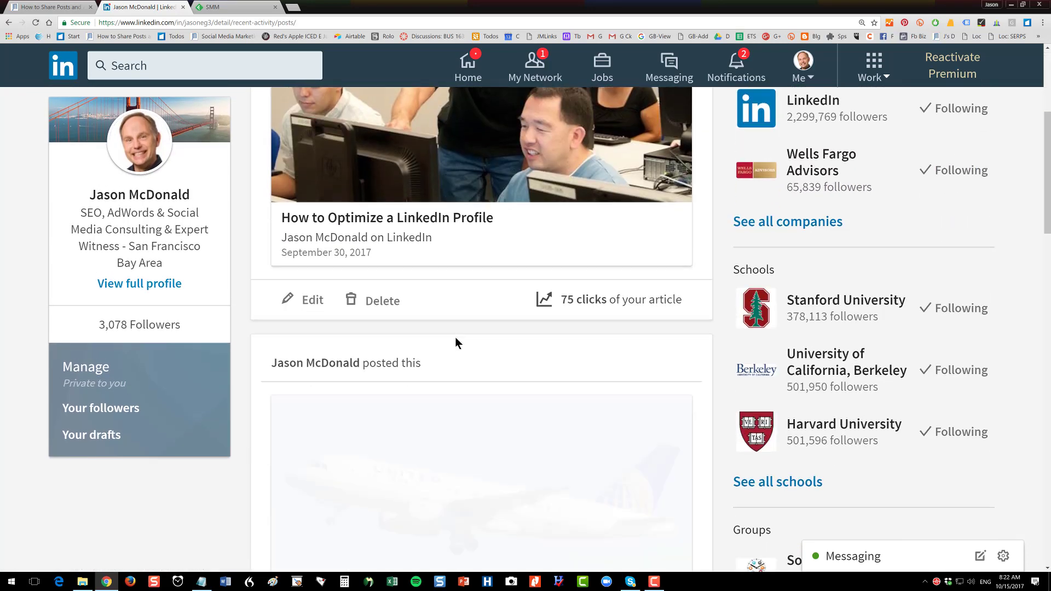
{"action": "scroll", "scroll_direction": "down", "scroll_amount": 3}
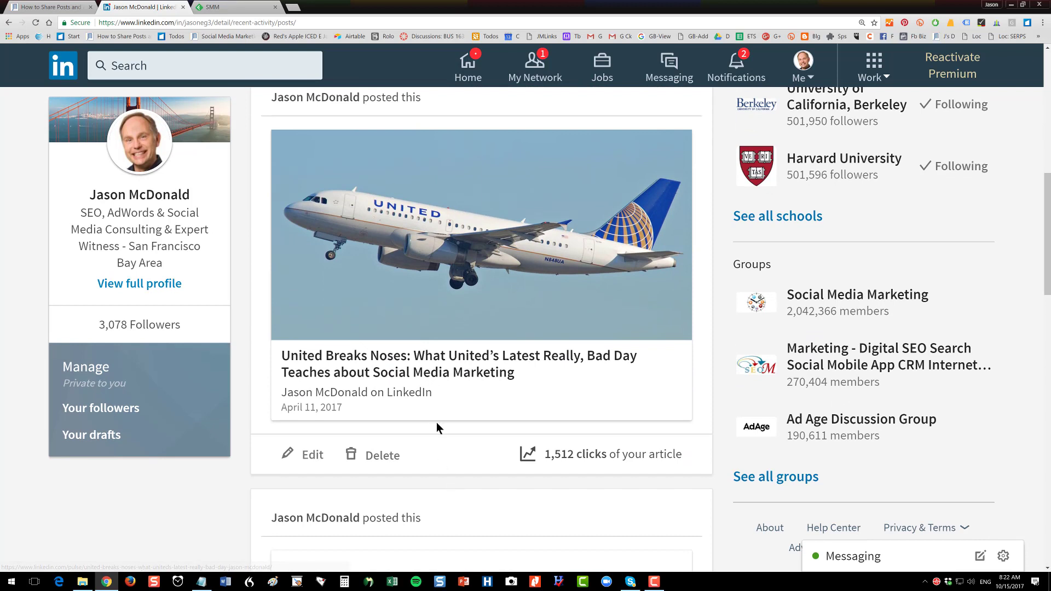
{"action": "mouse_move", "coordinate": [489, 407]}
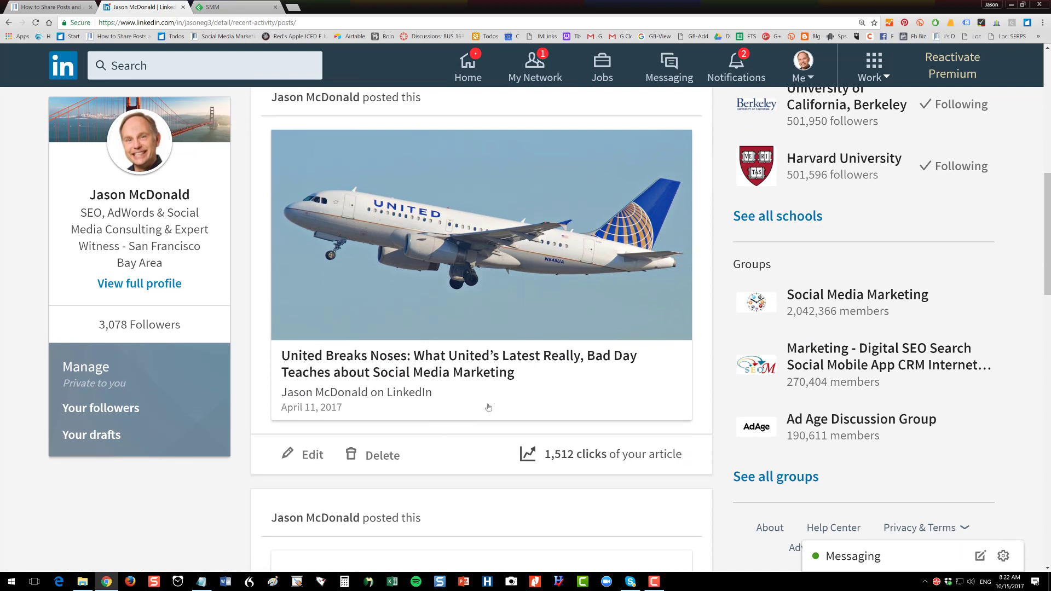
{"action": "mouse_move", "coordinate": [485, 410]}
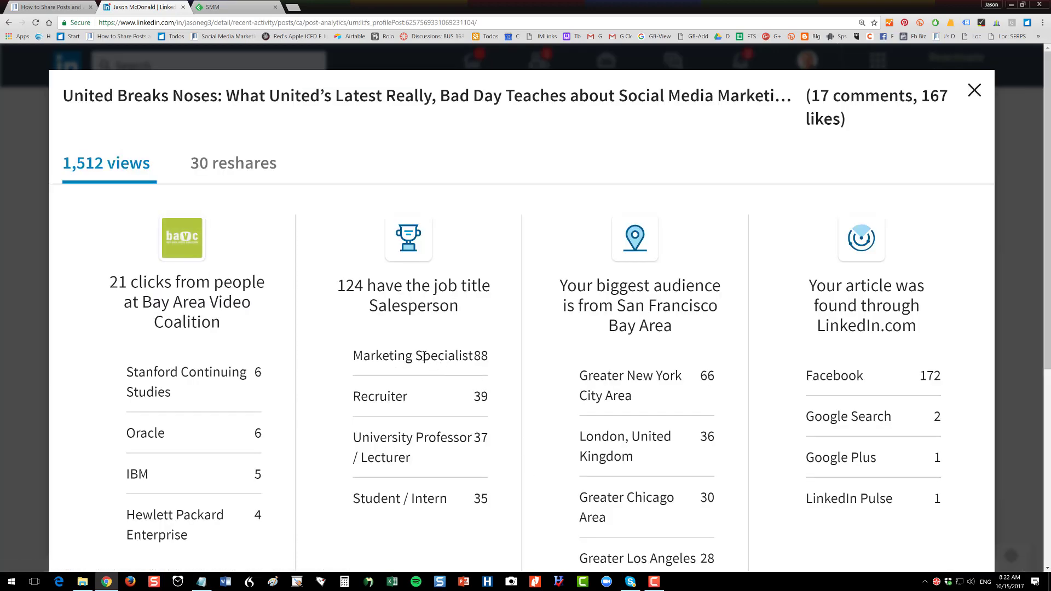
{"action": "mouse_move", "coordinate": [167, 183]}
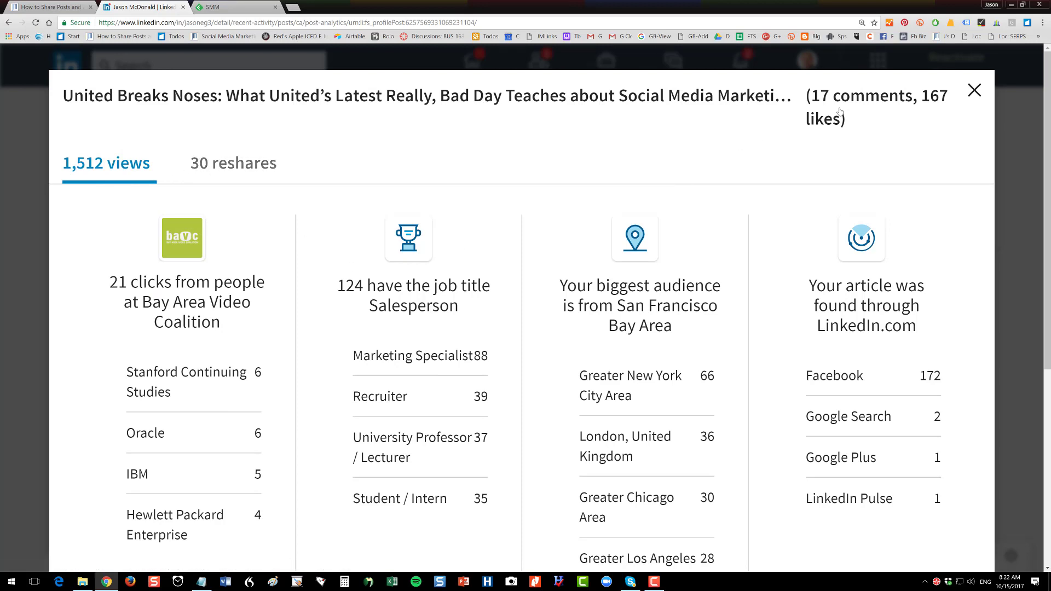
{"action": "mouse_move", "coordinate": [212, 430]}
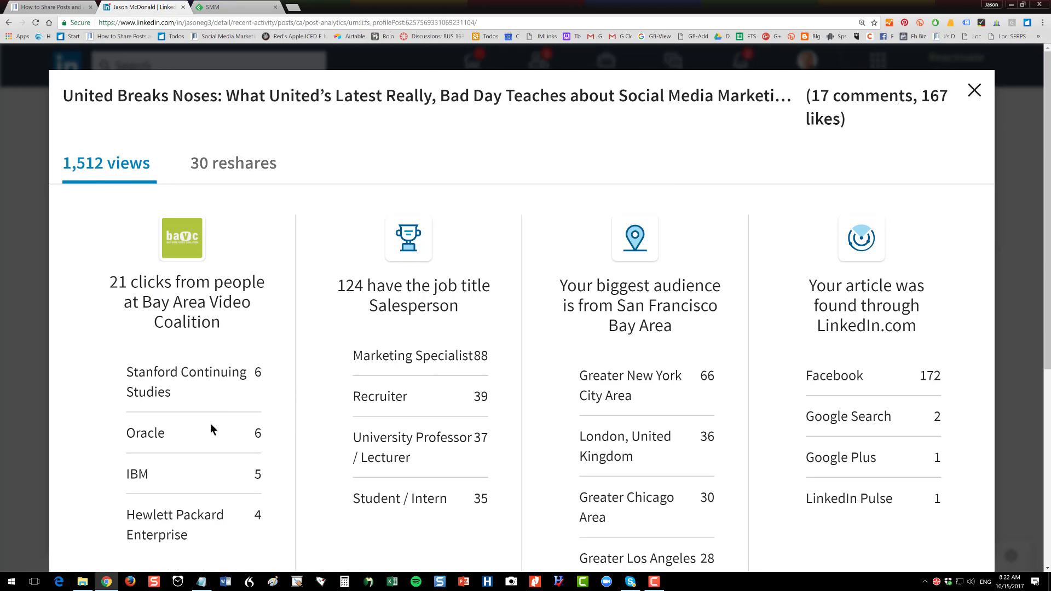
{"action": "scroll", "scroll_direction": "down", "scroll_amount": 3}
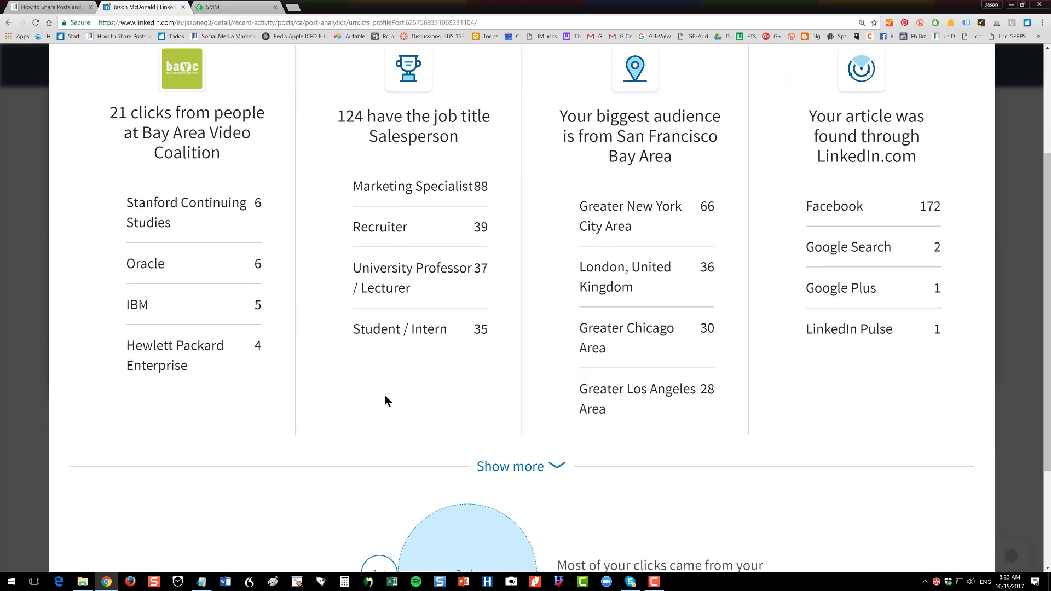
{"action": "scroll", "scroll_direction": "down", "scroll_amount": 3}
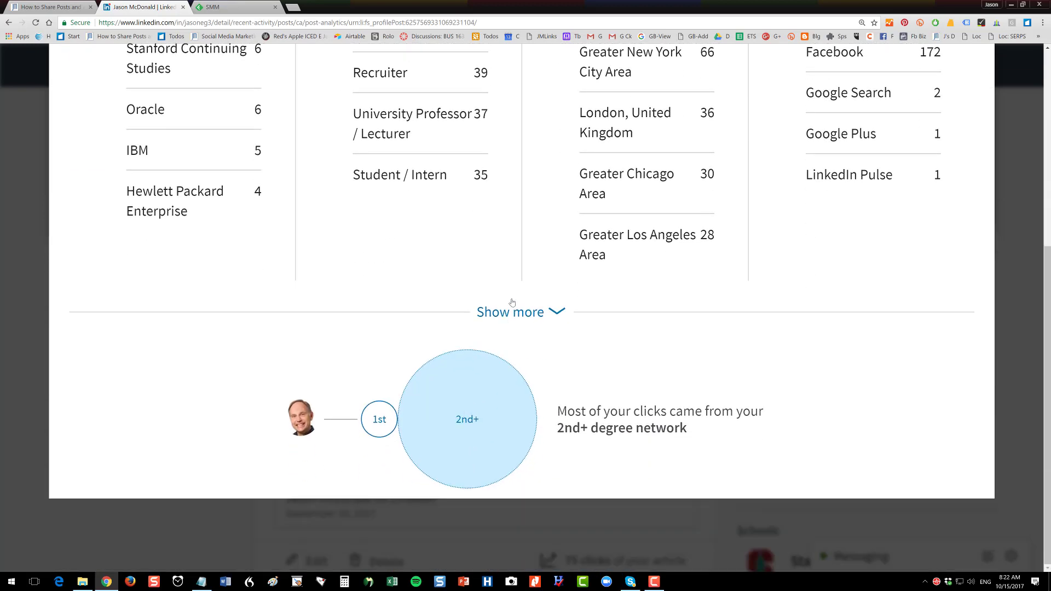
{"action": "left_click", "coordinate": [521, 311]}
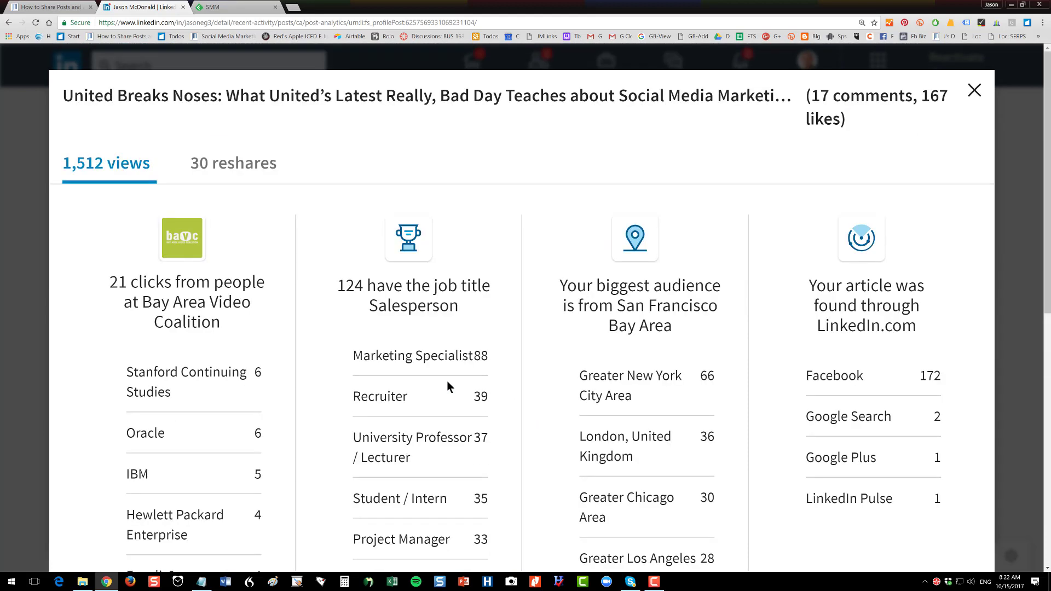
{"action": "mouse_move", "coordinate": [961, 90]}
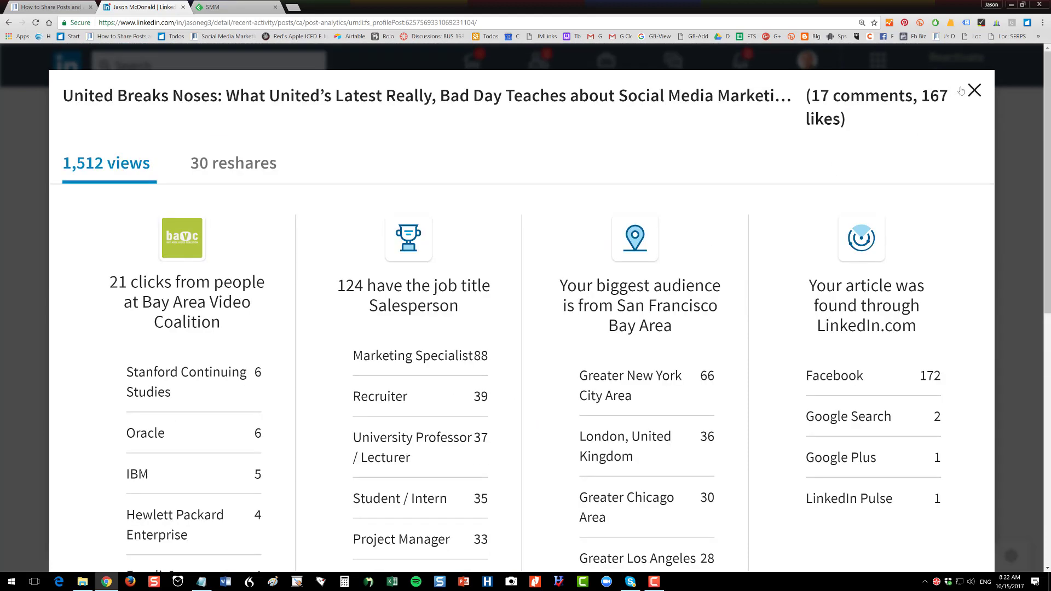
{"action": "left_click", "coordinate": [973, 90]}
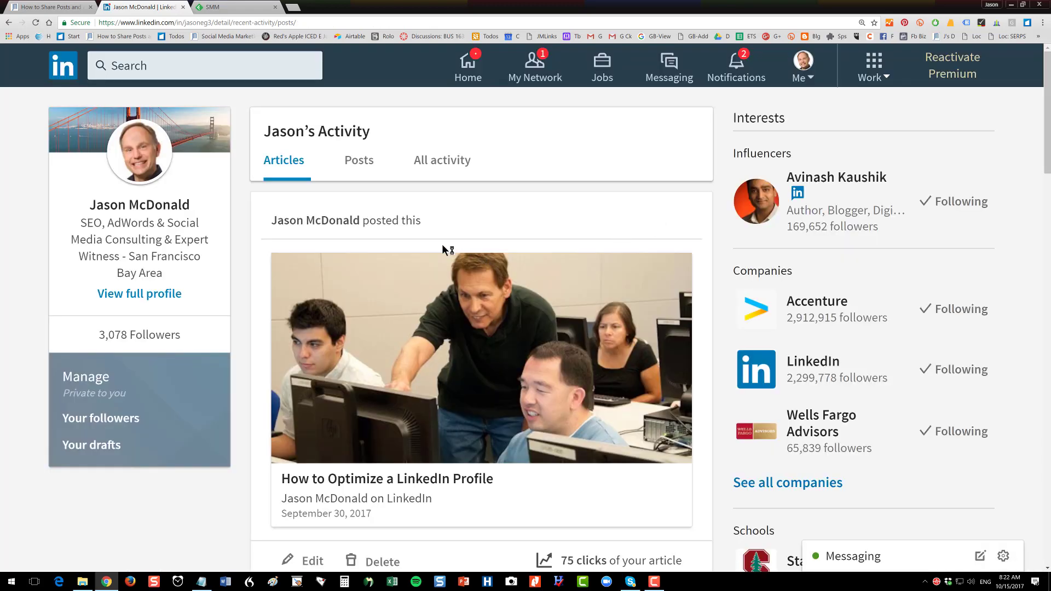
{"action": "mouse_move", "coordinate": [63, 27]}
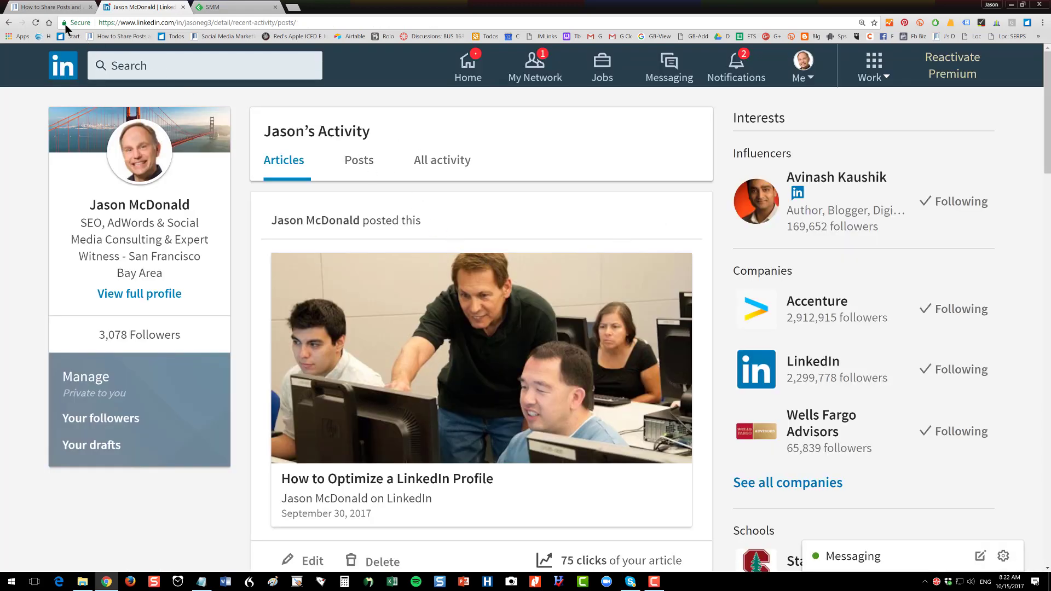